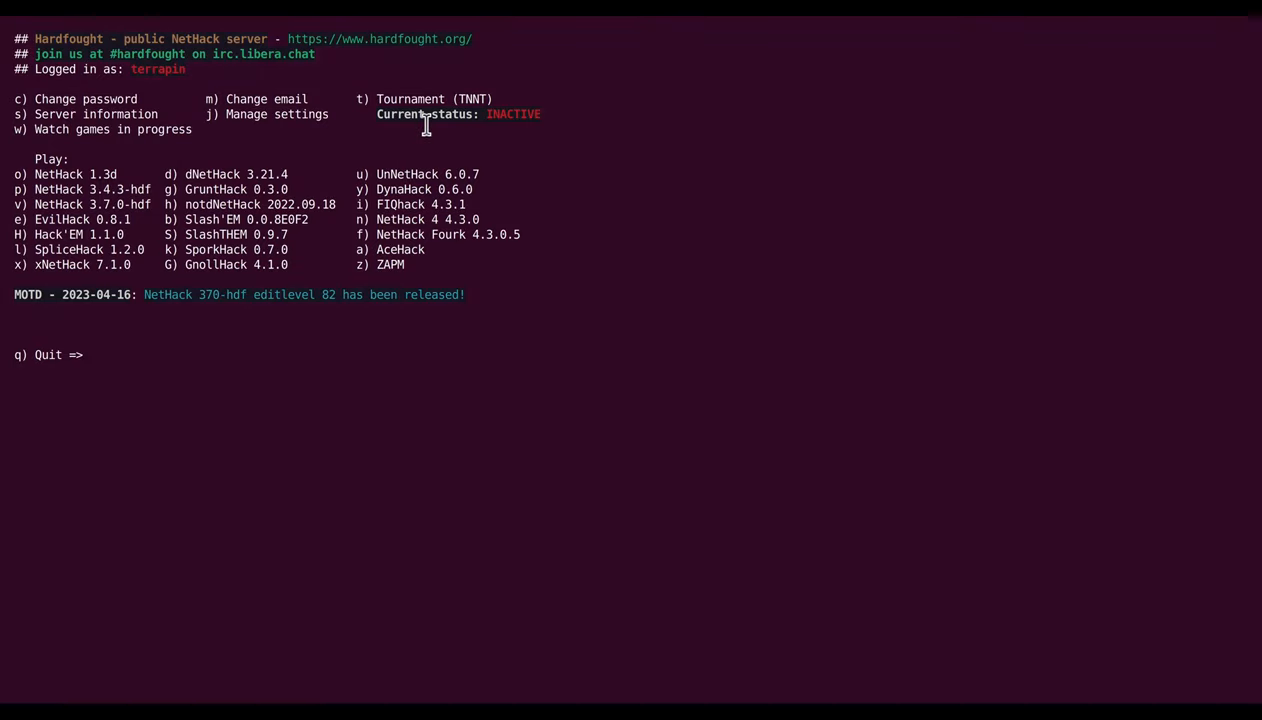
mouse_move(372, 153)
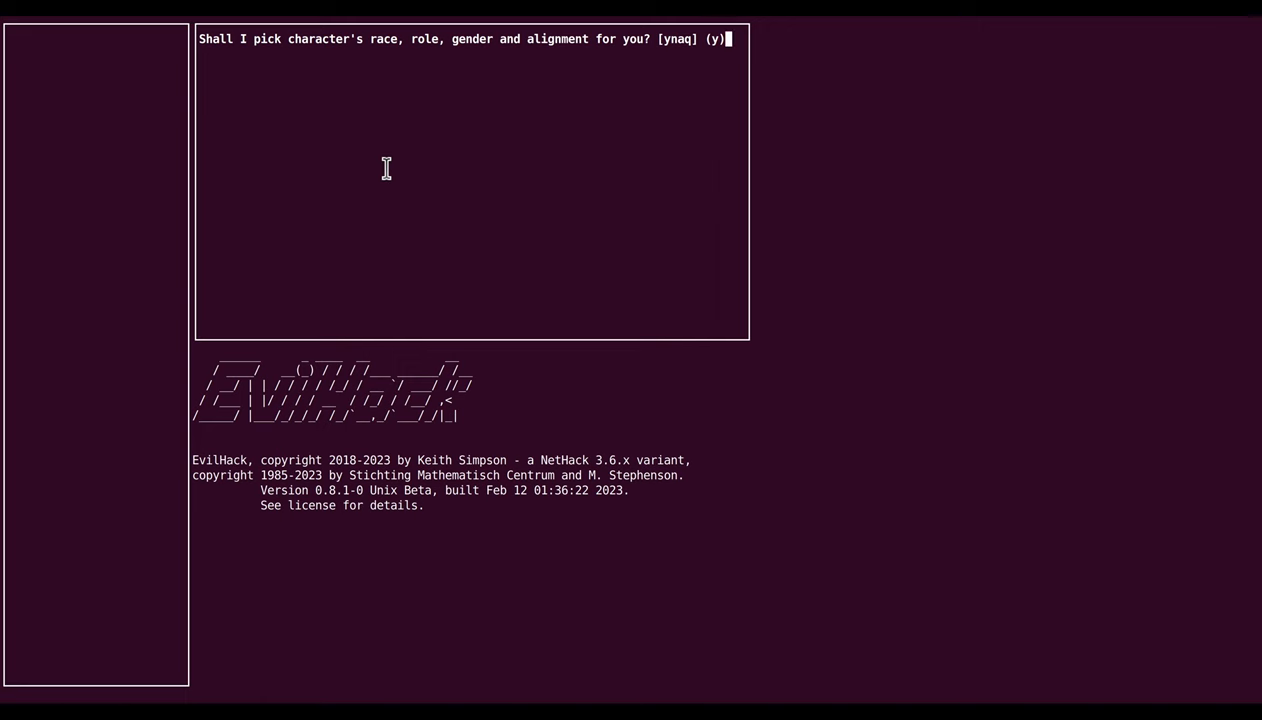
key(n)
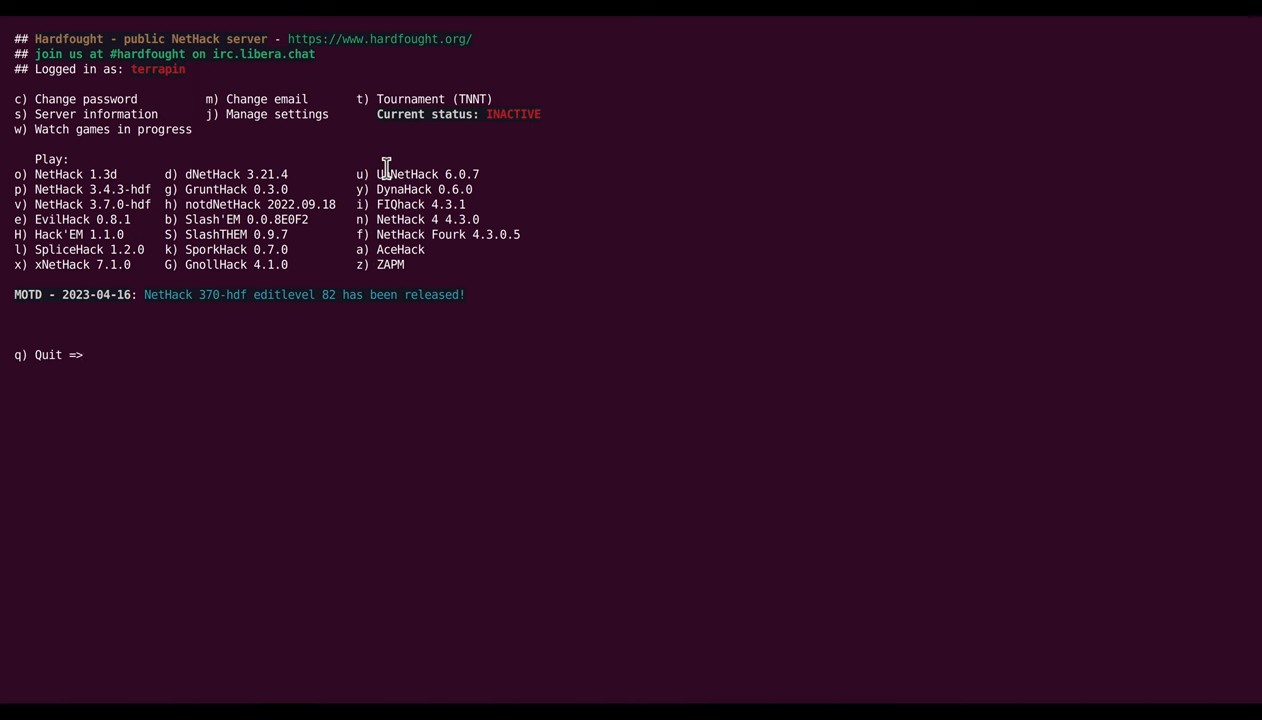
key(e)
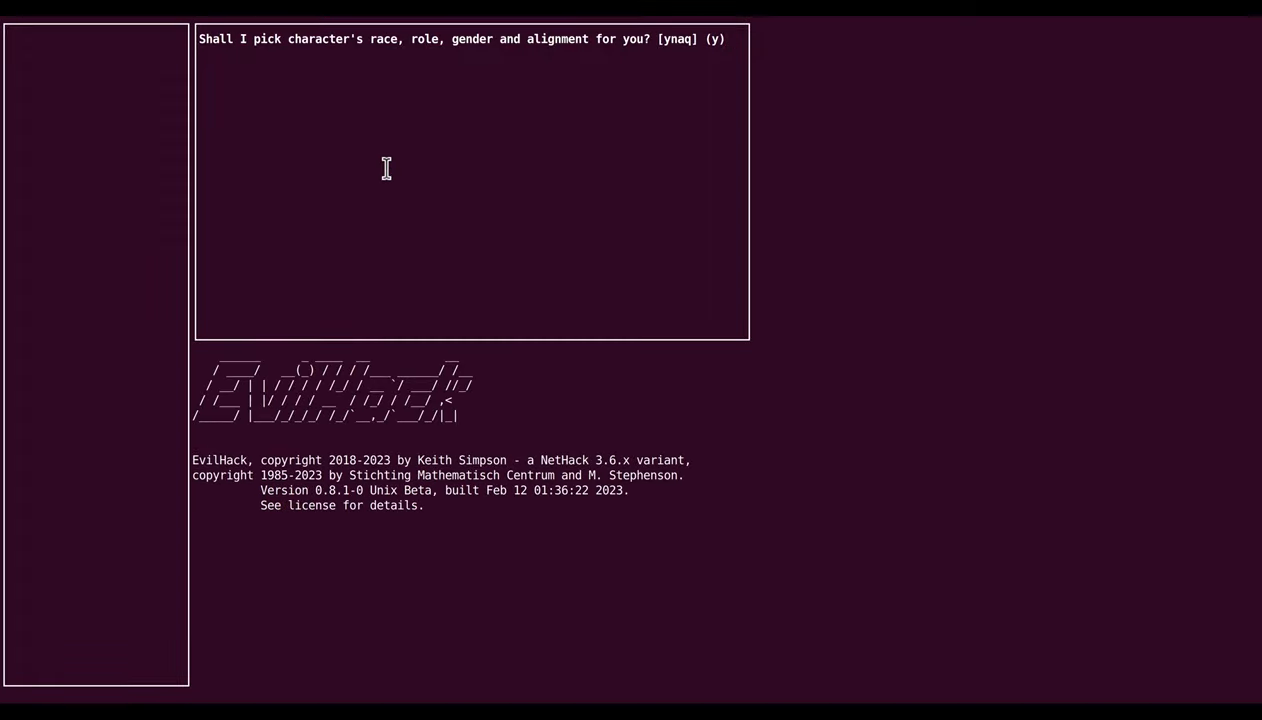
key(n)
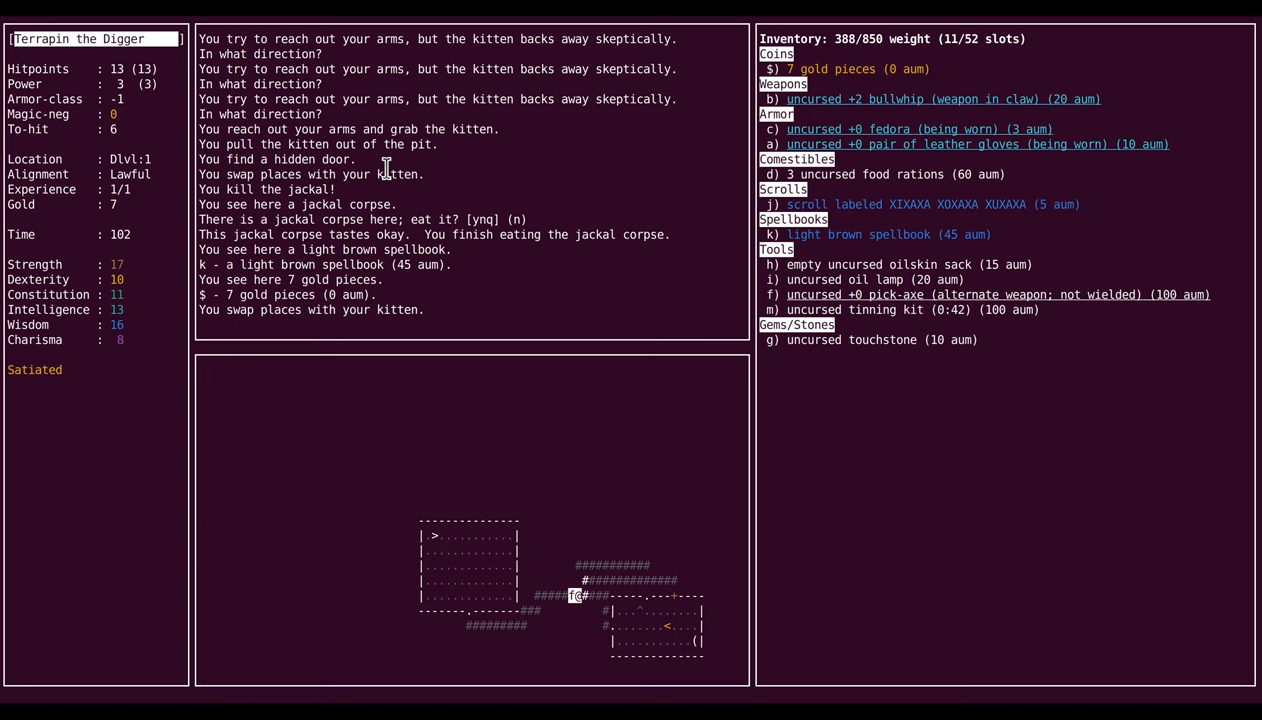
Step: Walk north up the corridor toward the second spellbook, gold and bolt trap
key(up)
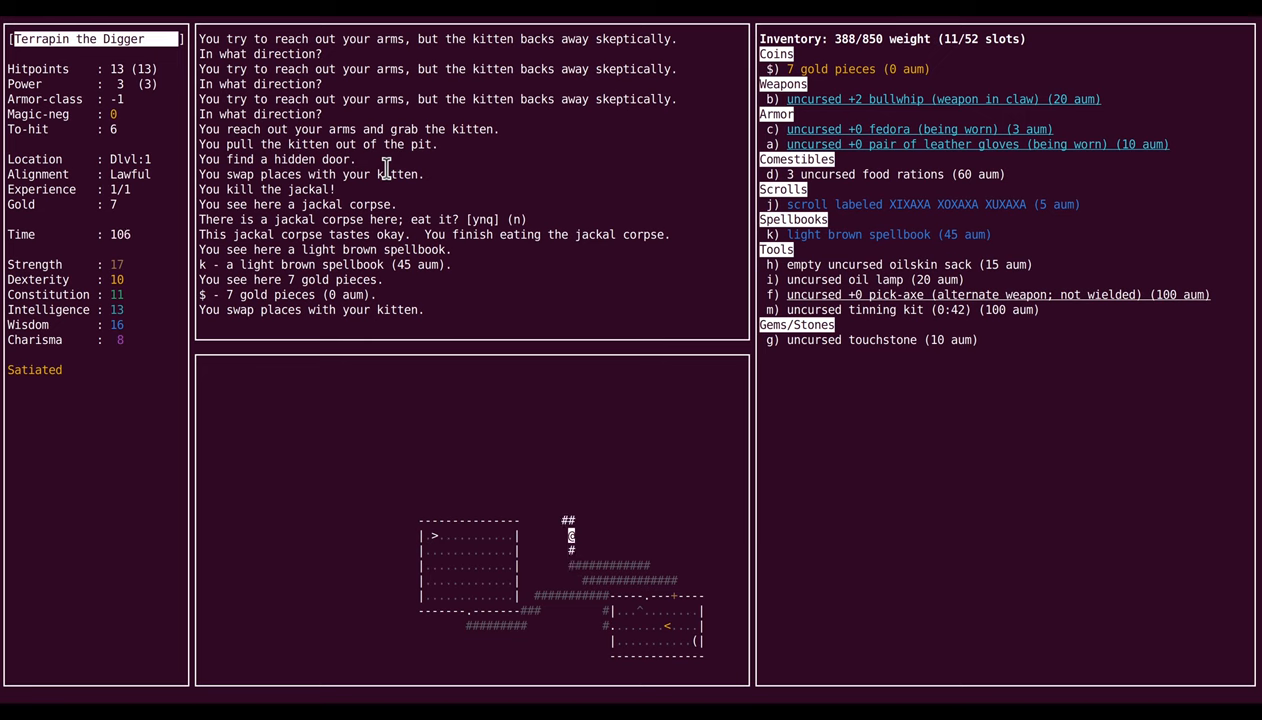
key(up)
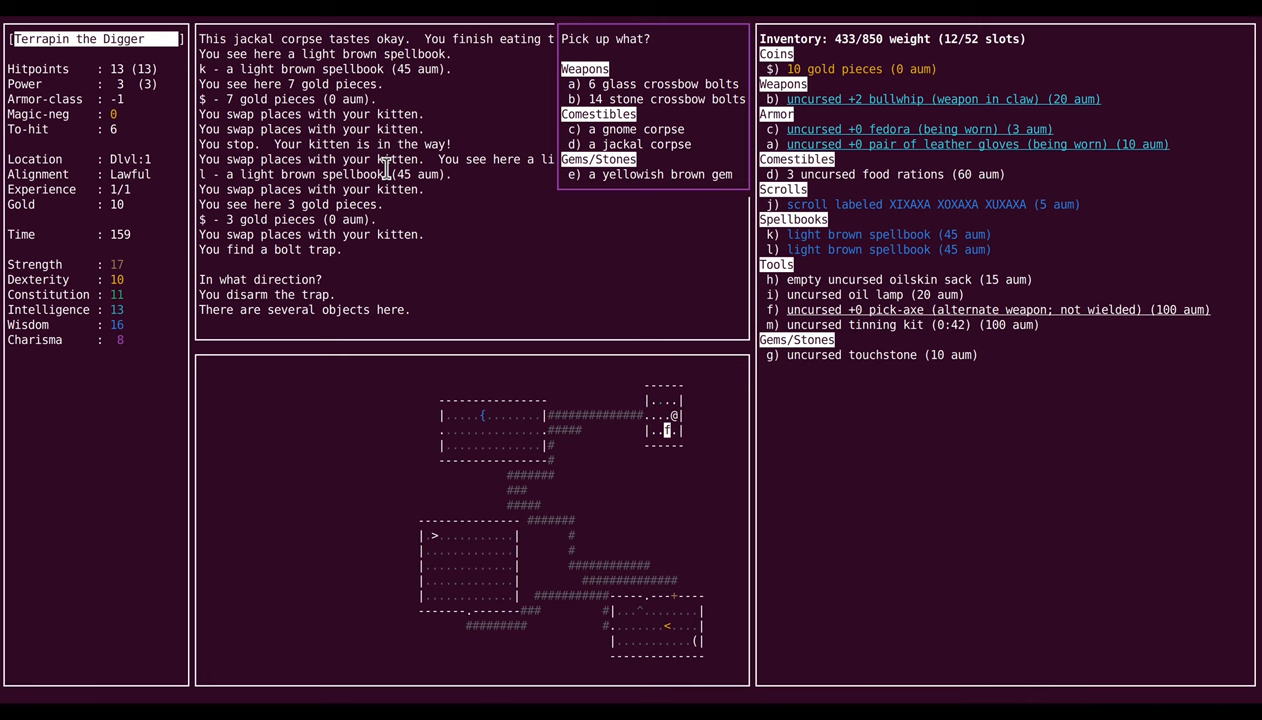
Step: Take the yellowish brown gem, rub it on the touchstone, then push west and grab the cilantro
key(e)
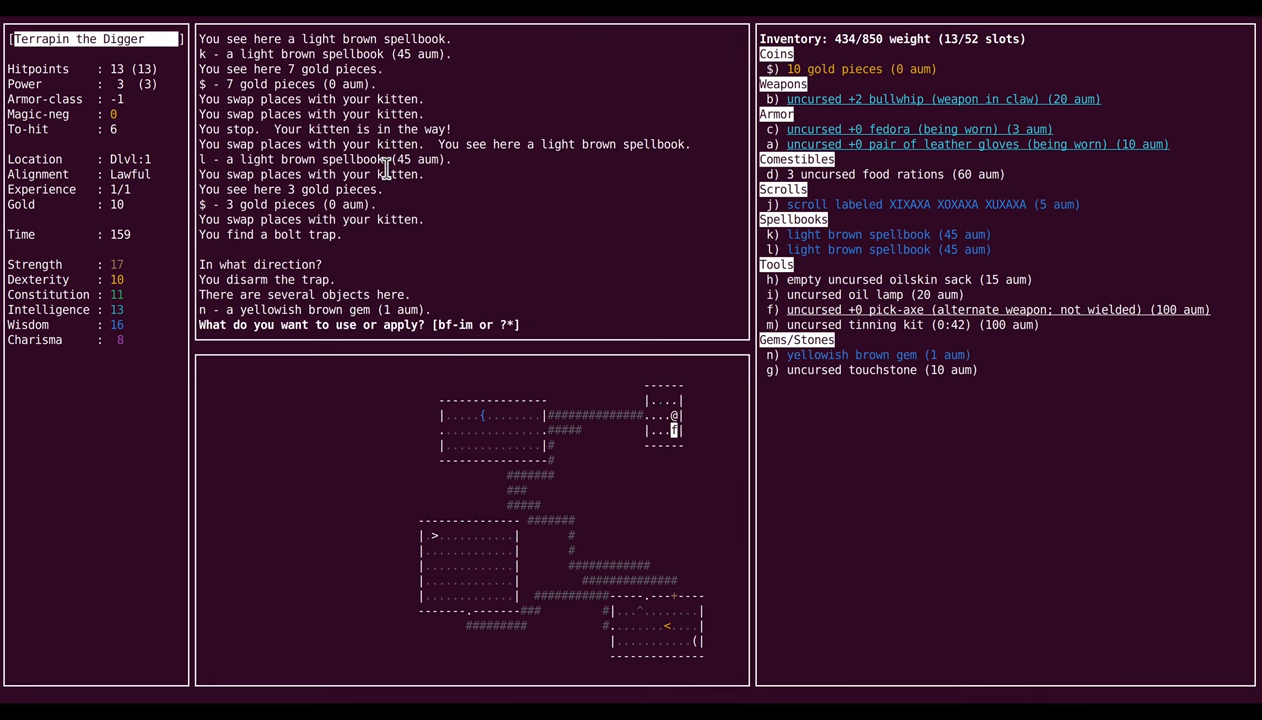
key(n)
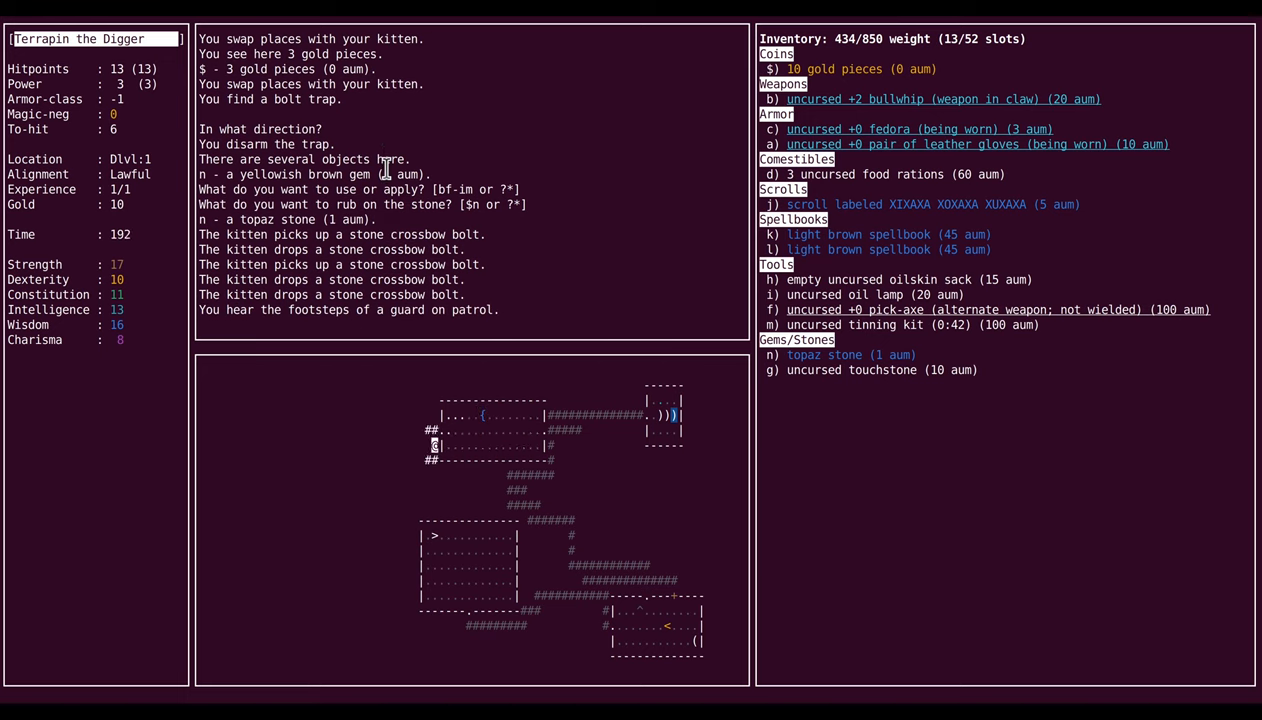
key(h)
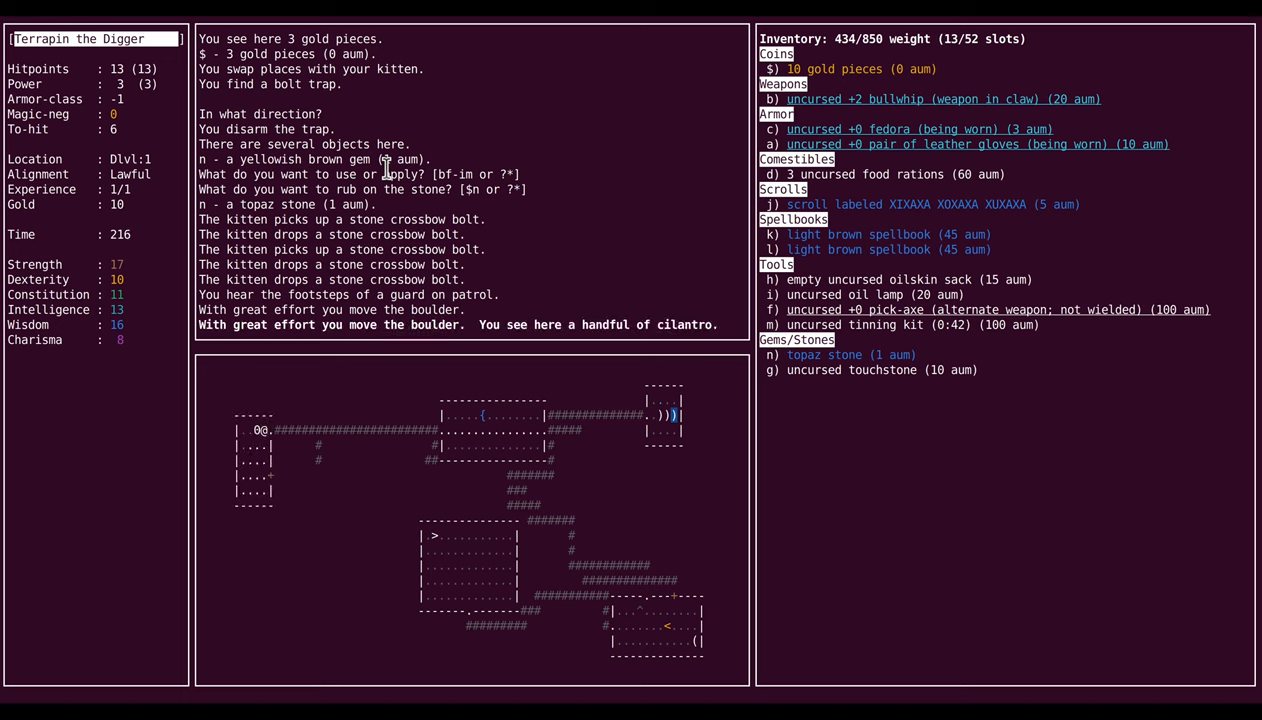
key(o)
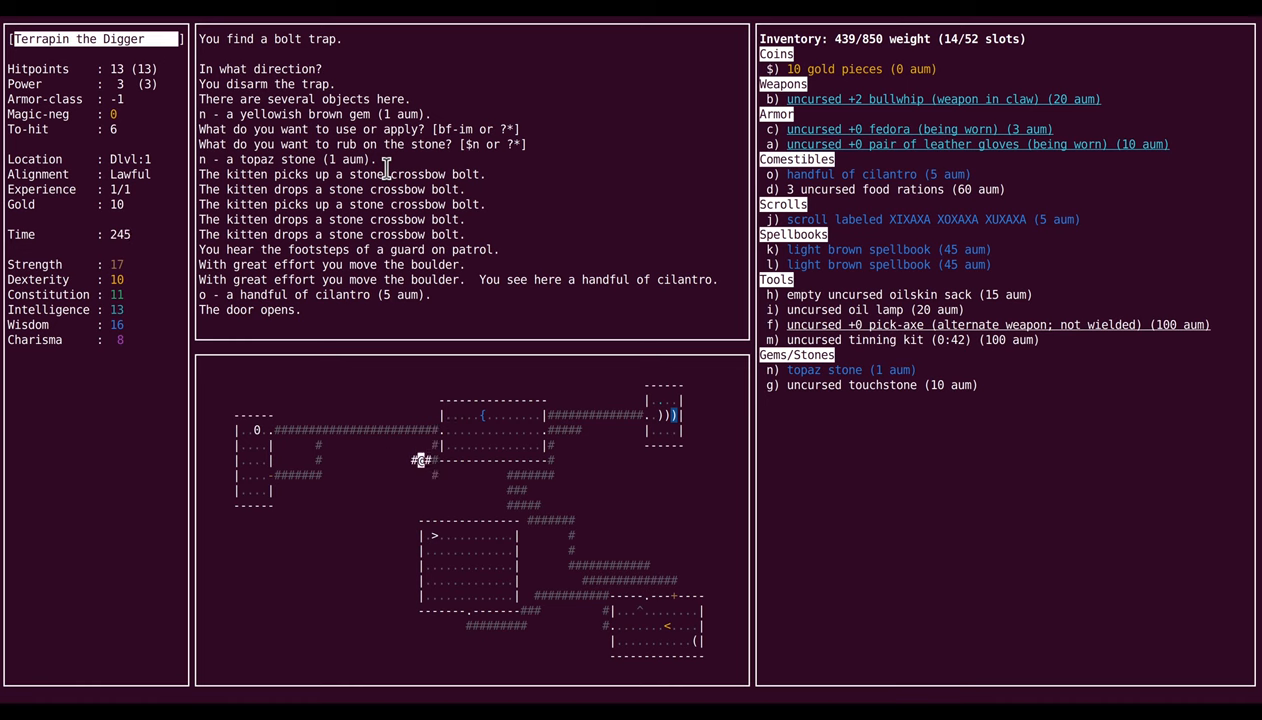
Step: Head west to gather gold, fight the goblin and dig through the wall
key(h)
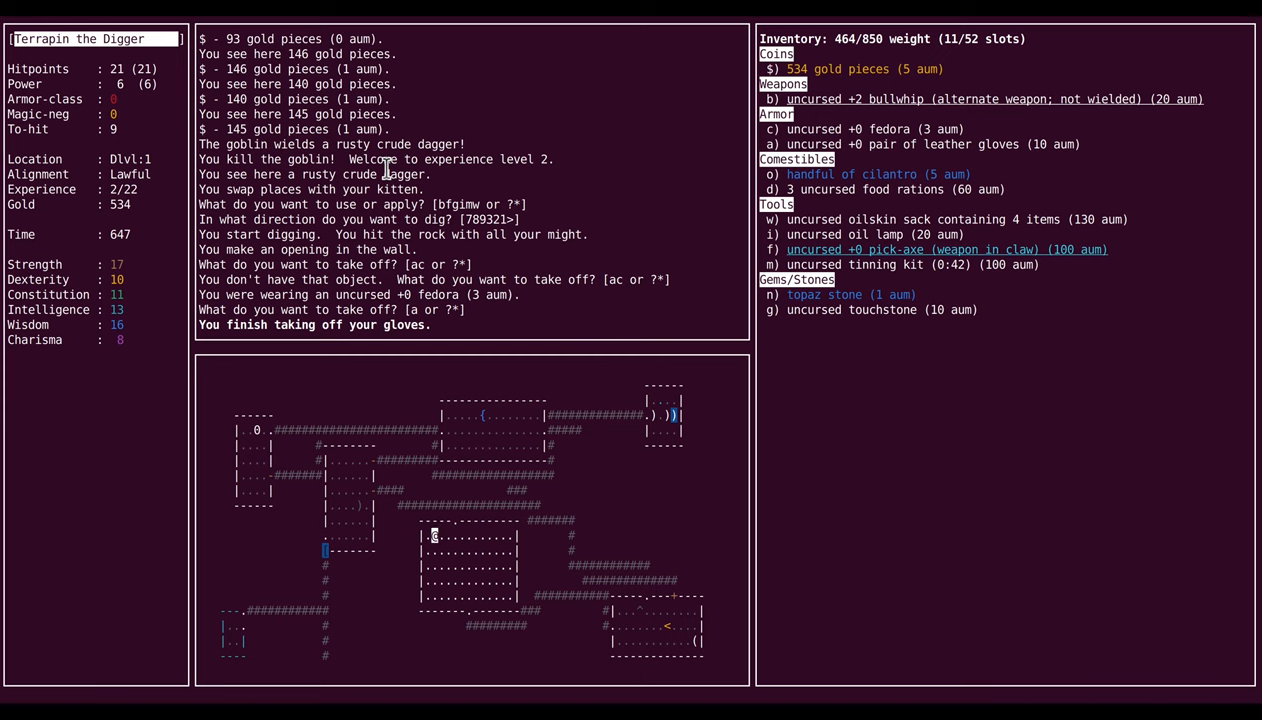
Step: Wear the fedora again and descend the stairs to Dlvl2
key(c)
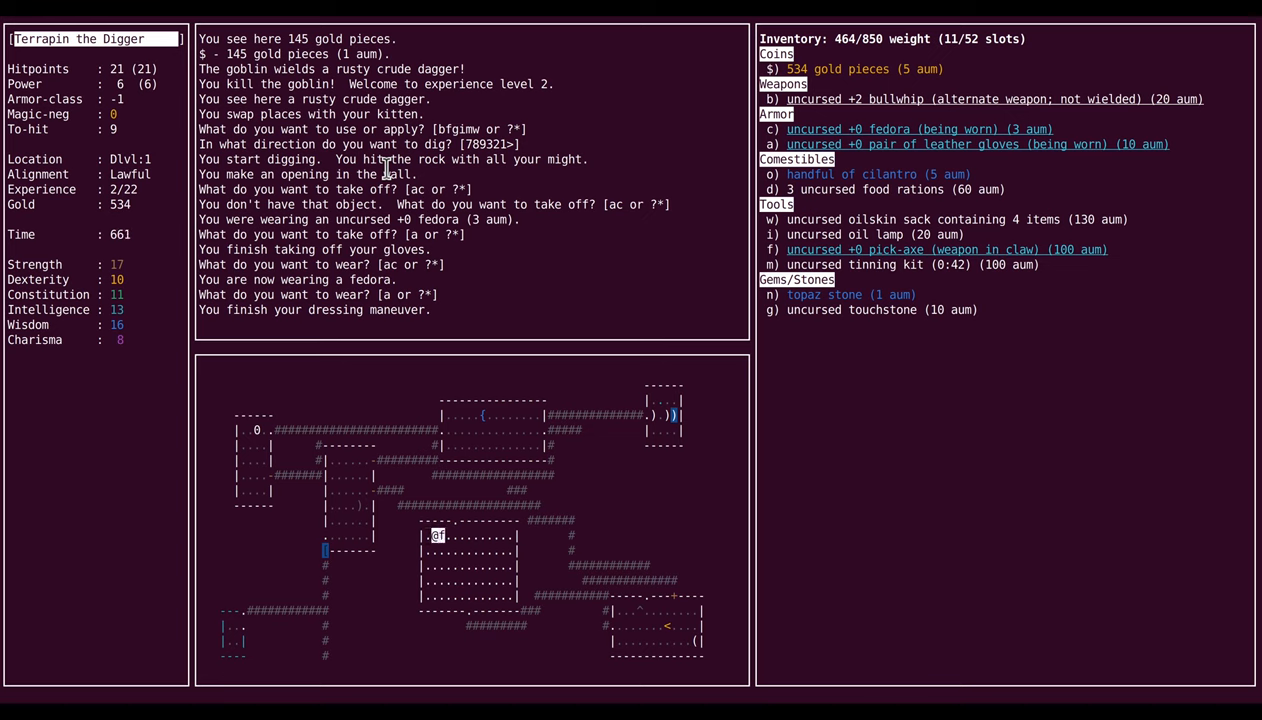
key(>)
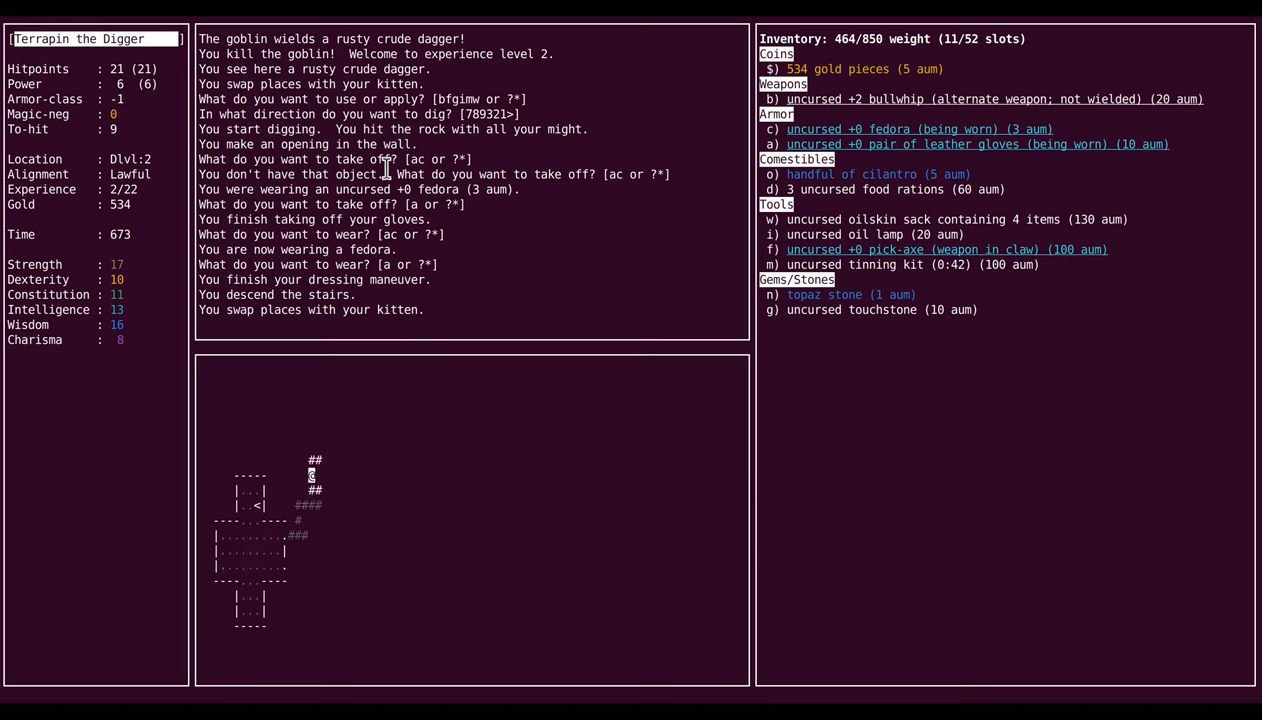
Step: Walk north through the hidden passage toward the GHOTI scrolls
key(up)
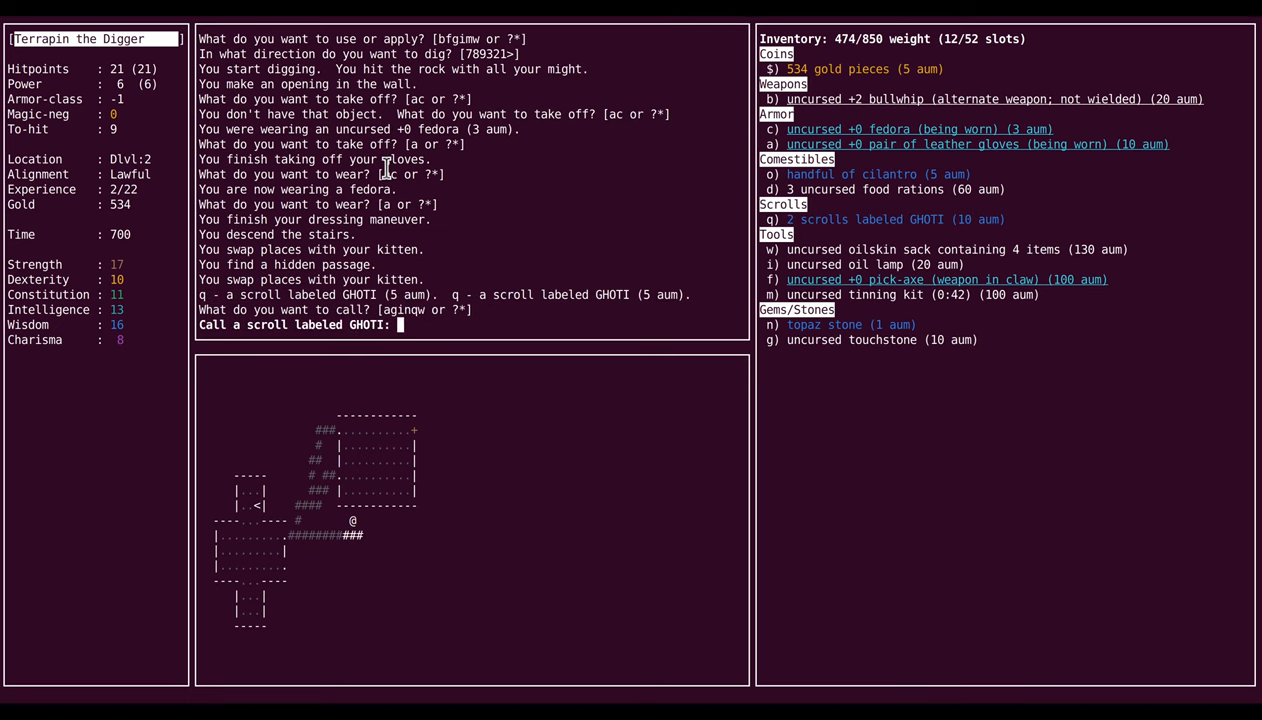
Step: Enter 'teleport' as the name for the GHOTI scrolls
text(telepo)
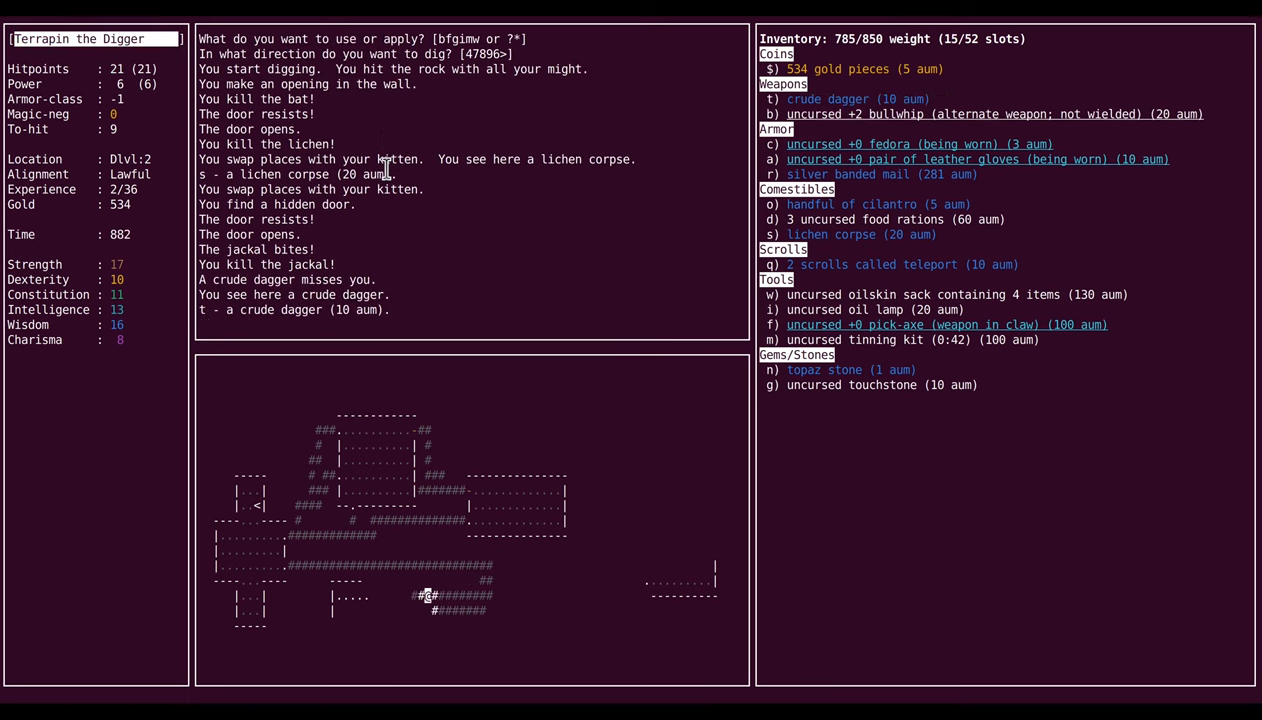
Step: Answer yes at the prompt and move north to the shop door
key(y)
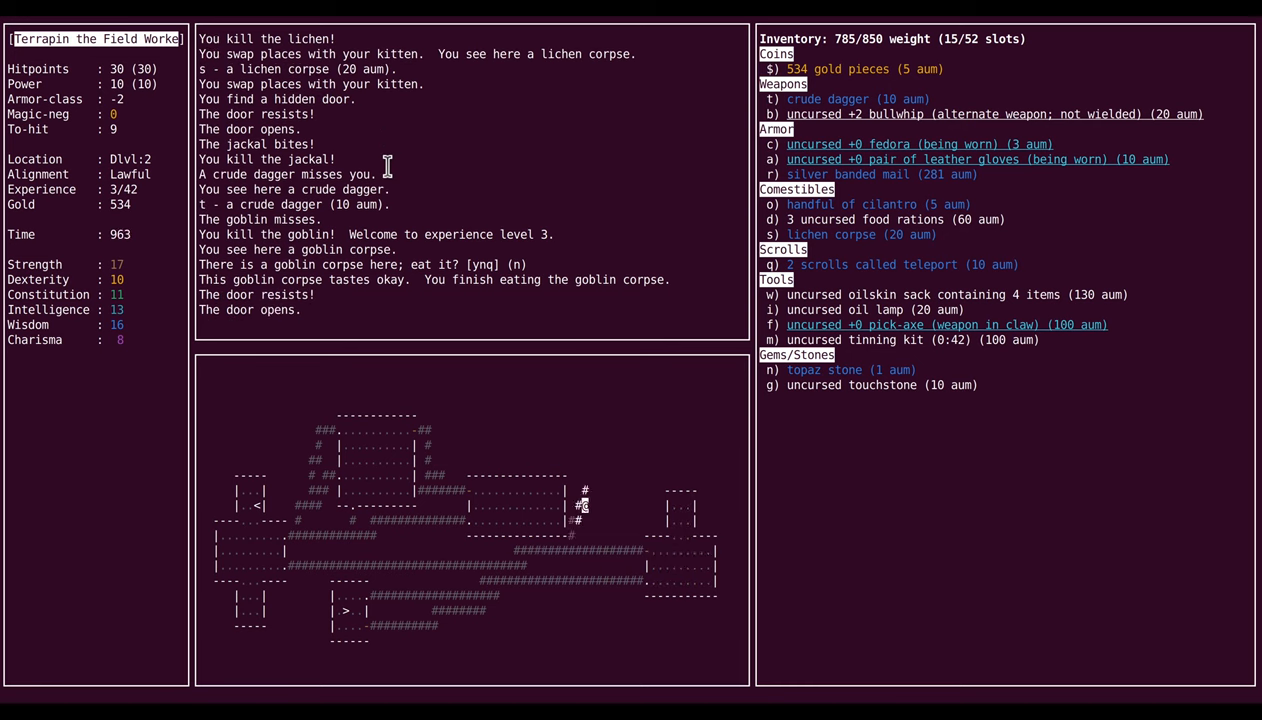
key(up)
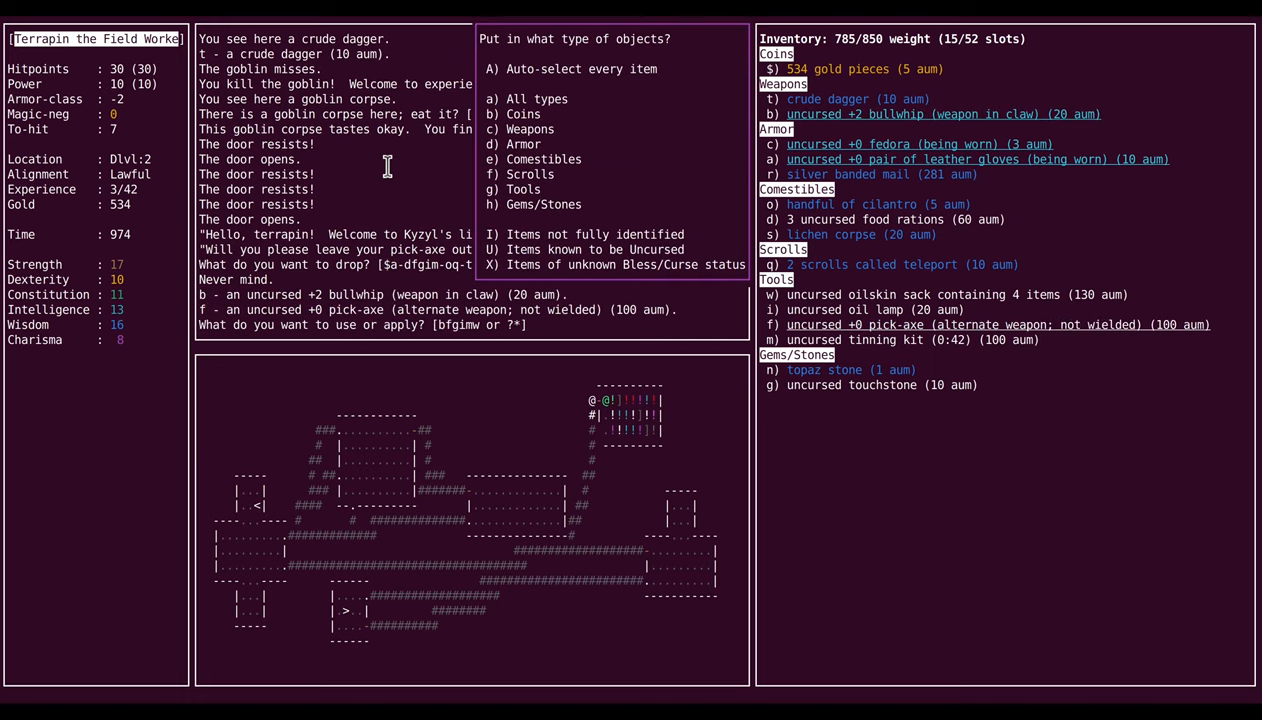
Step: Stash the pick-axe, then name the smoky, magenta (150magenta) and milky (100milky) potions
key(g)
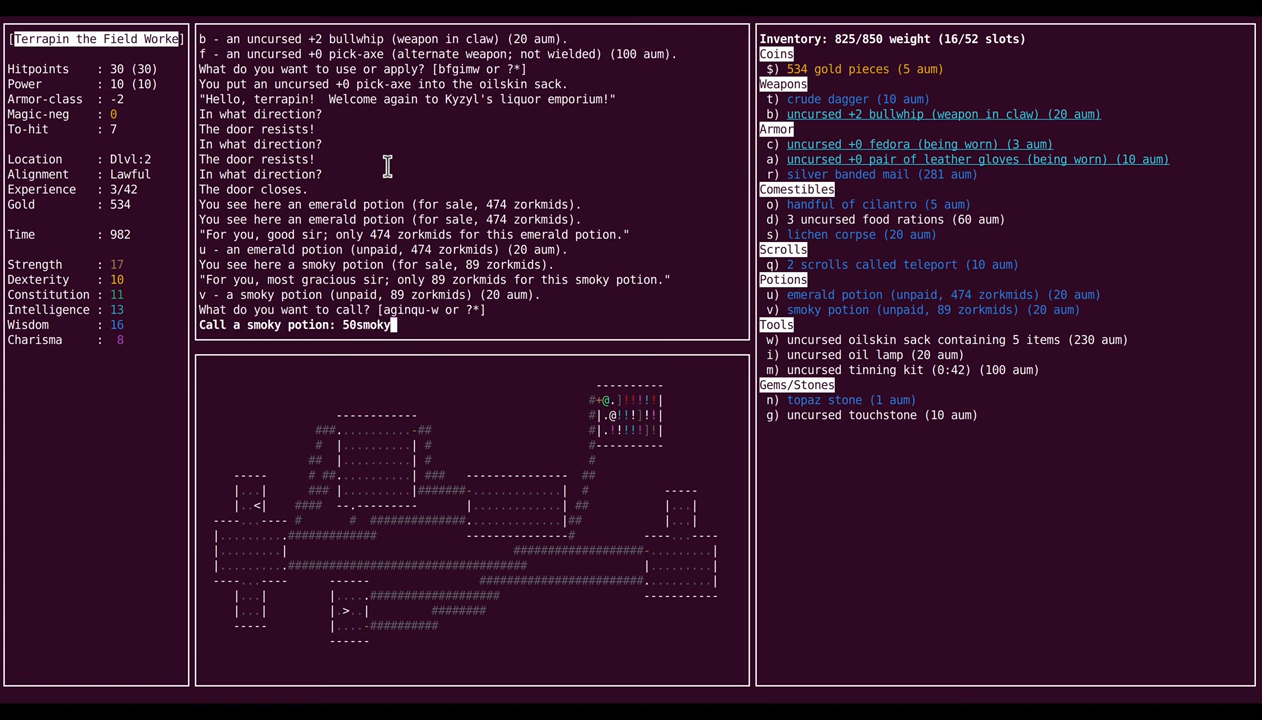
key(Return)
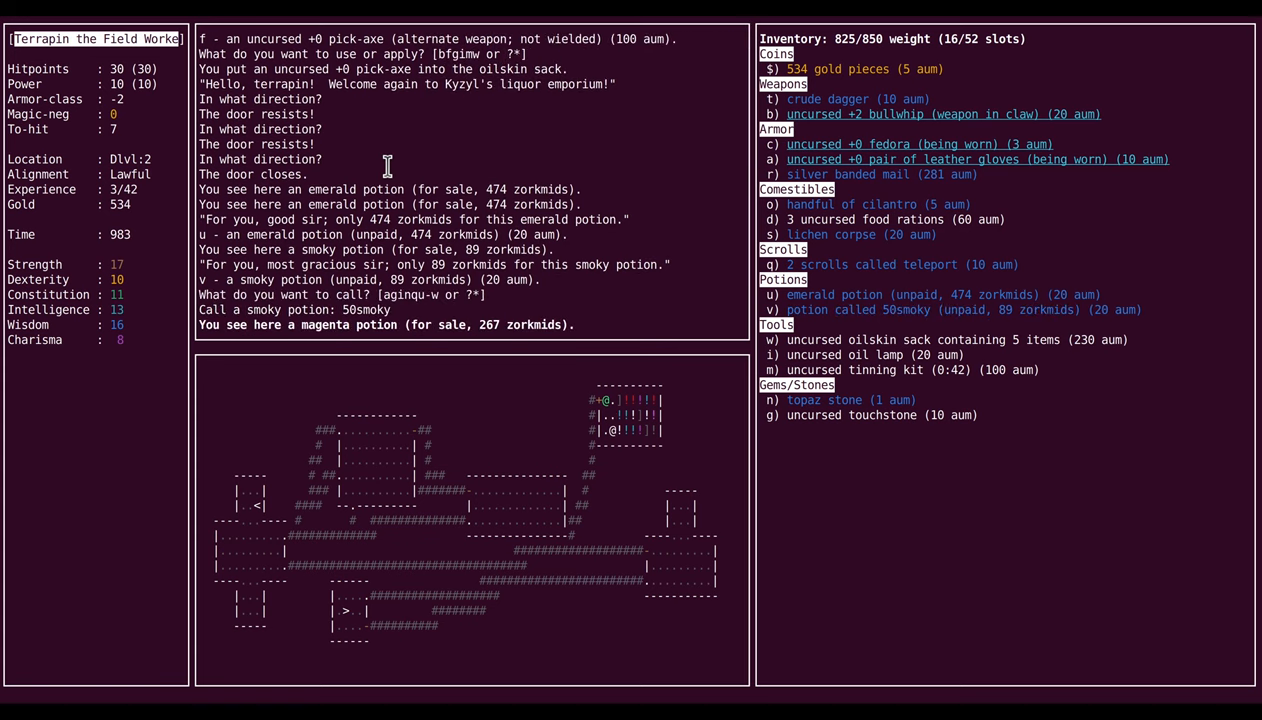
key(Return)
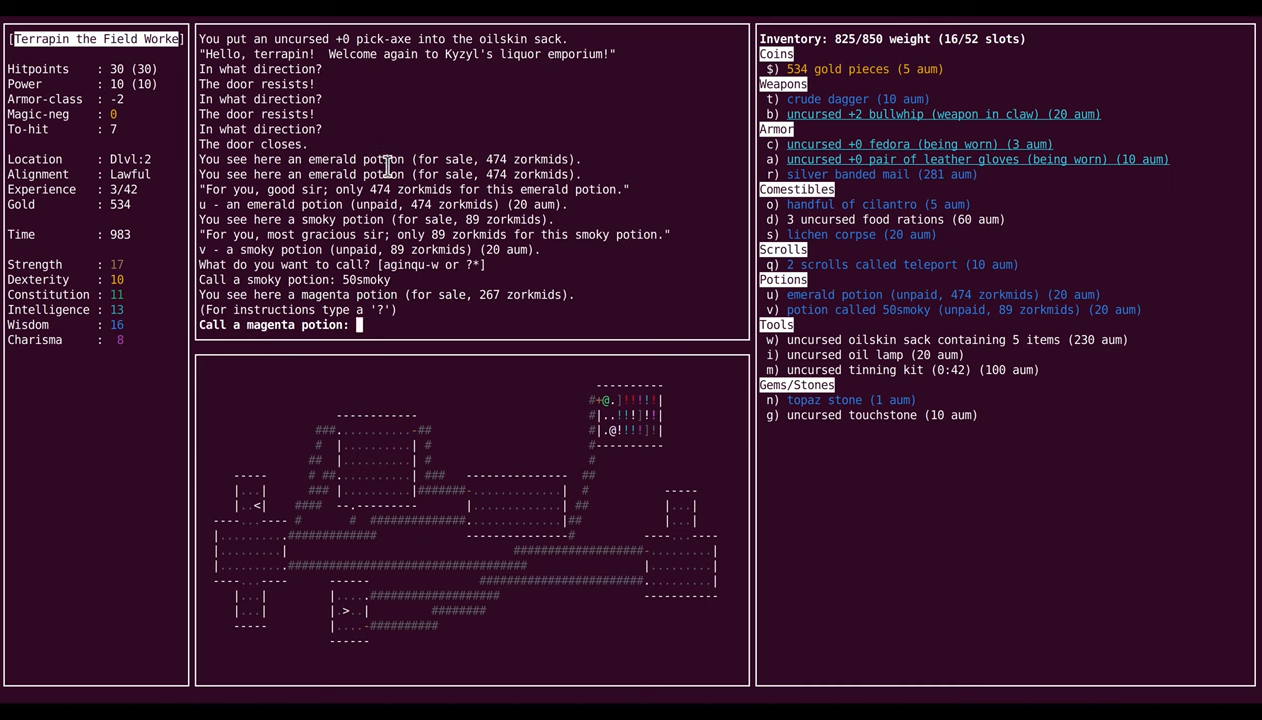
text(150magent)
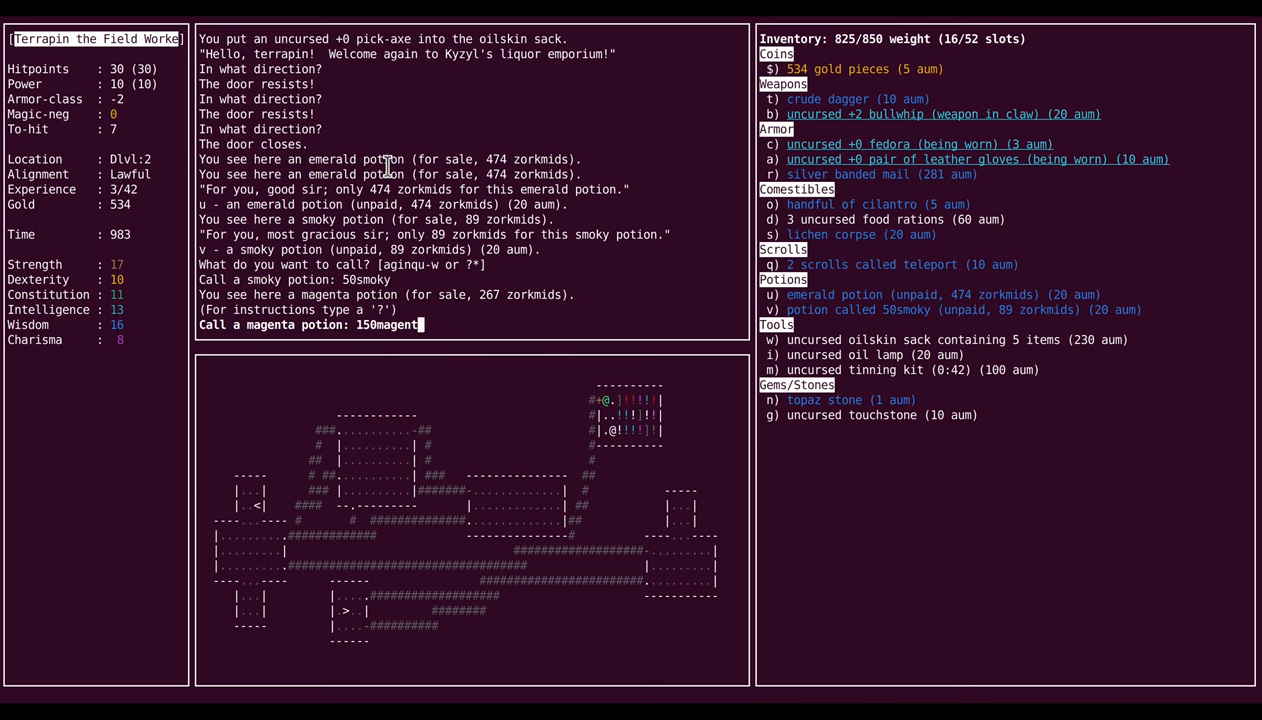
key(Return)
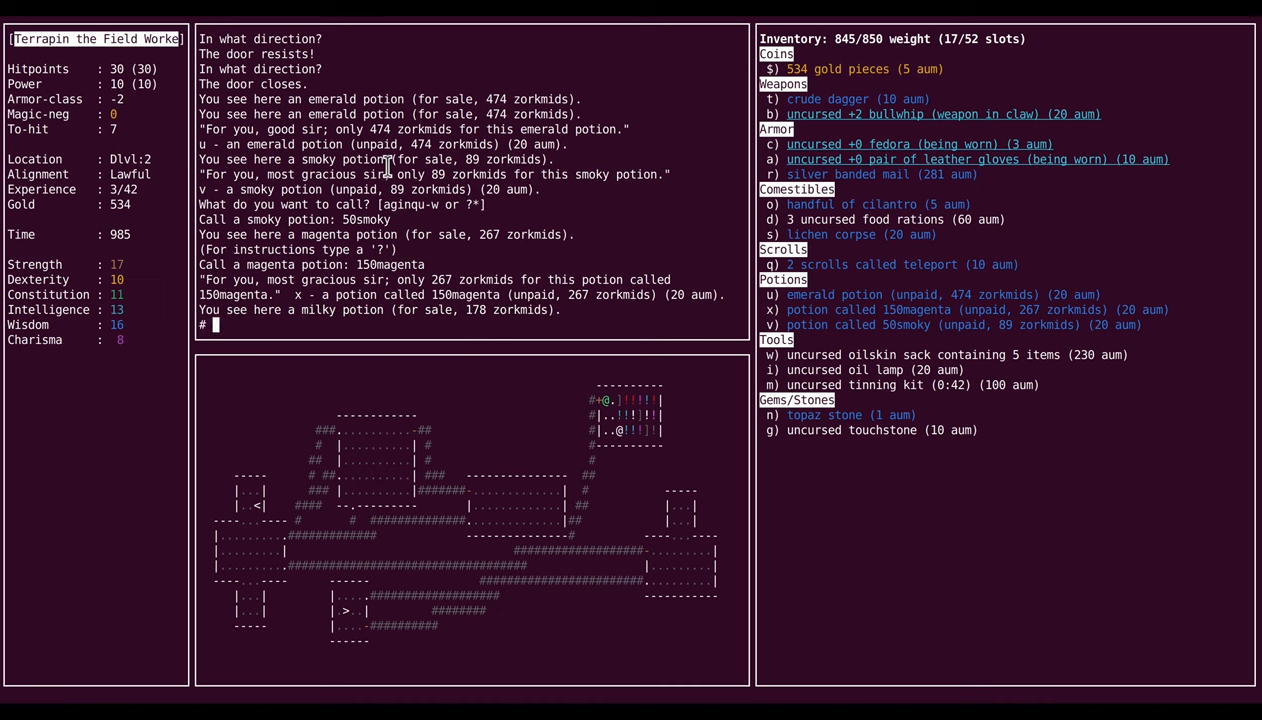
key(Return)
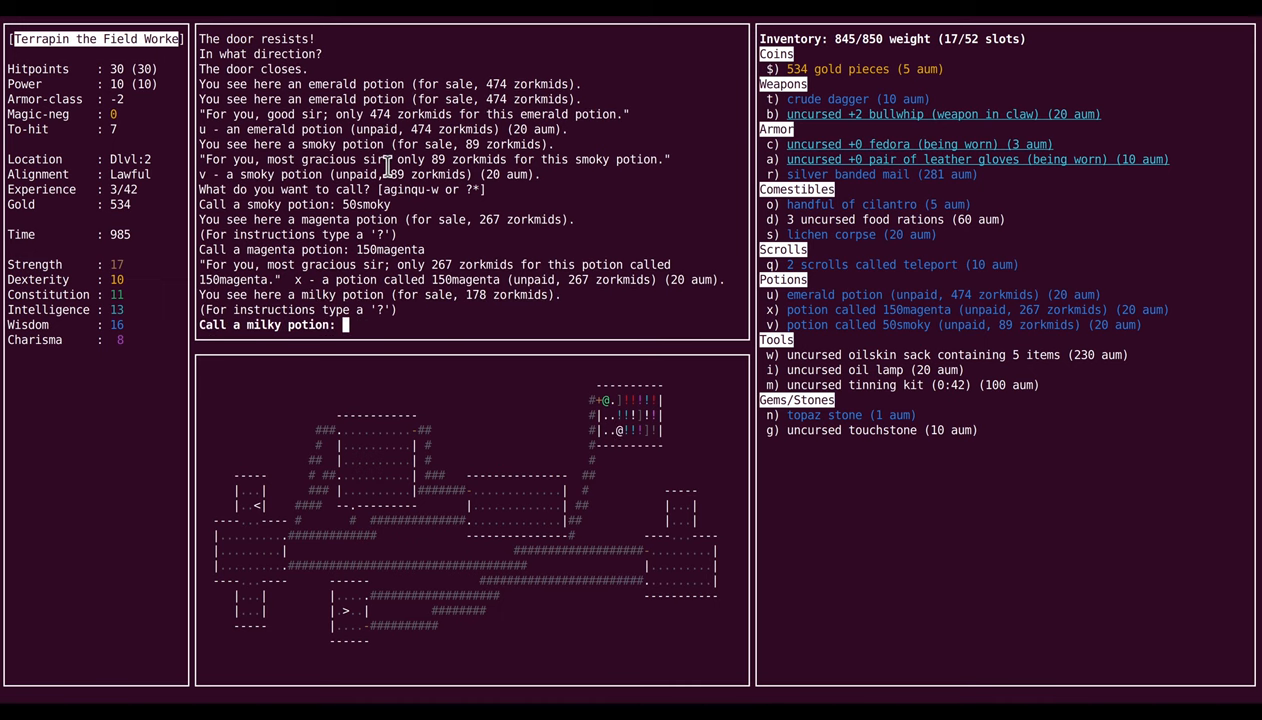
text(100)
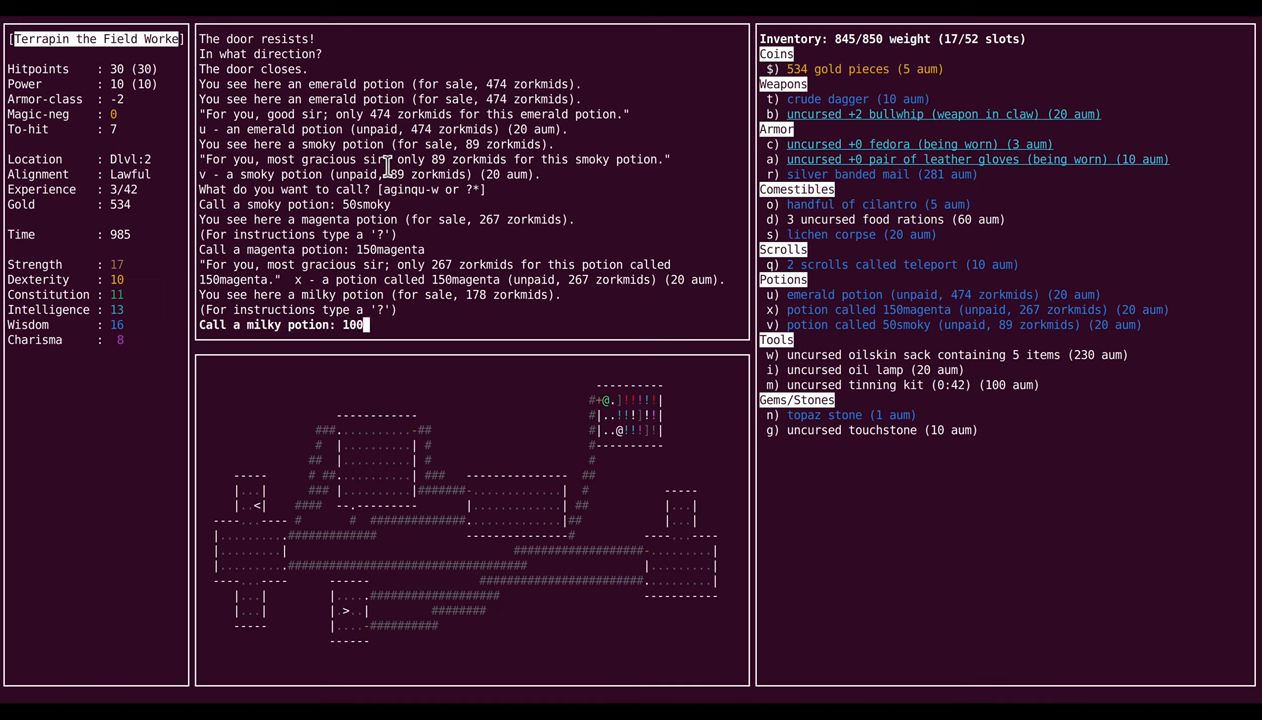
text(milky)
text(name)
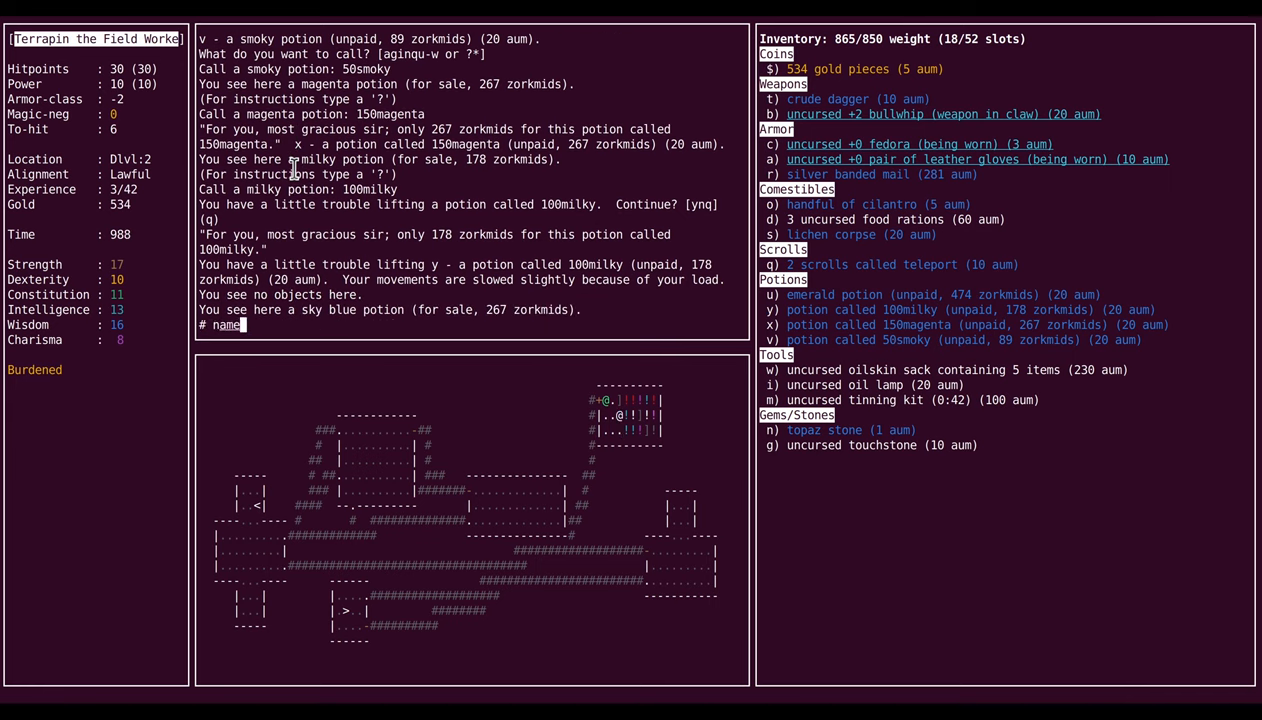
Step: Name the sky blue potion 150sky, the puce 150puce and the cyan 50cyan
text(1)
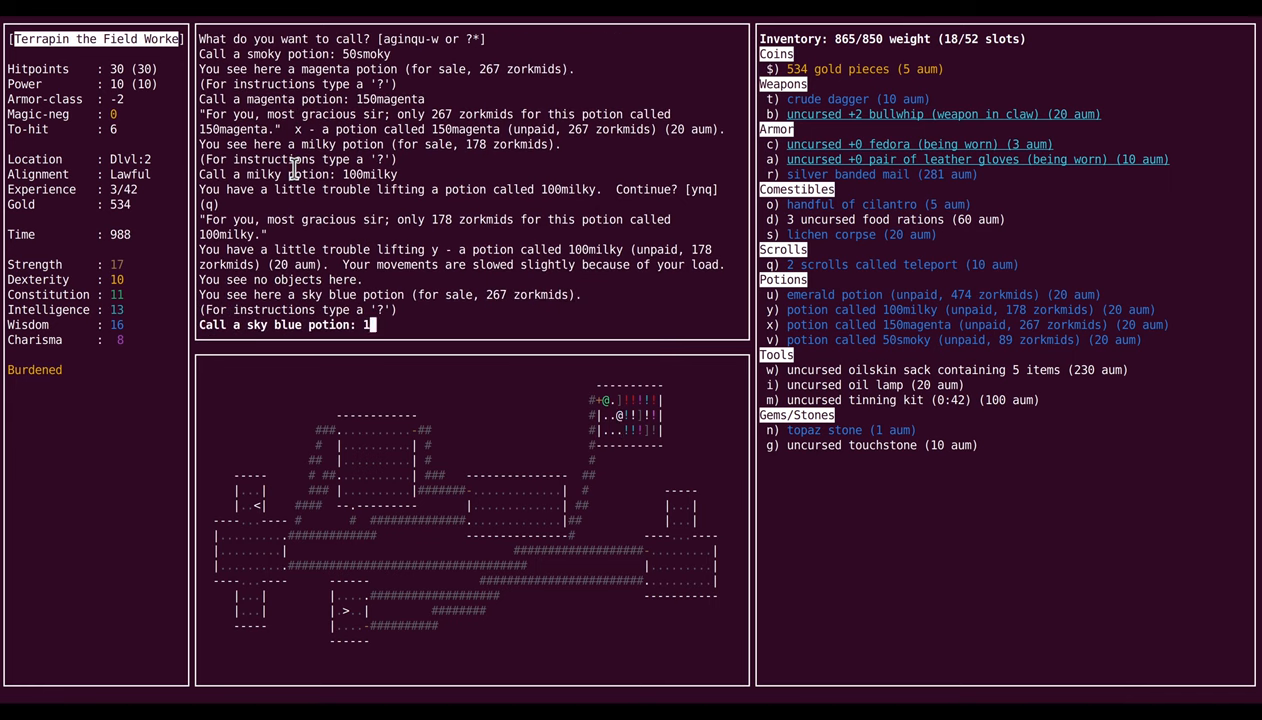
text(50sky)
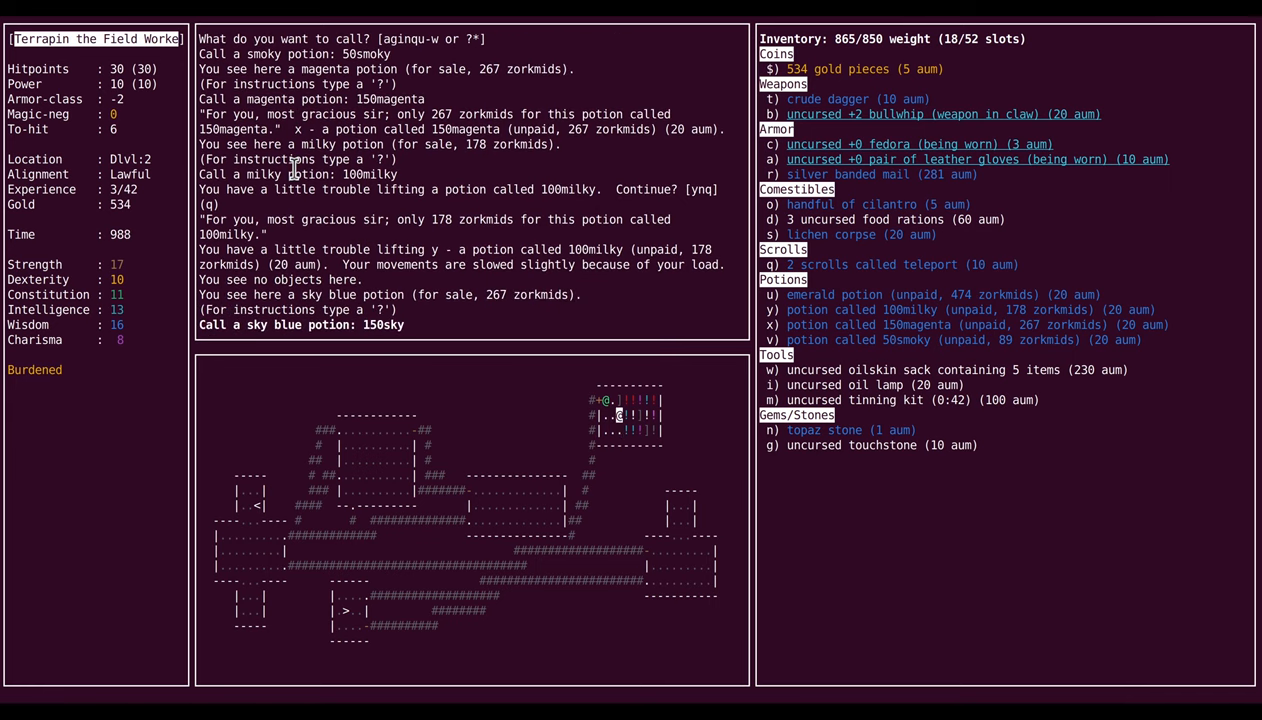
key(Return)
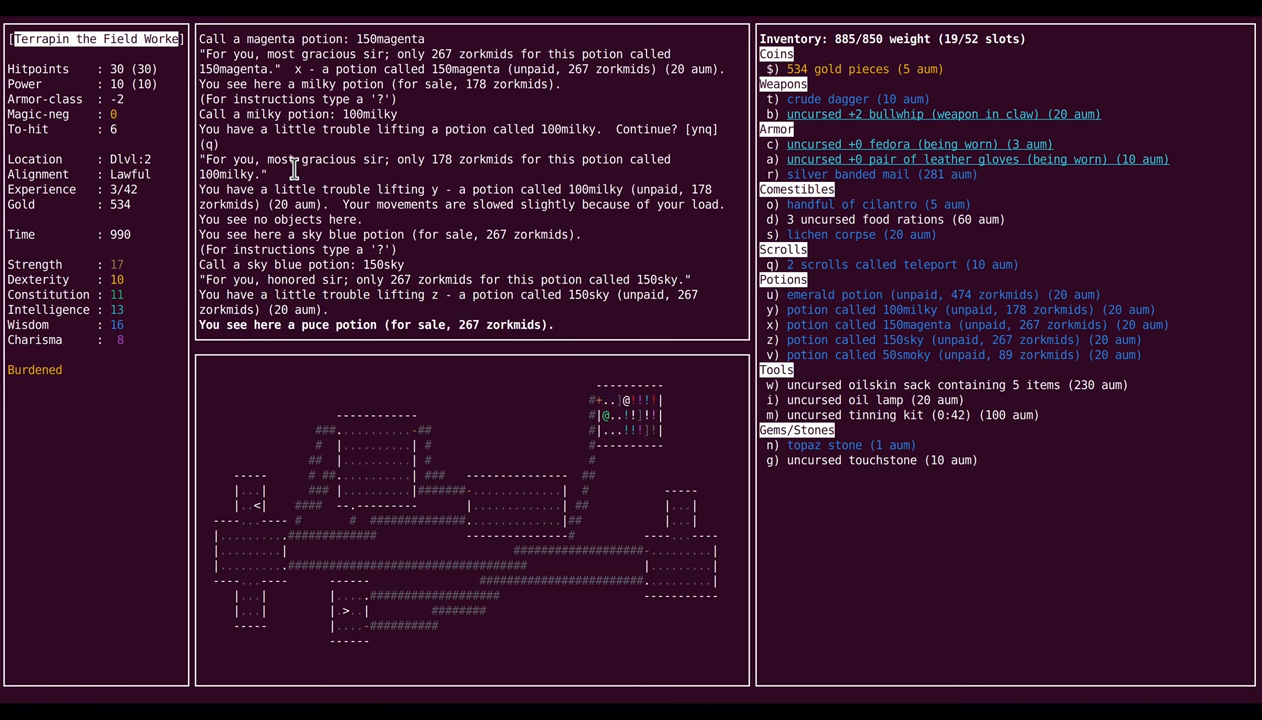
key(space)
text(name)
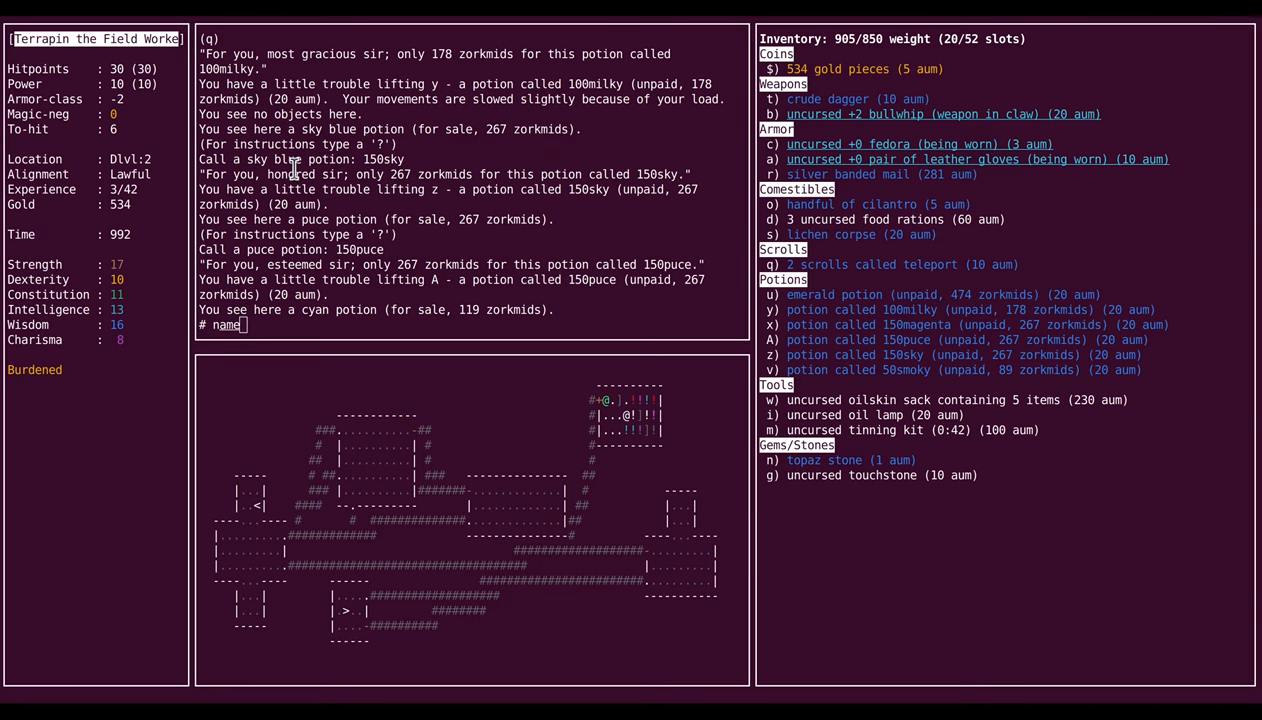
key(Return)
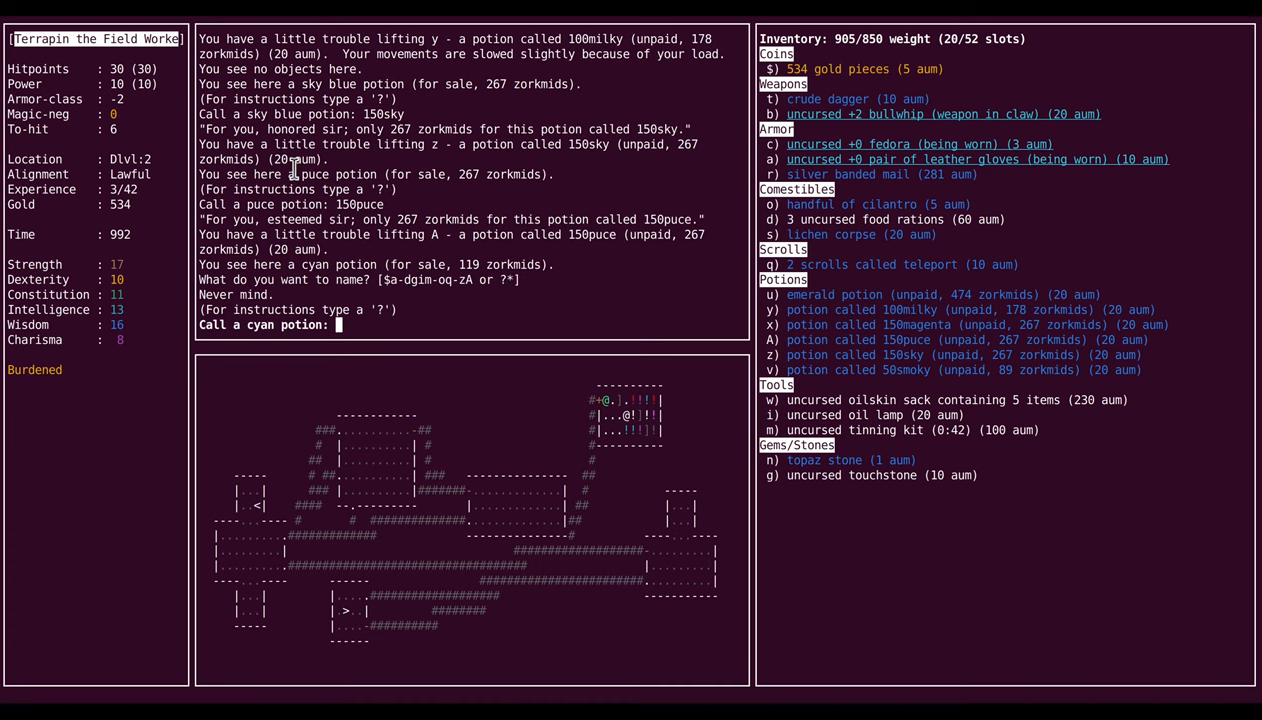
text(50cya)
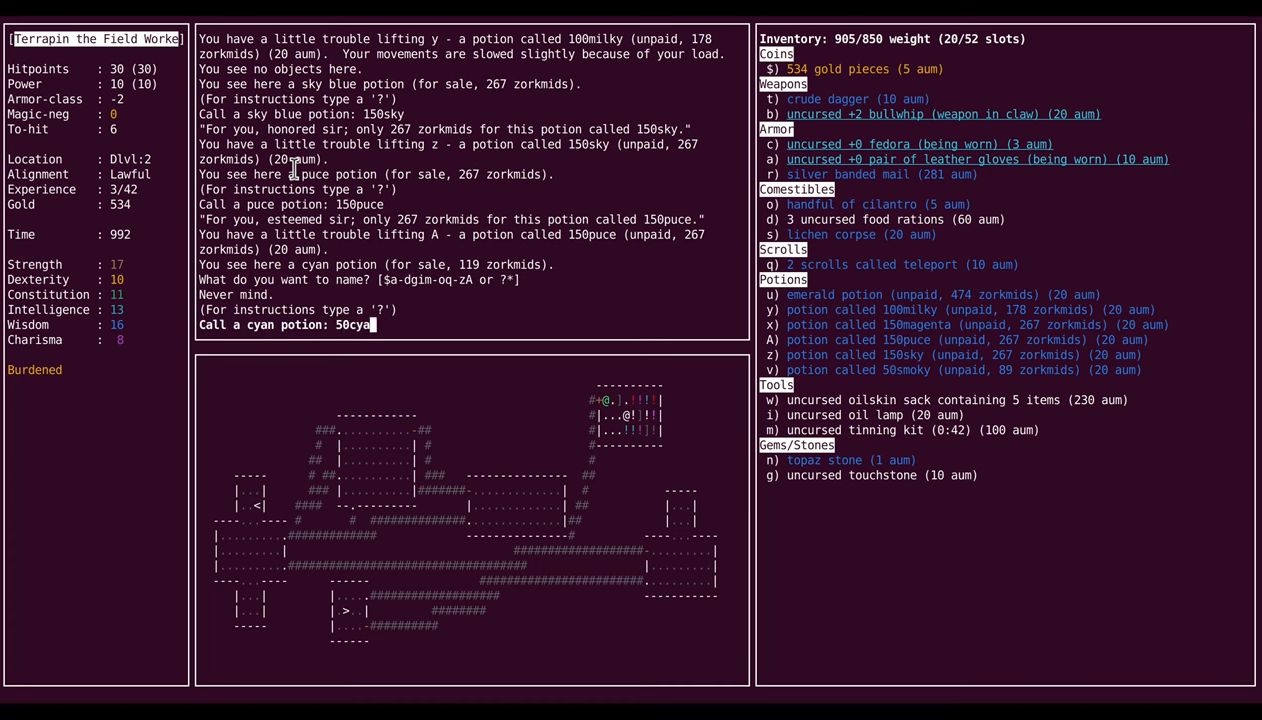
key(Return)
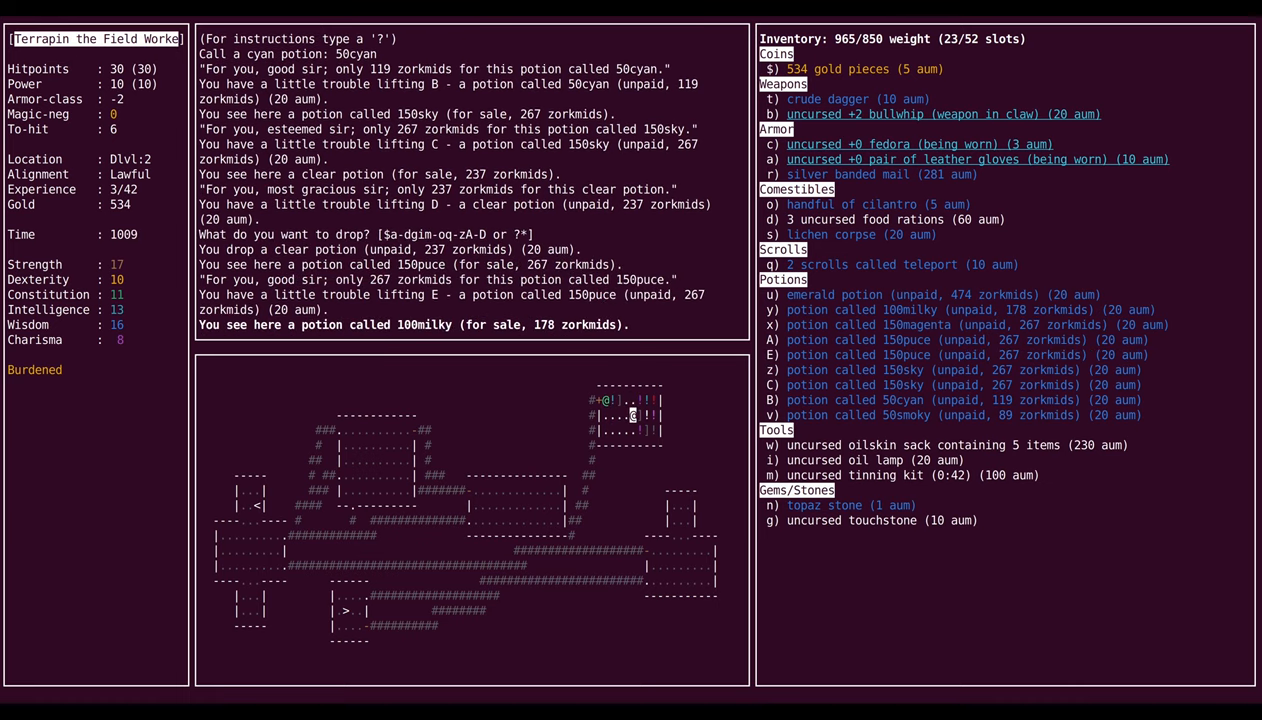
Step: Pick up the potion here and name purple-red 150purplered and ruby 300ruby
key(F)
text(100white)
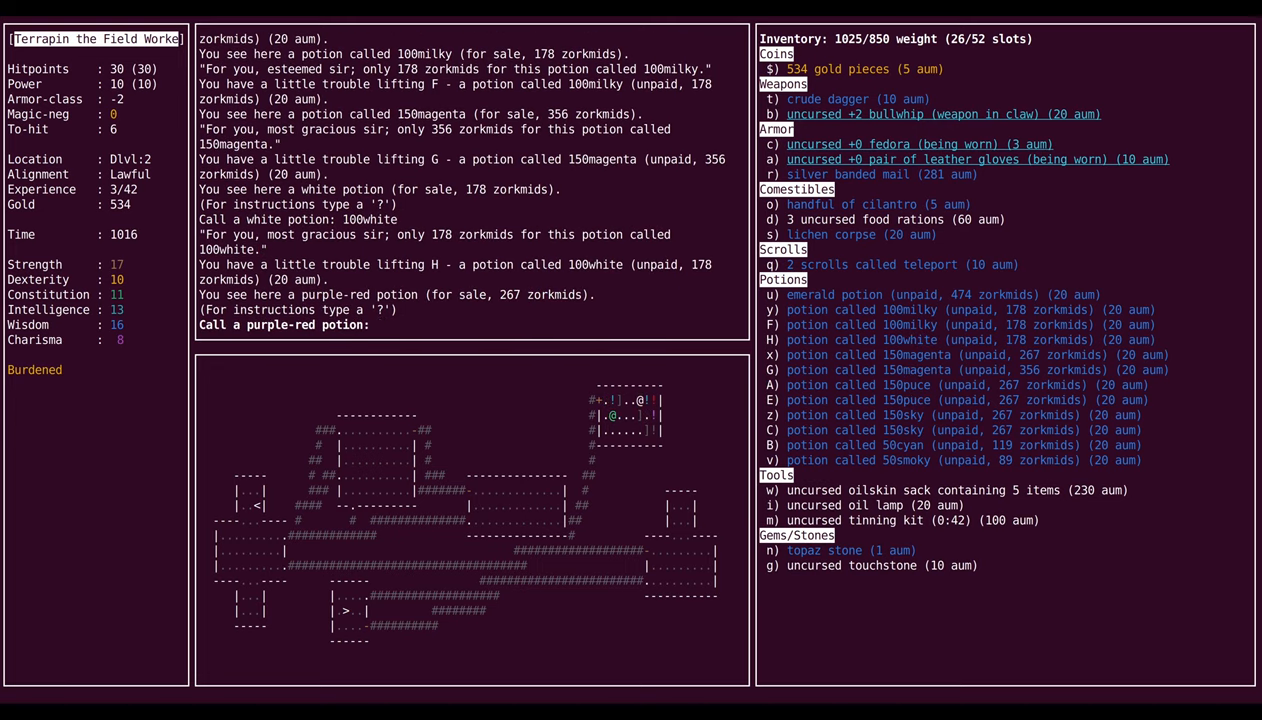
text(150purple)
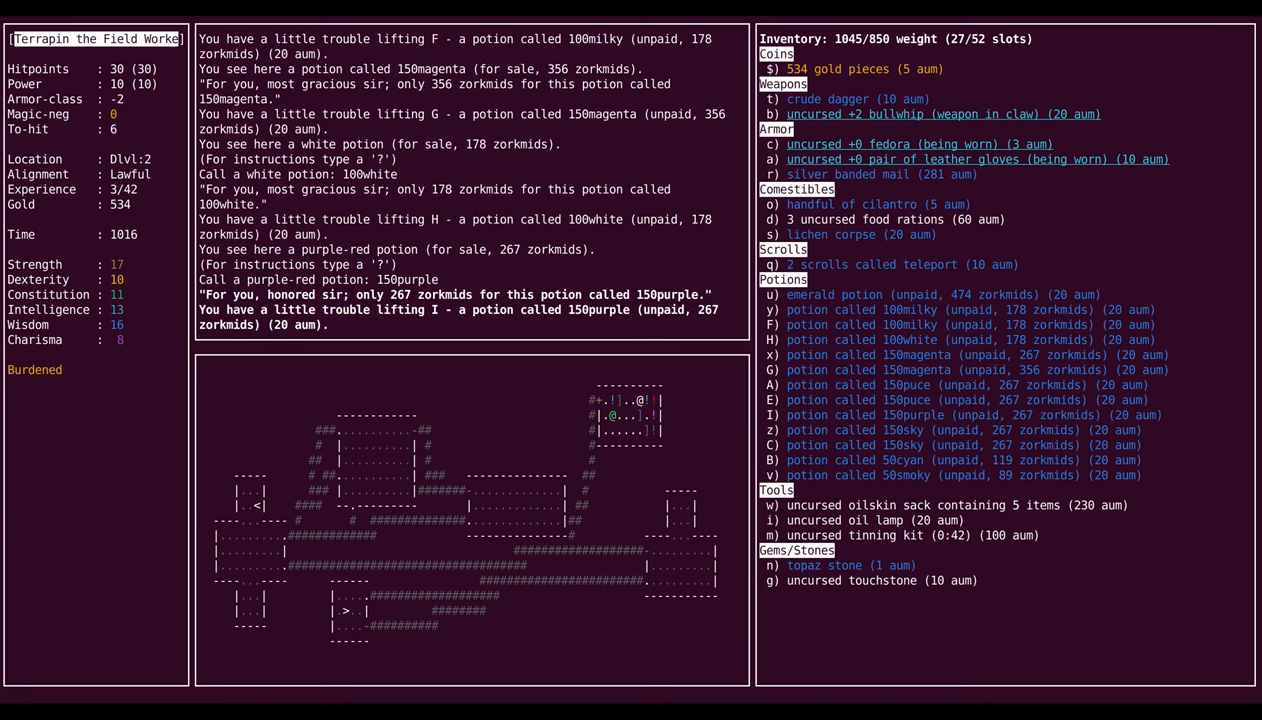
text(150purple)
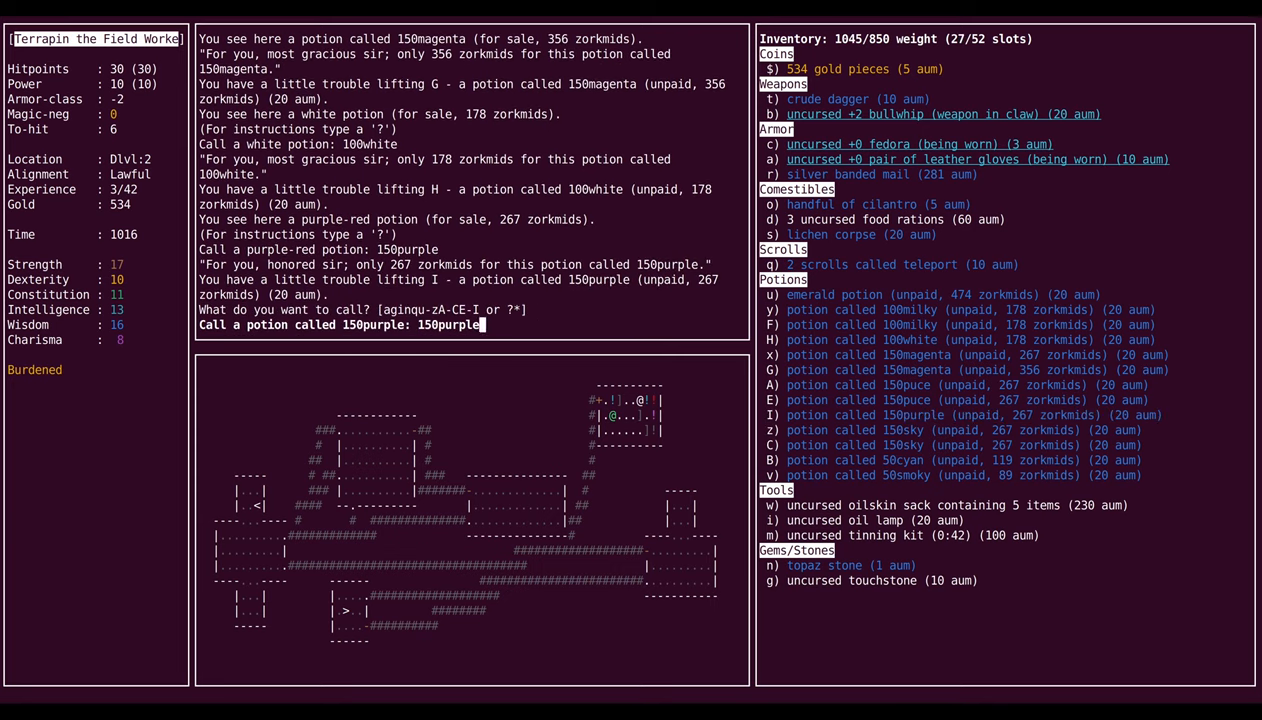
text(red)
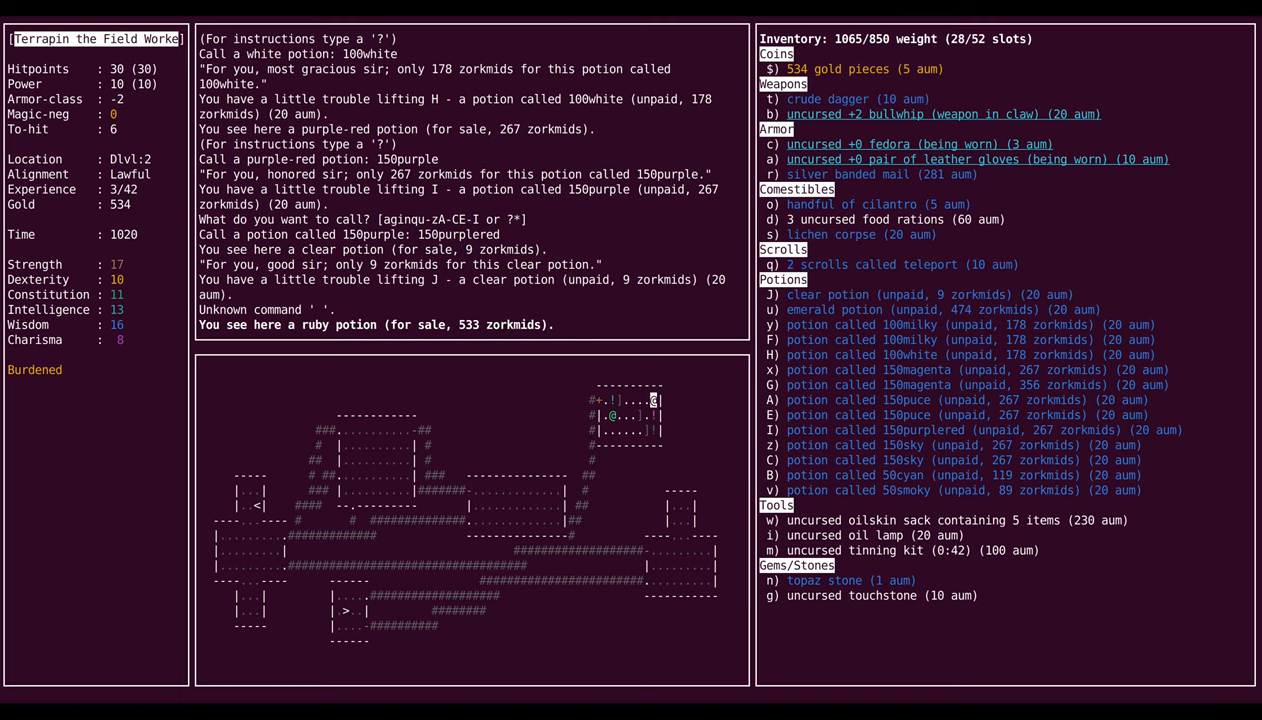
text(30)
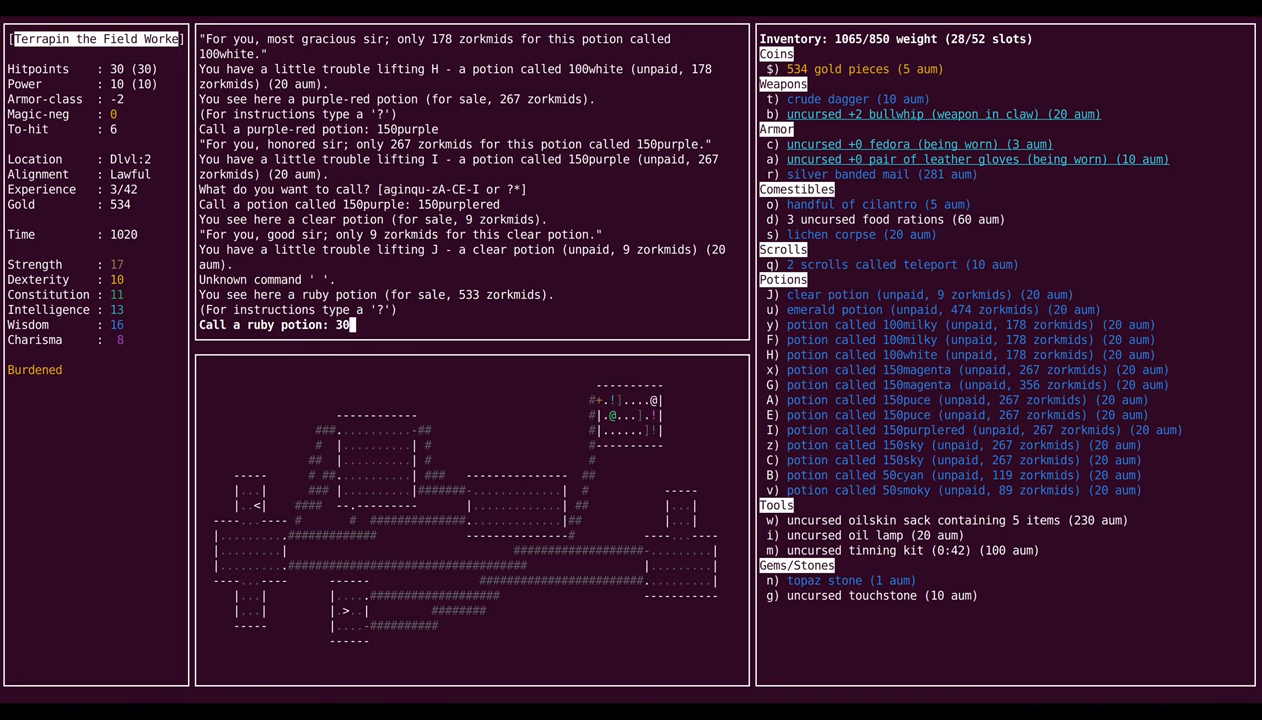
text(0ruby)
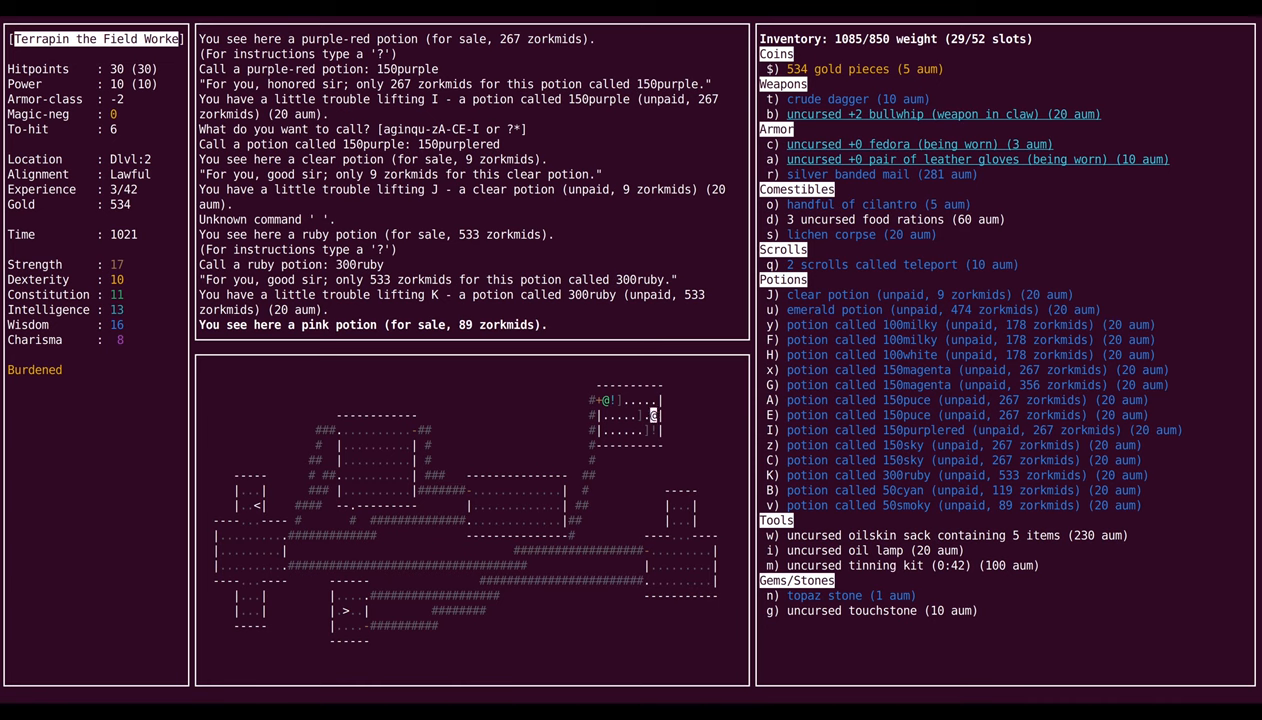
Step: Name the pink potion 50pink and the dark one 100dark, then drop all potions
text(name)
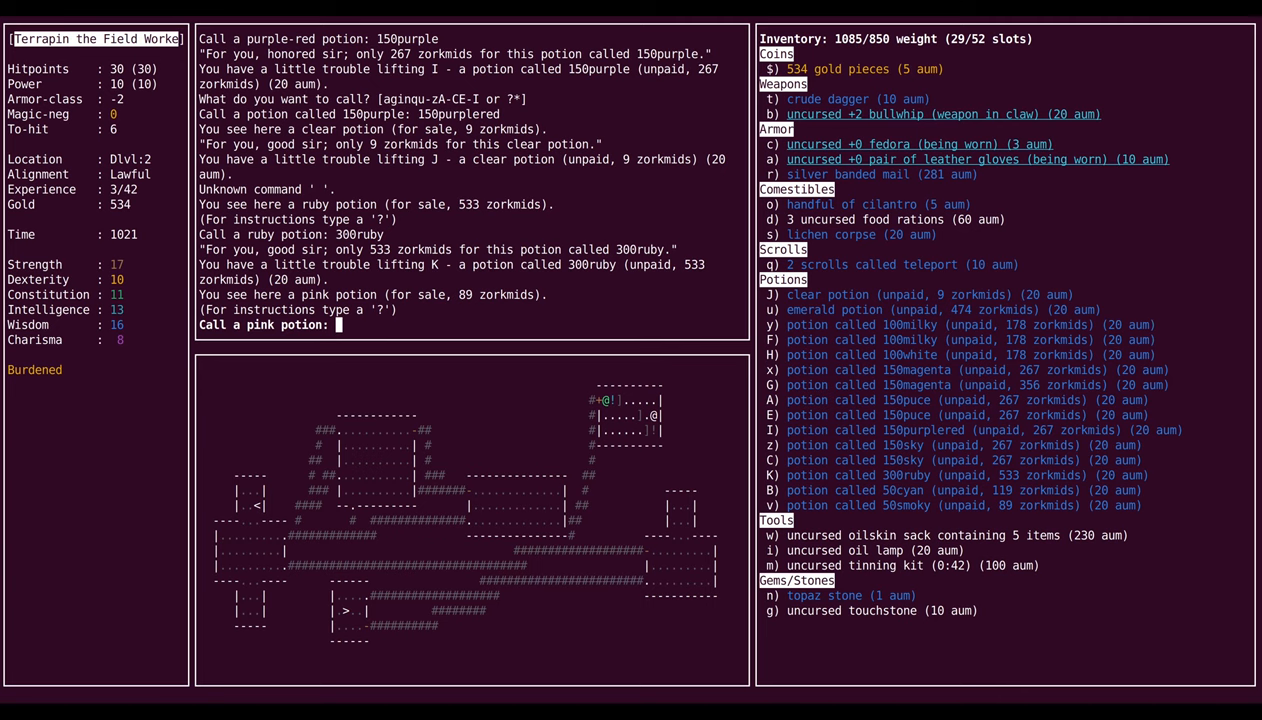
text(50pink)
text(1)
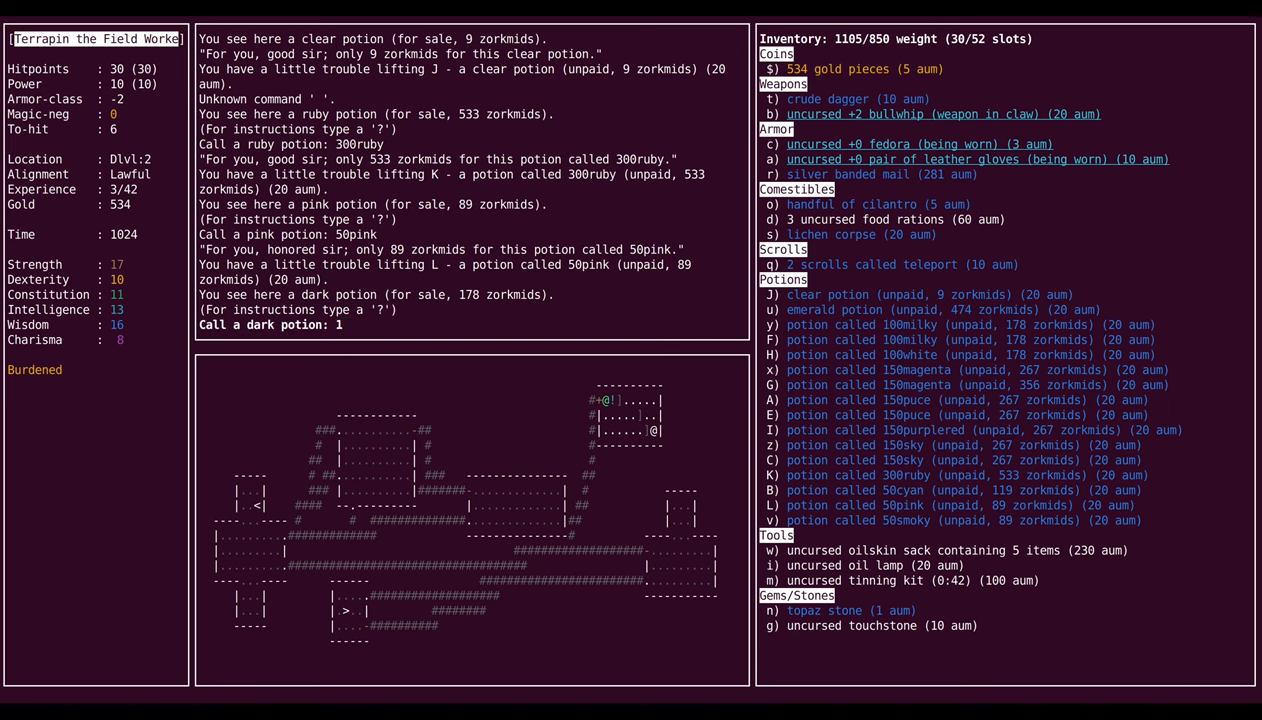
text(00)
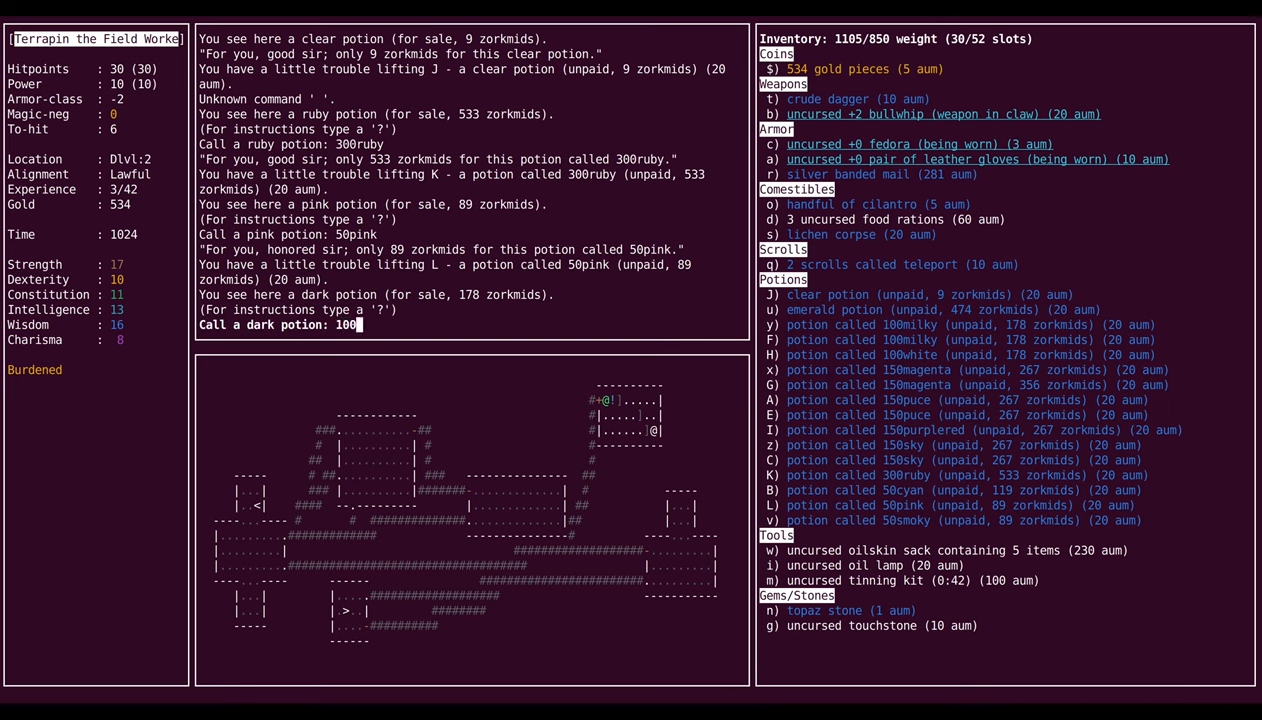
text(dark)
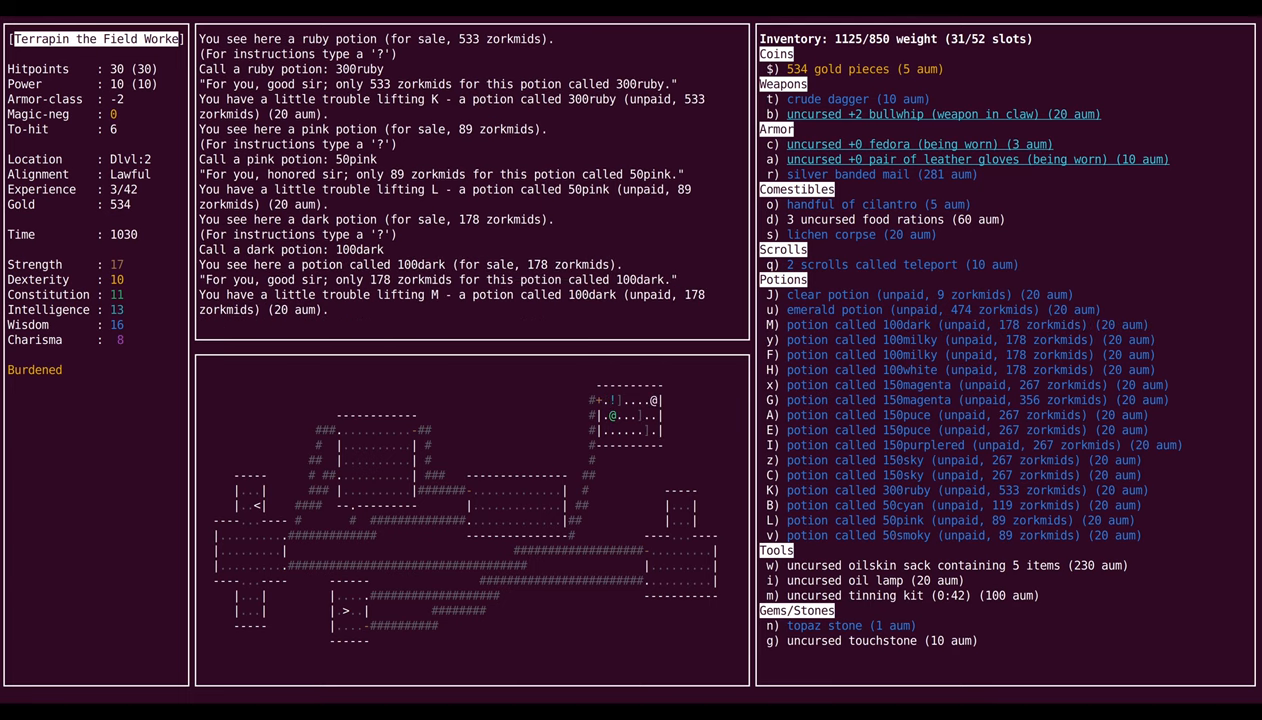
key(D)
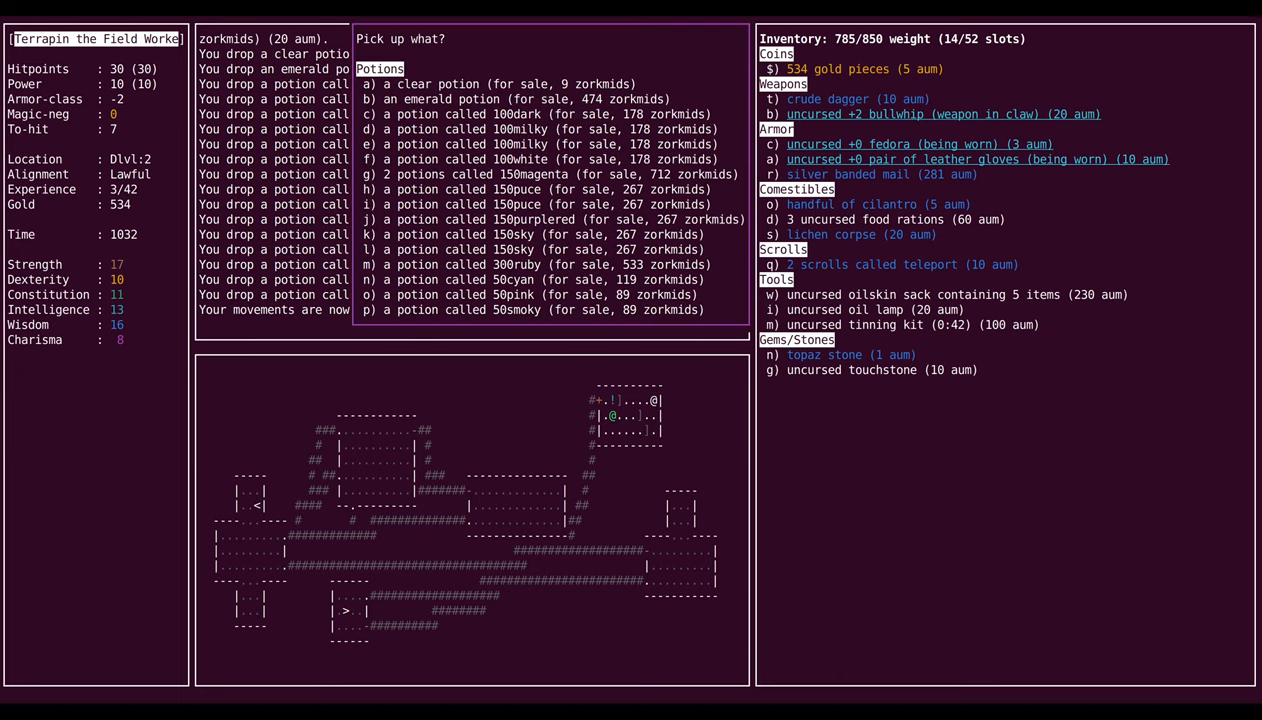
Step: Pick up and re-drop the 300ruby potion, attacking the adjacent goblin in between
key(K)
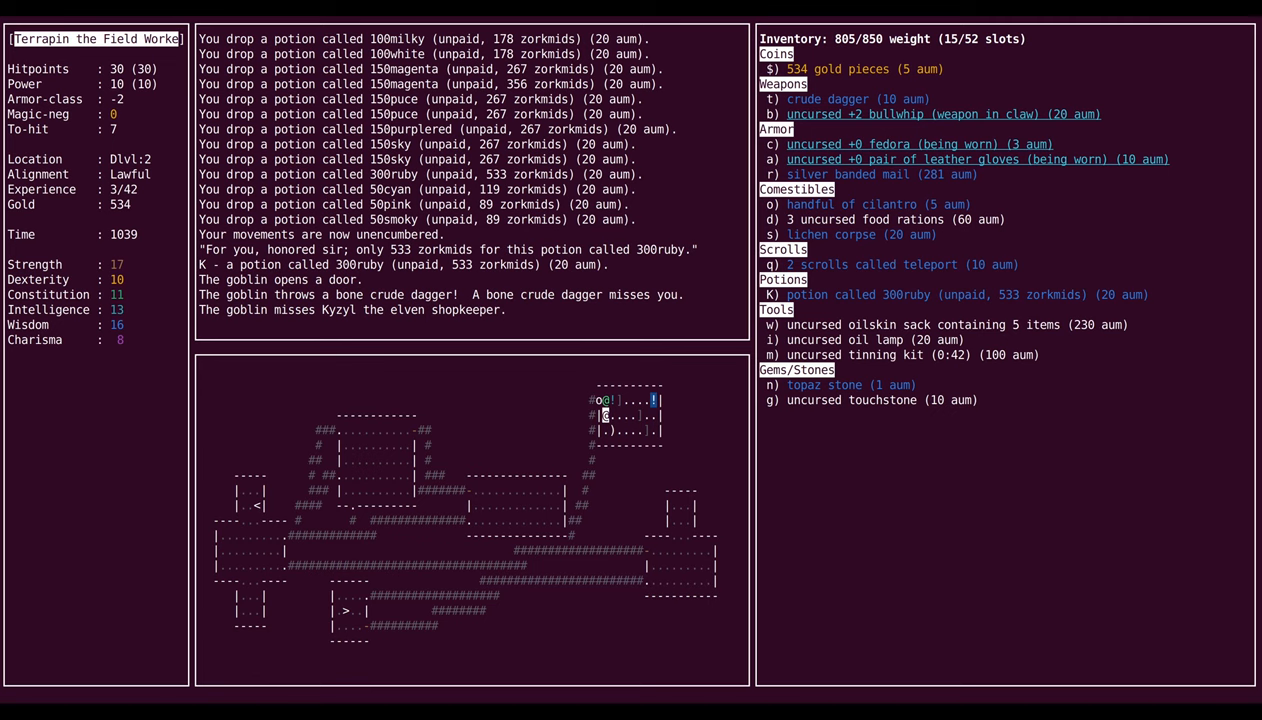
key(d)
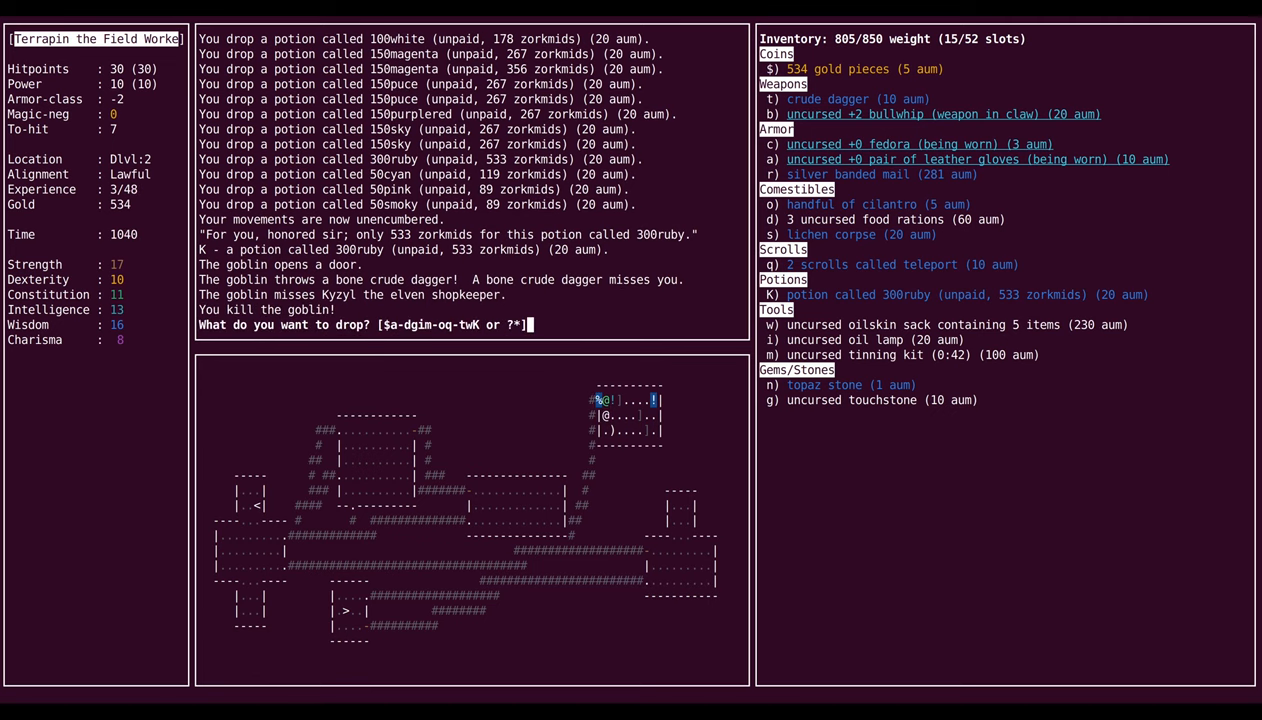
key(K)
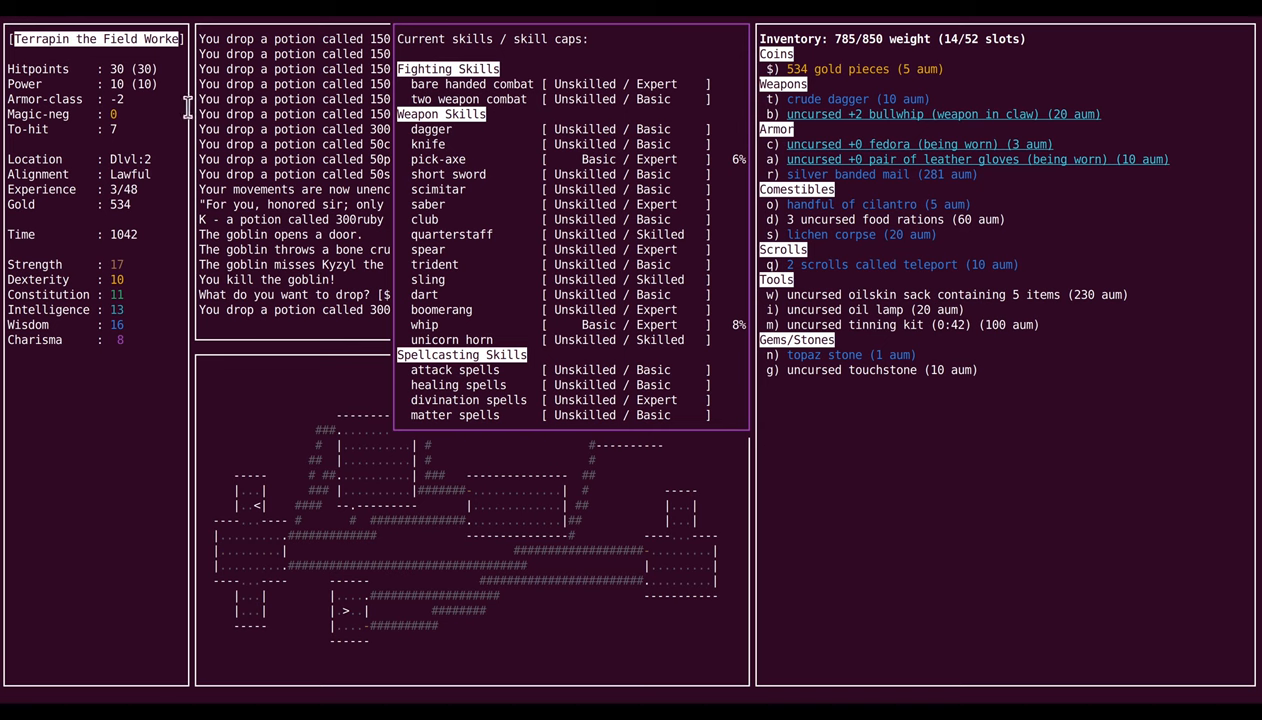
mouse_move(209, 123)
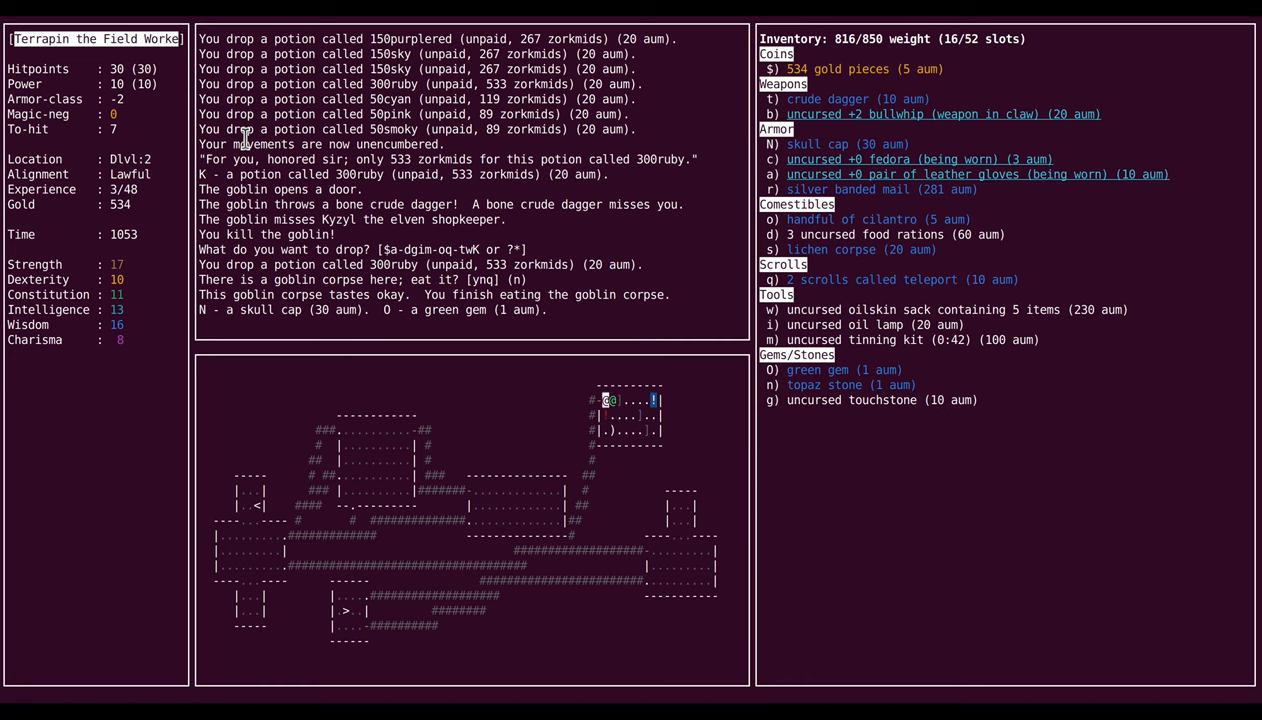
Step: Select the oilskin sack as the tool to apply
key(down)
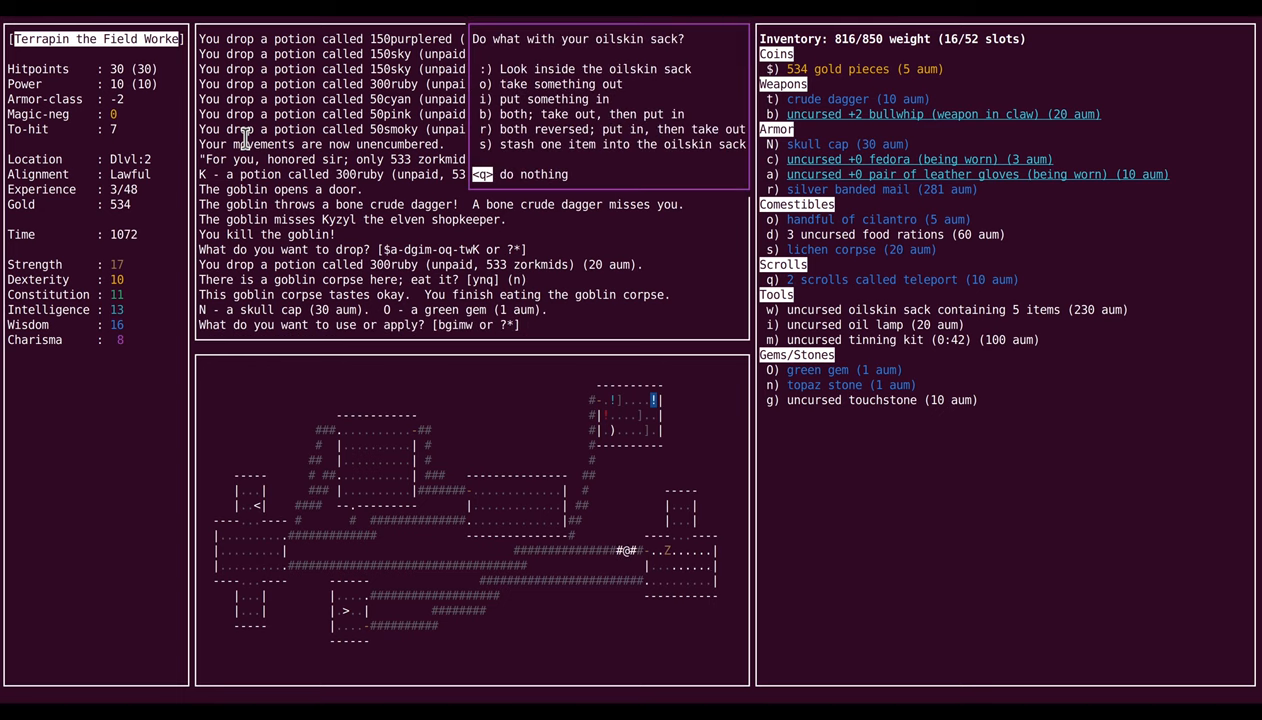
Step: Take the pick-axe from the oilskin sack, wield it instead of the bullwhip, and view inventory
key(o)
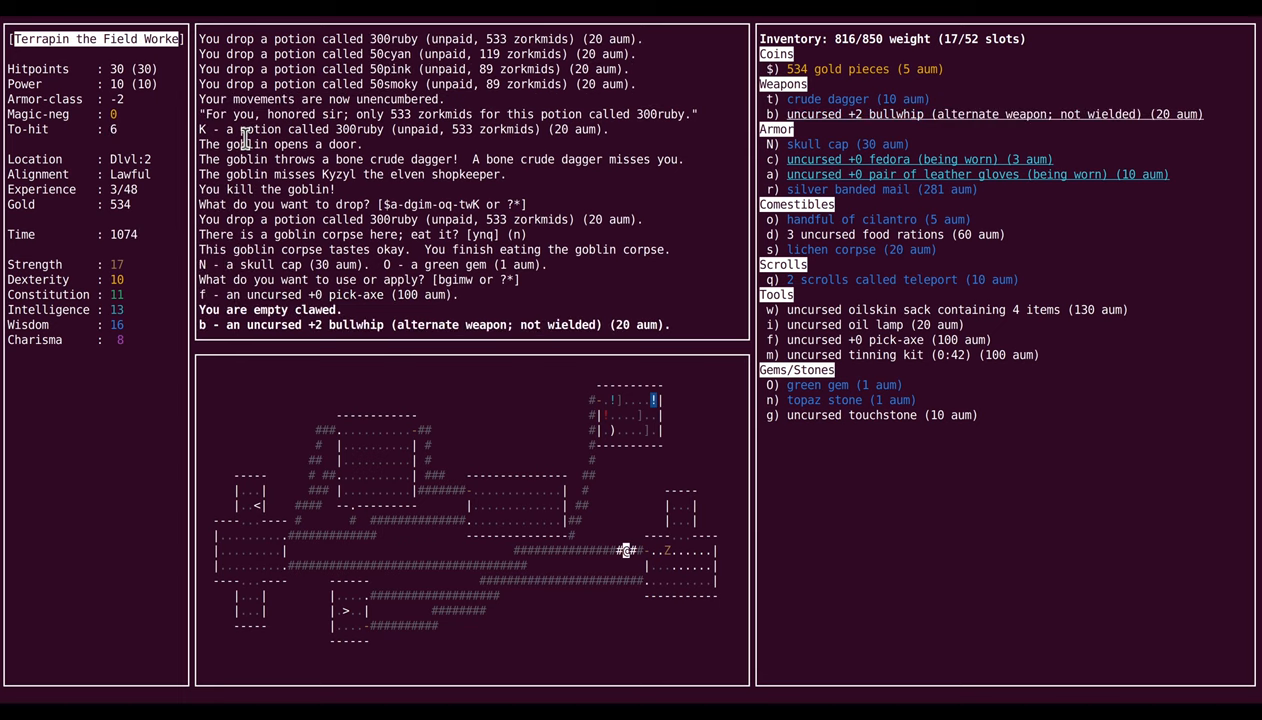
key(f)
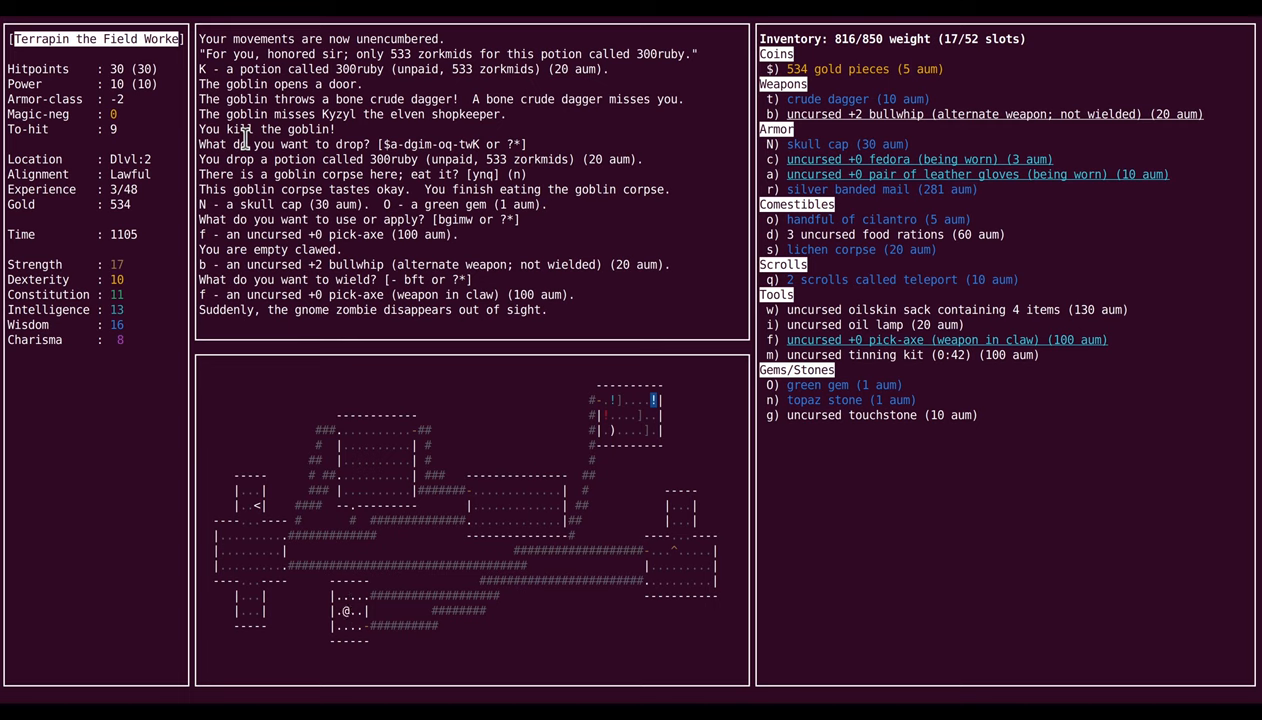
key(i)
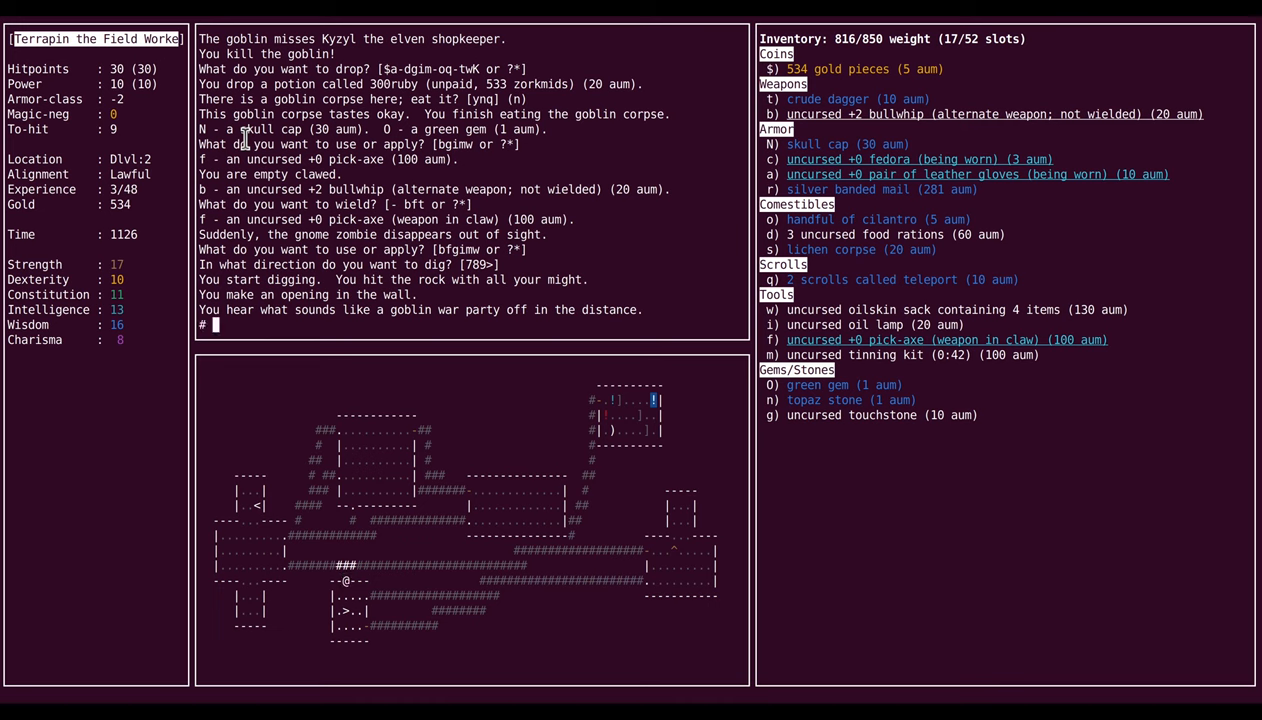
Step: Annotate Dlvl 2 with the name 'gt'
text(gt)
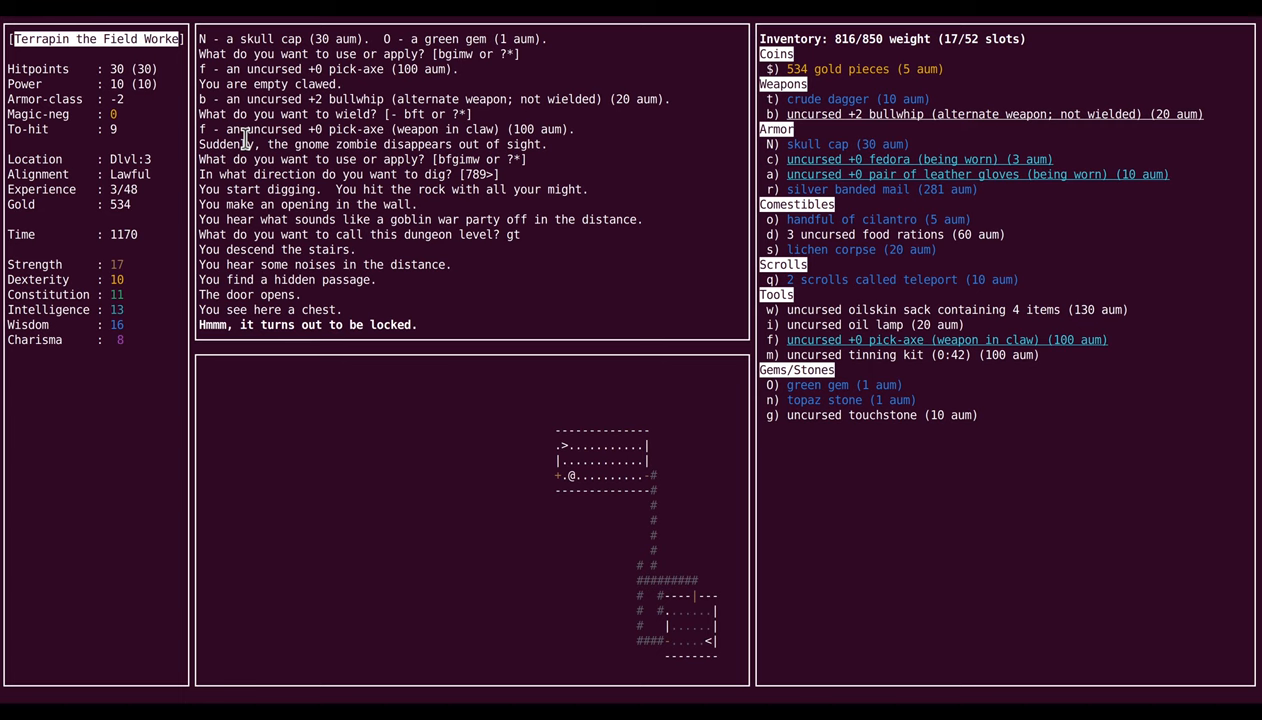
Step: Annotate Dlvl 3 with the note 'box (lvl1 box?)'
key(Return)
text(box ()
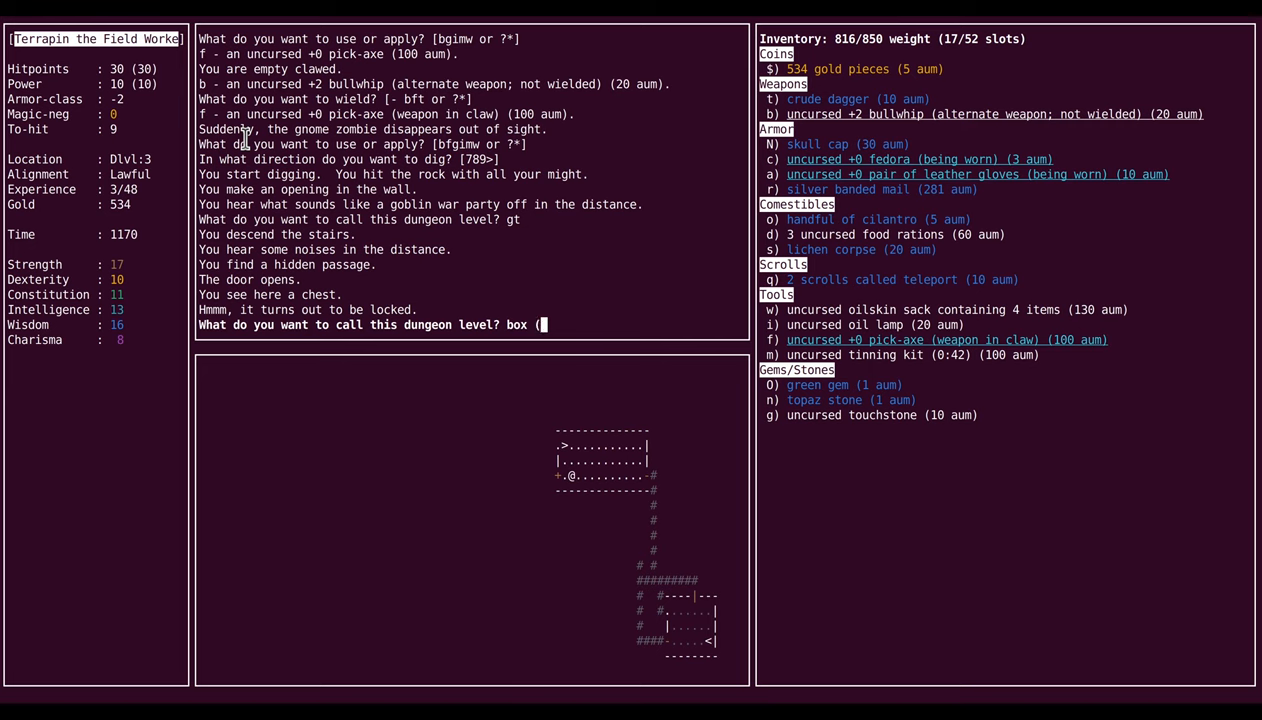
text(lvl1 box)
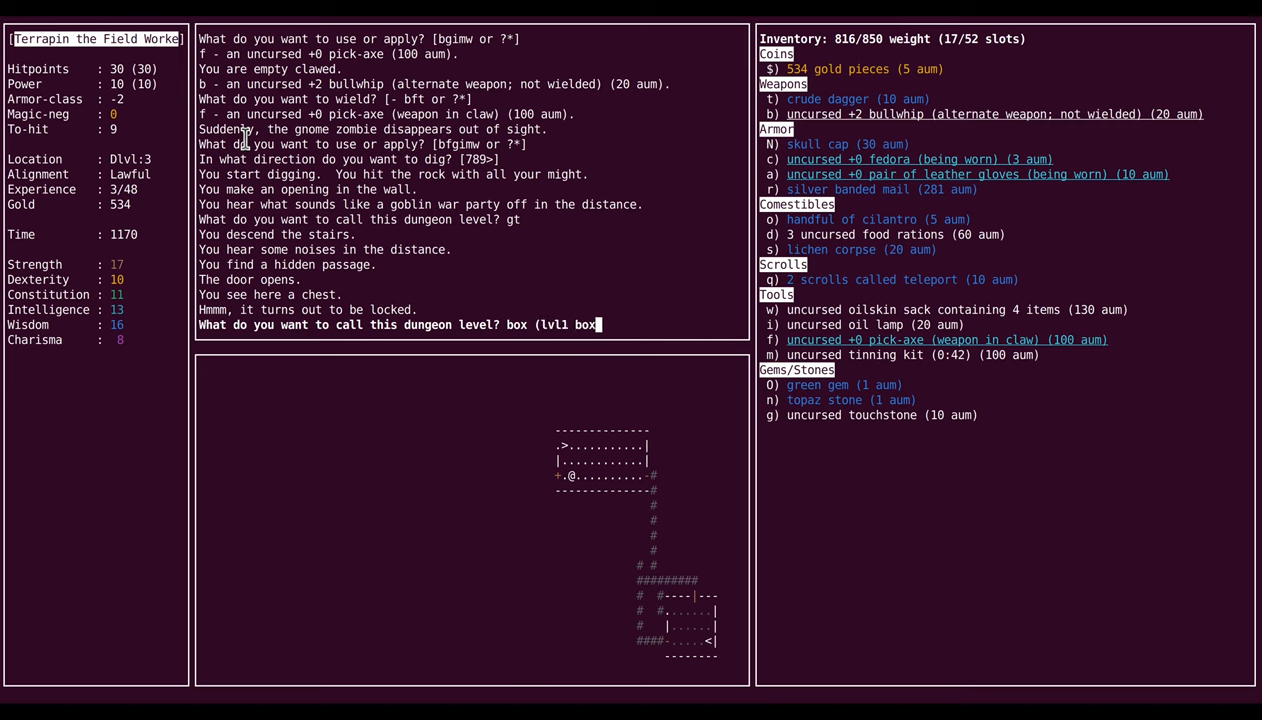
text(?)
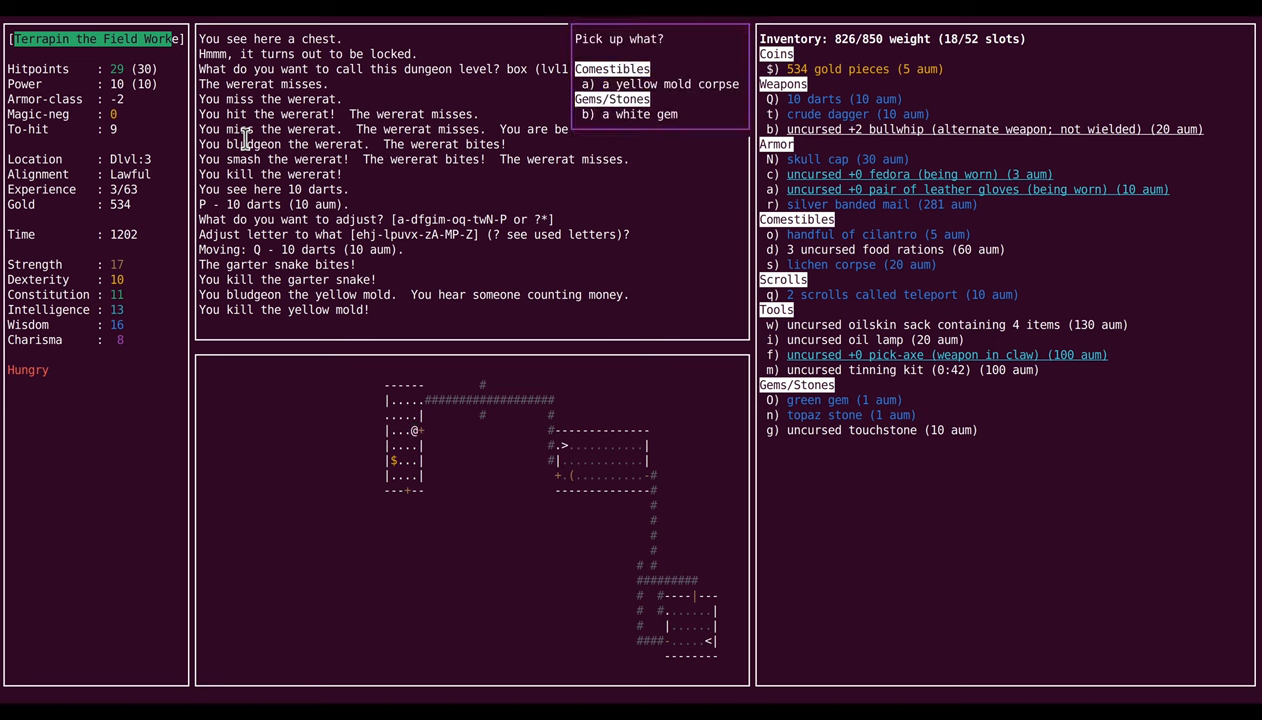
Step: Pick up the white gem and name the yellow mold ('yel') at the Specify prompt
key(b)
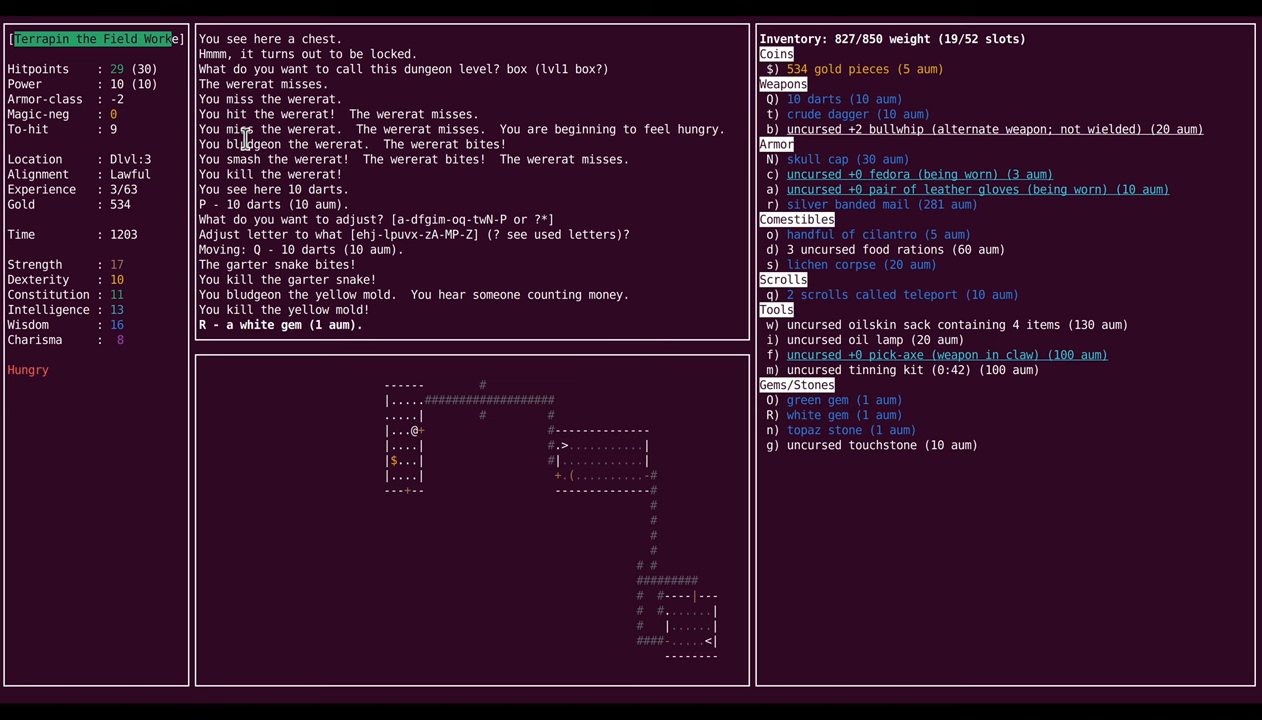
text(yel)
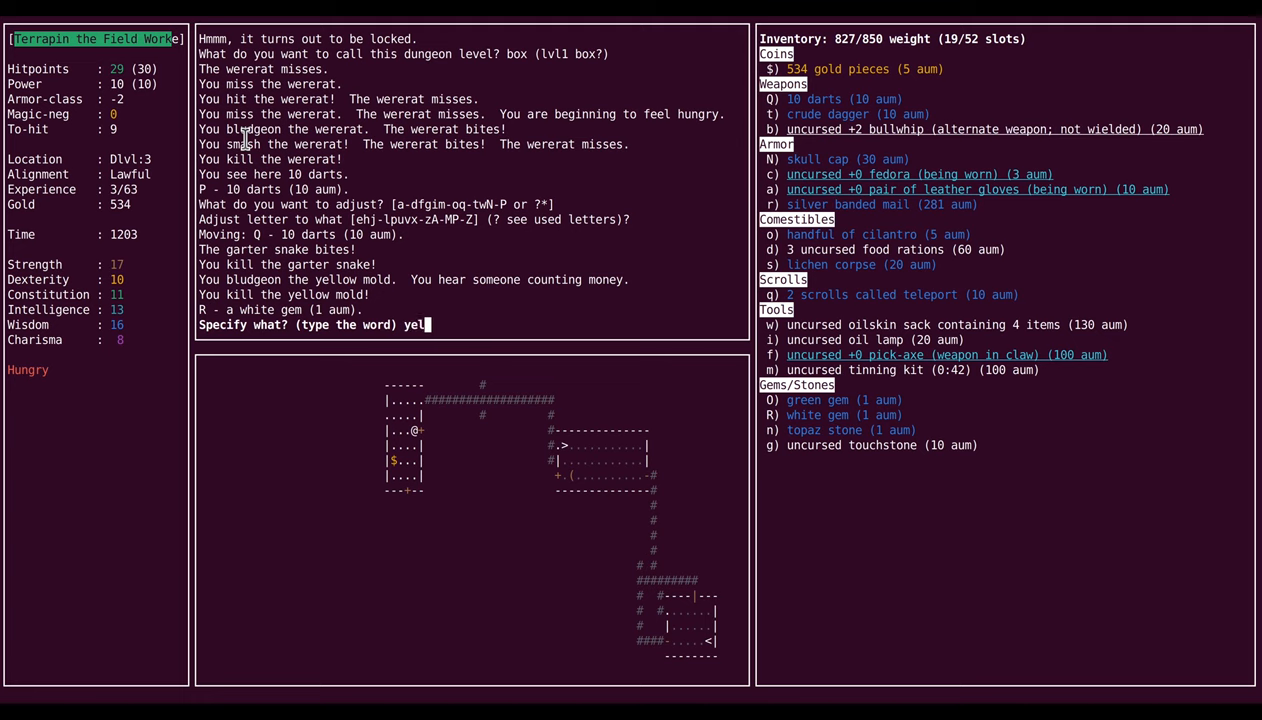
key(Return)
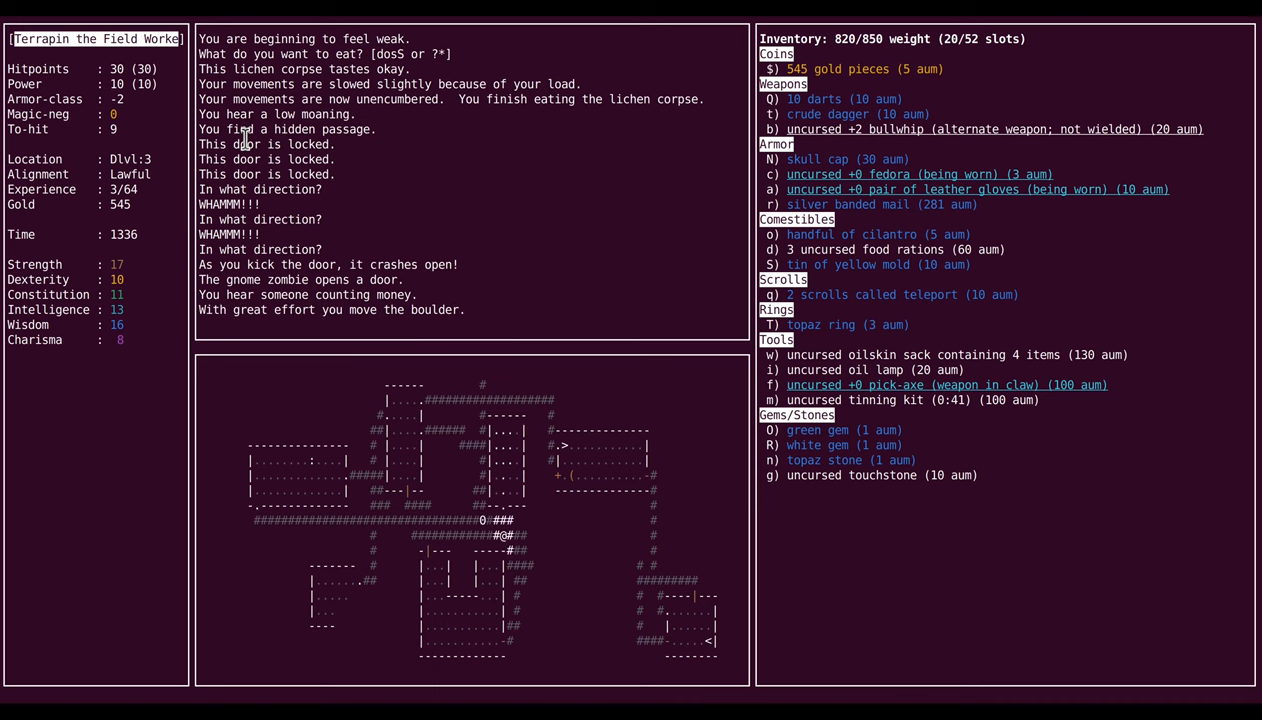
Step: Append 'vault, 1right unkicked' to the Dlvl 3 box note
text(va)
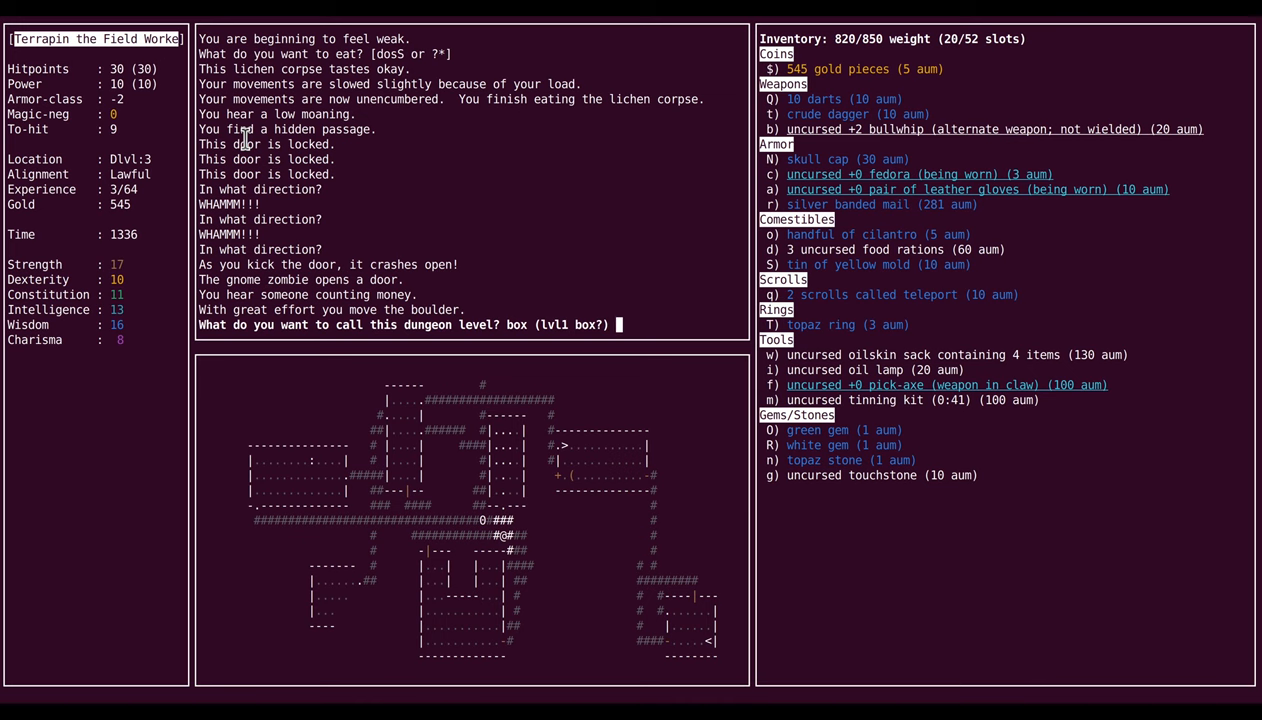
text(vault,)
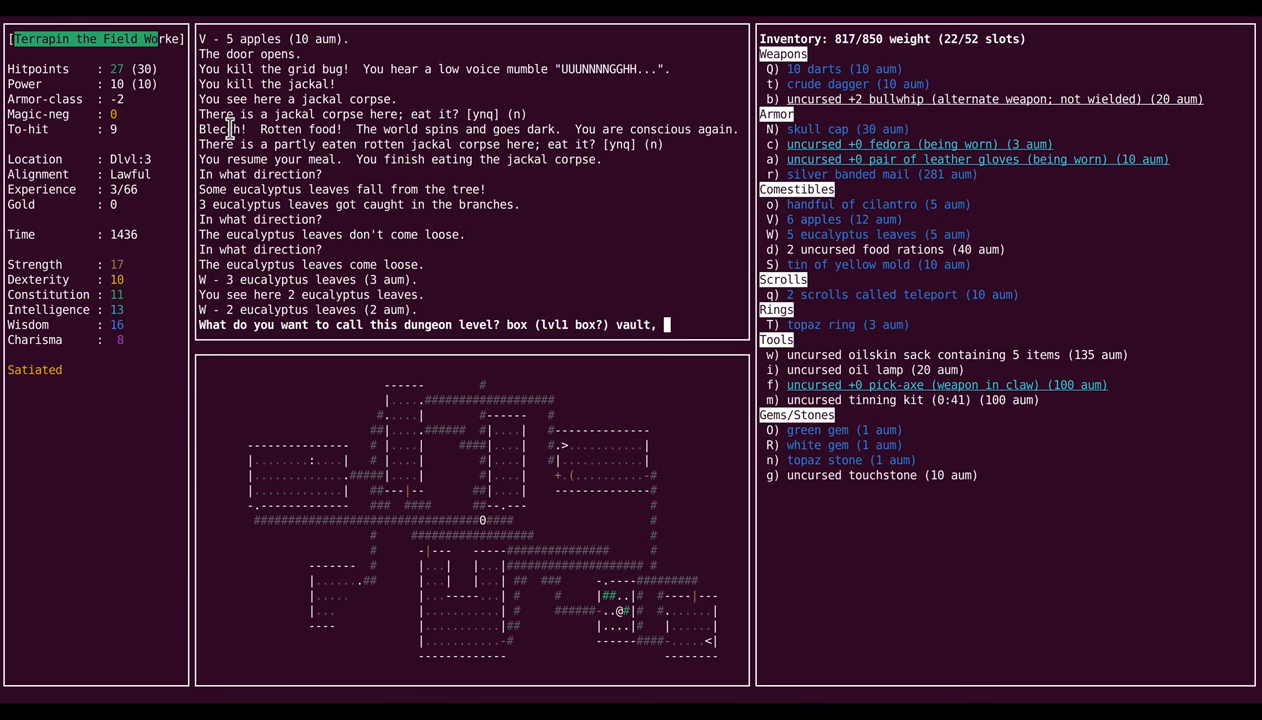
text(1right unkicked)
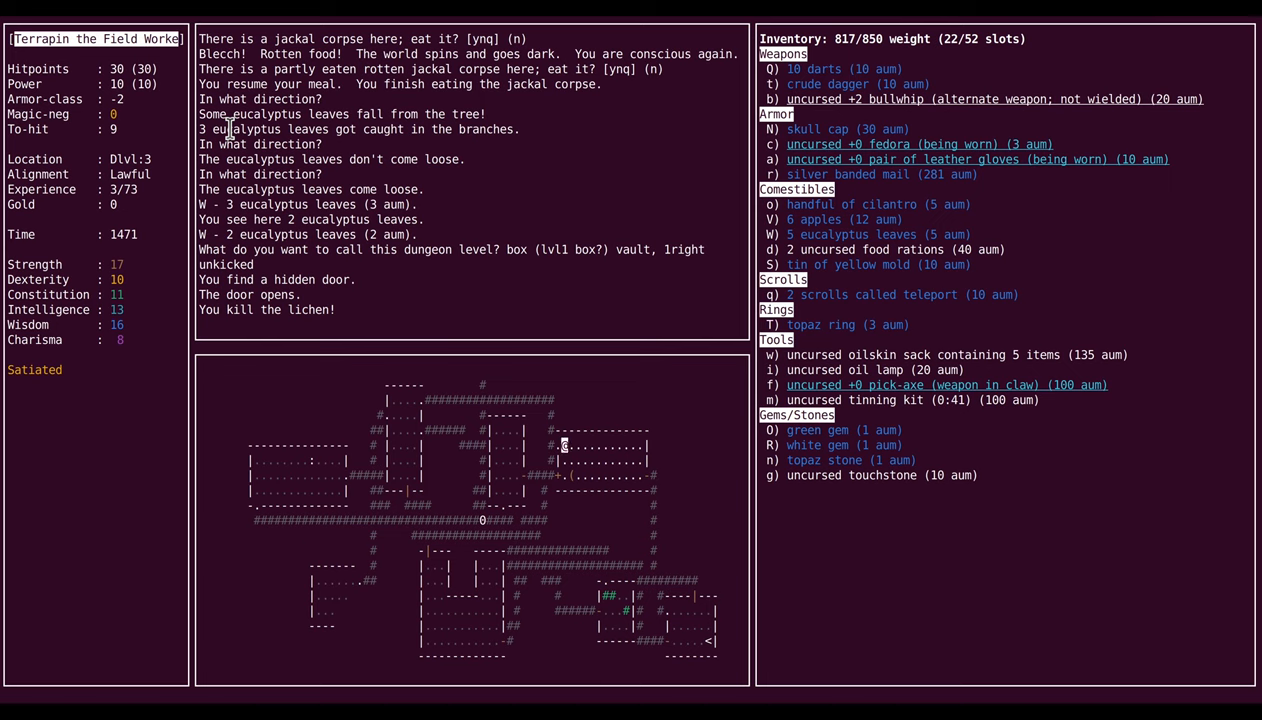
Step: Descend to Dlvl 4 and begin testing the white gem on the touchstone
key(>)
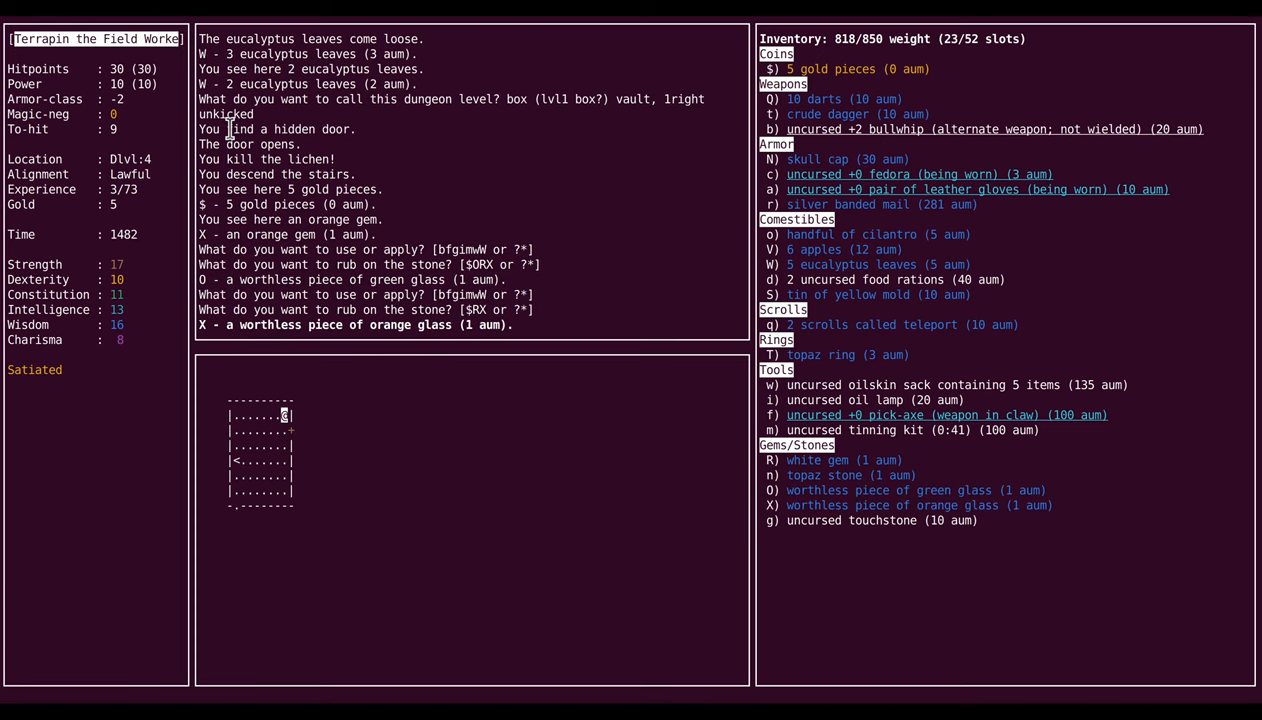
key(R)
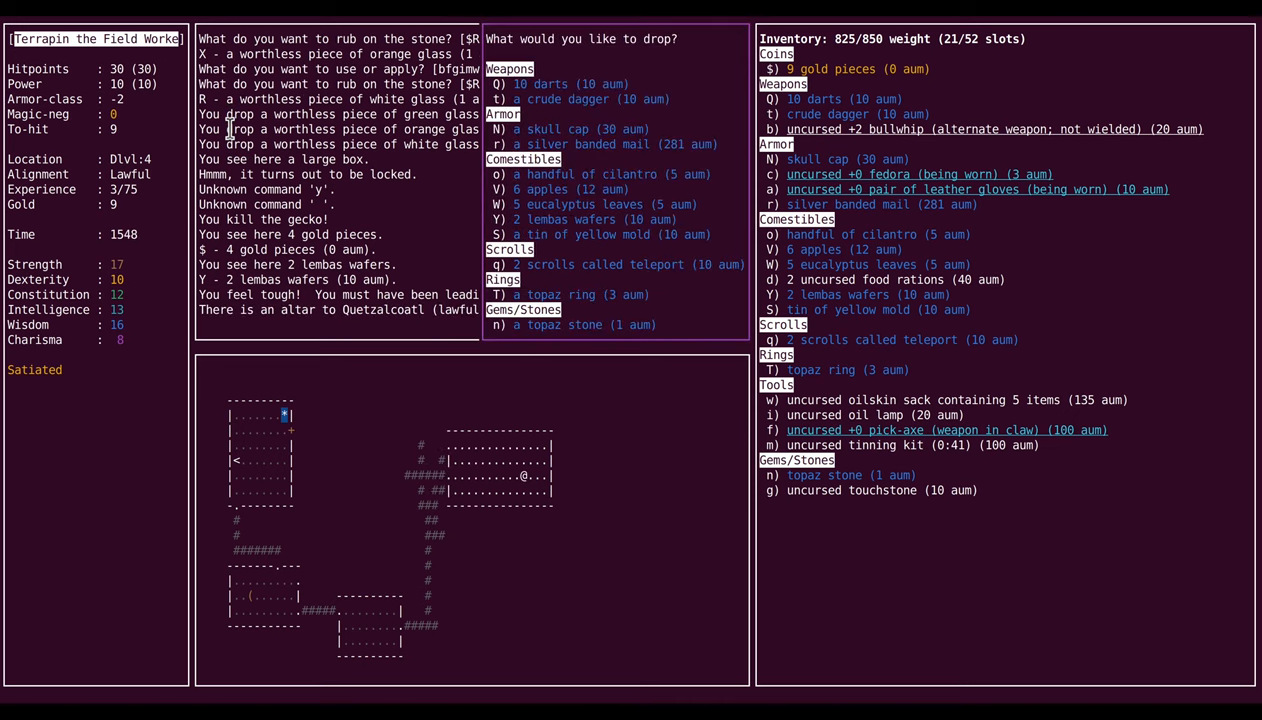
Step: Drop the selected belongings on the altar, then eat the fresh jackal corpse
key(Return)
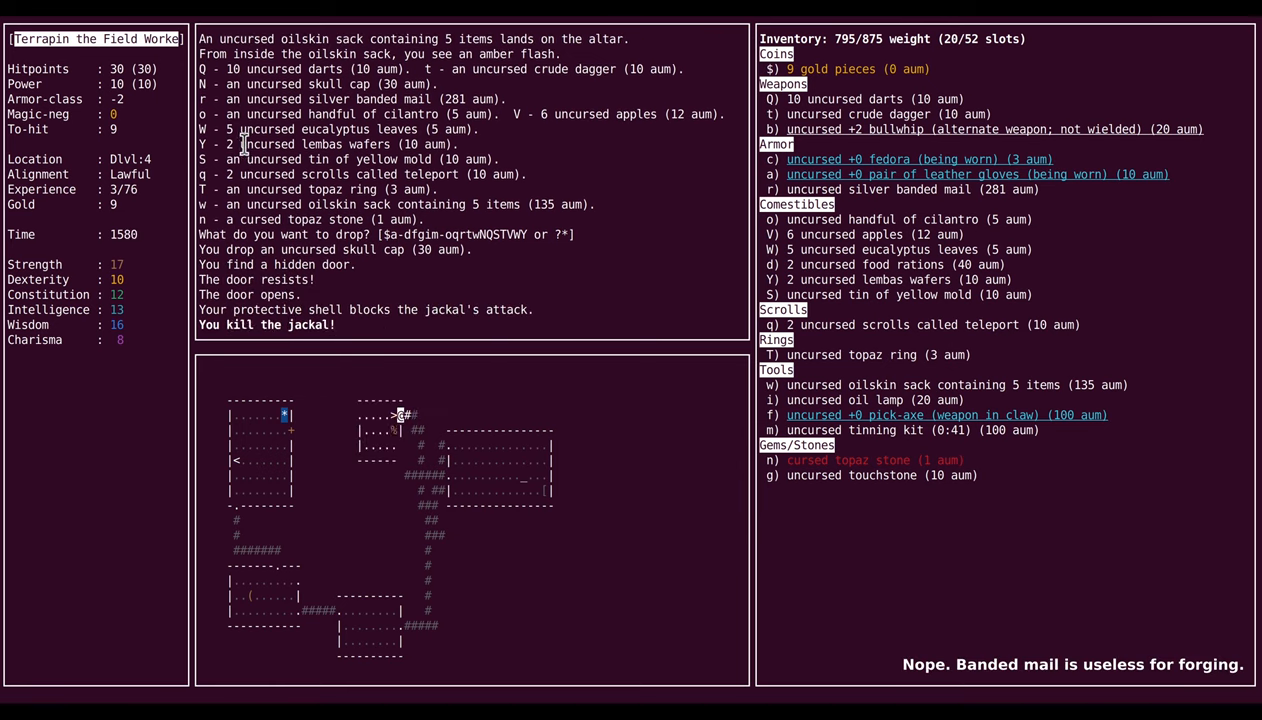
key(y)
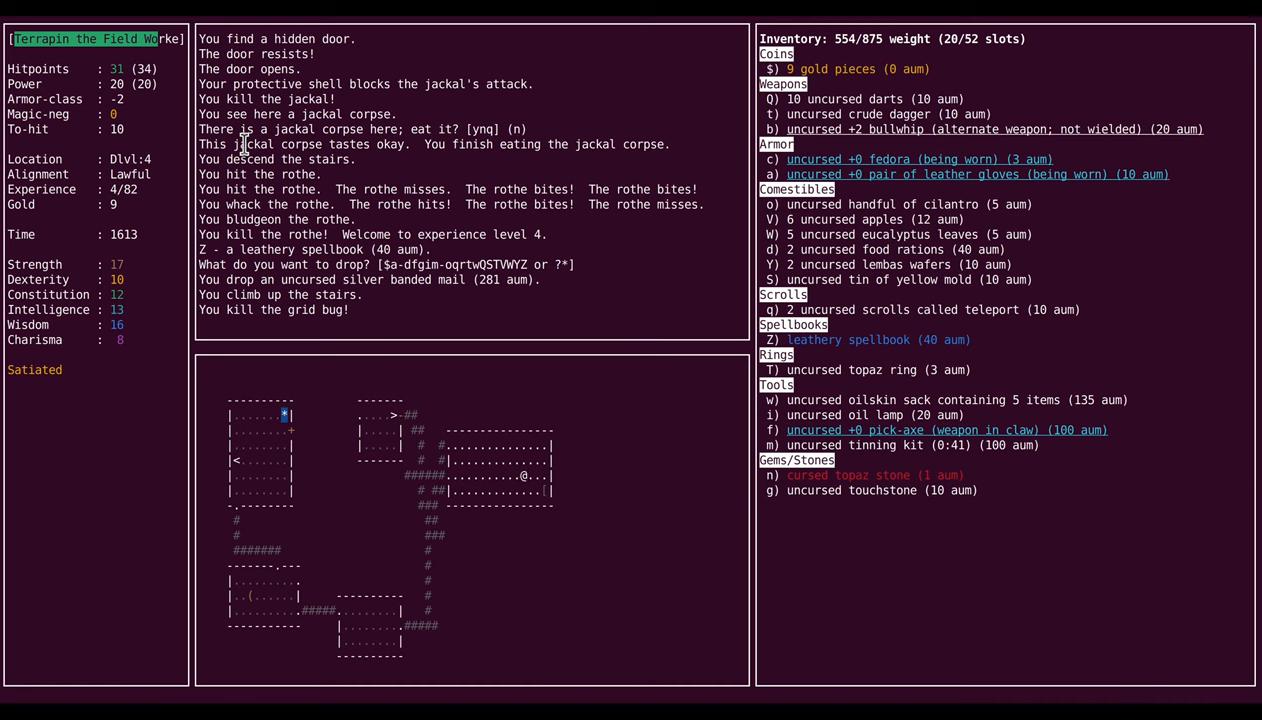
Step: Bring up the spell menu with Z while the hill orcs attack
key(Z)
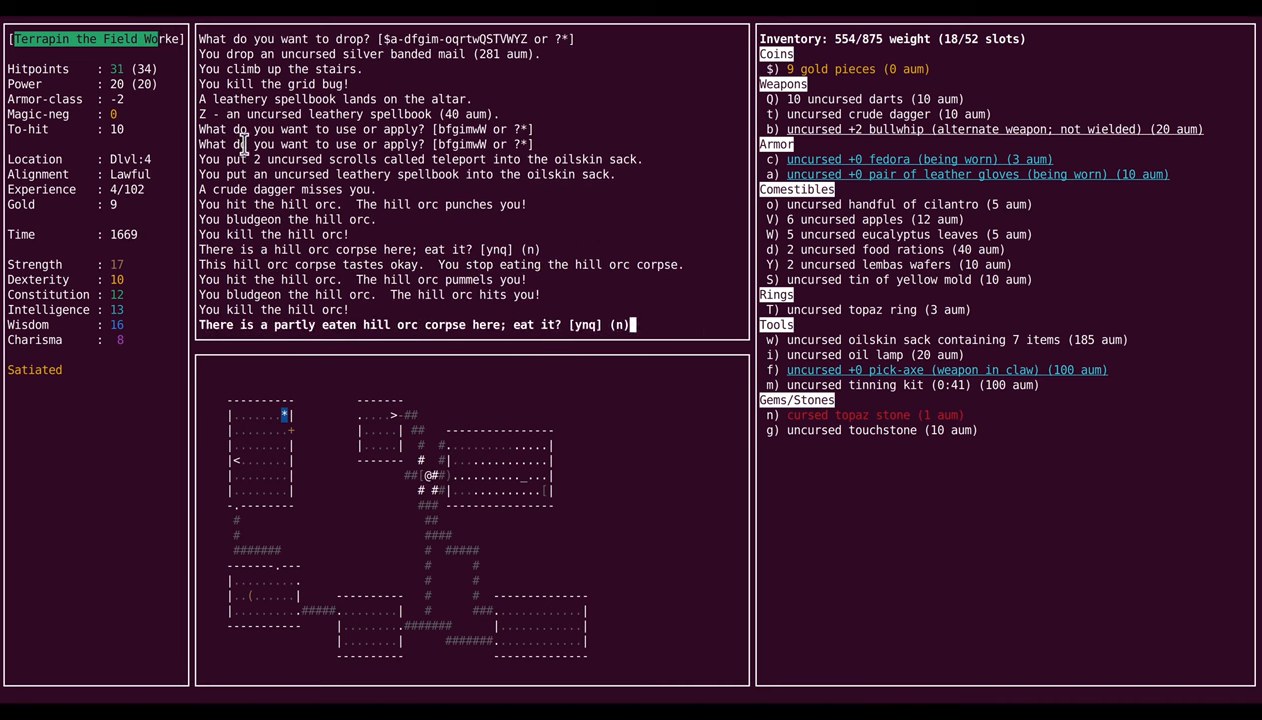
Step: Wait out the rat pack inside the shell, then reach into the oilskin sack
key(y)
text(#)
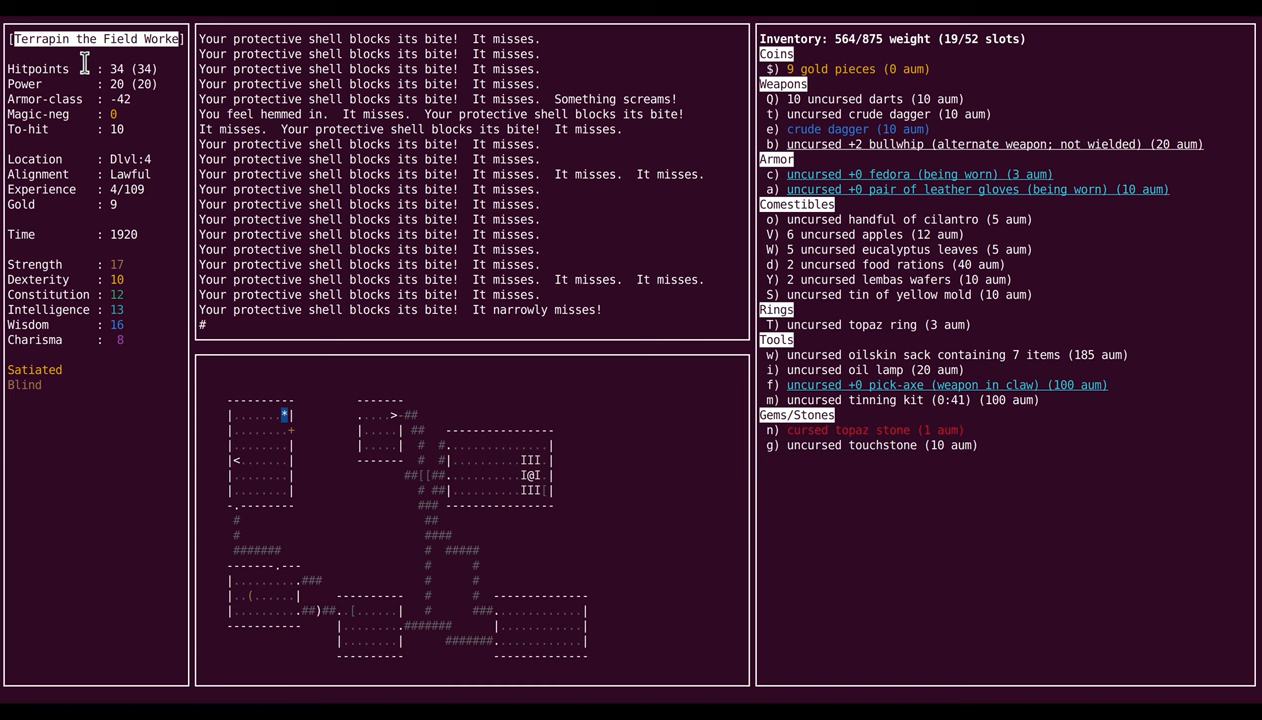
text(monster)
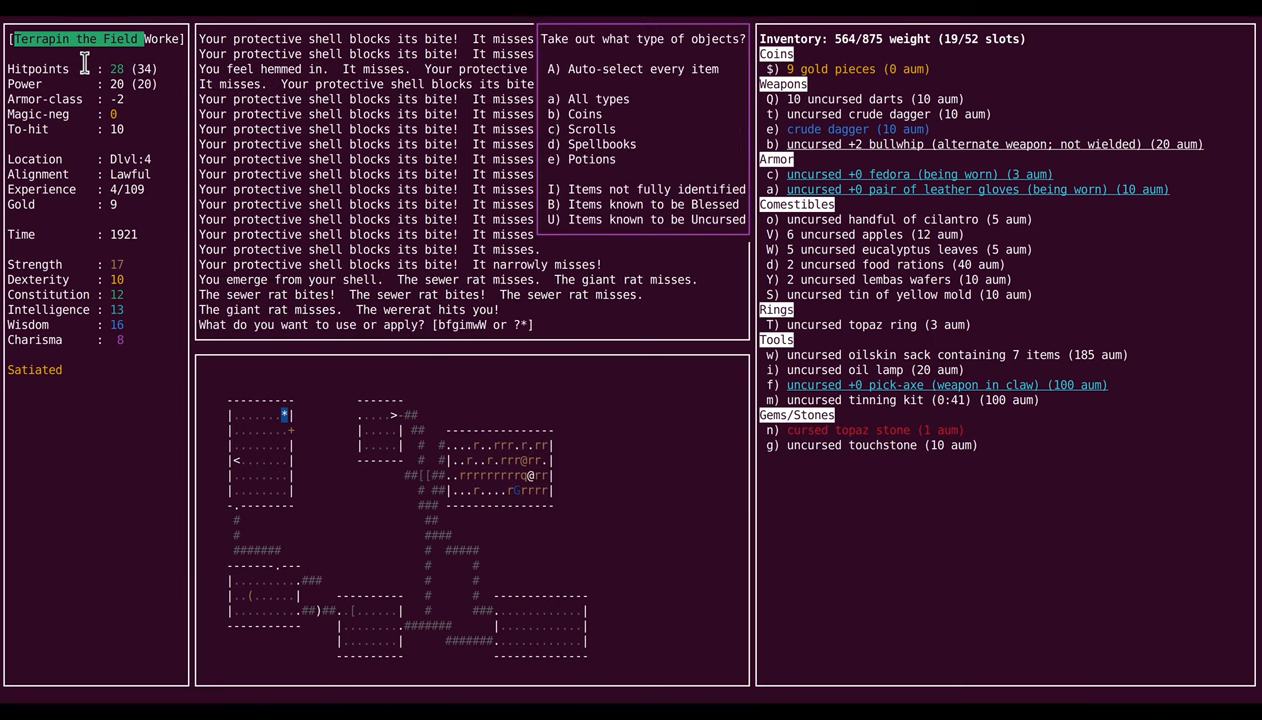
Step: Back out of the sack menu and read the teleport scroll to escape the rats
key(c)
text(annotate)
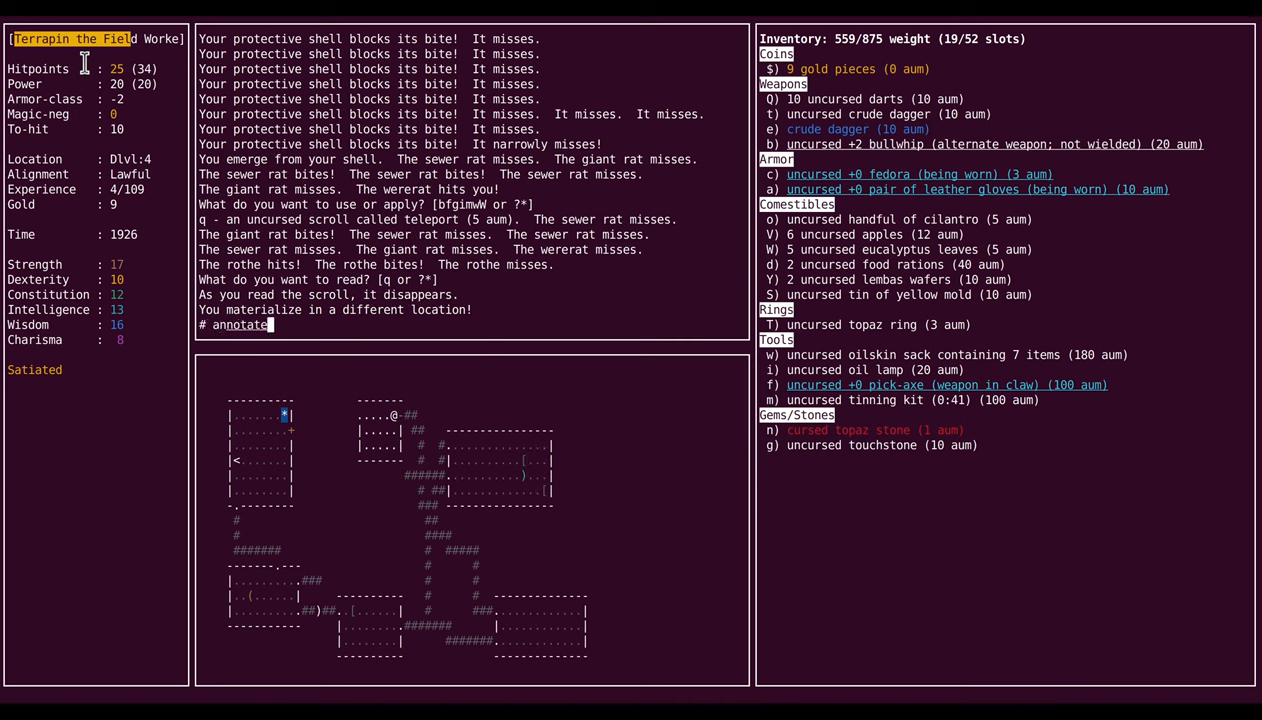
Step: Annotate Dlvl 4 as RATS, descend, and pick up the tinning kit and 24 gold
text(RATS)
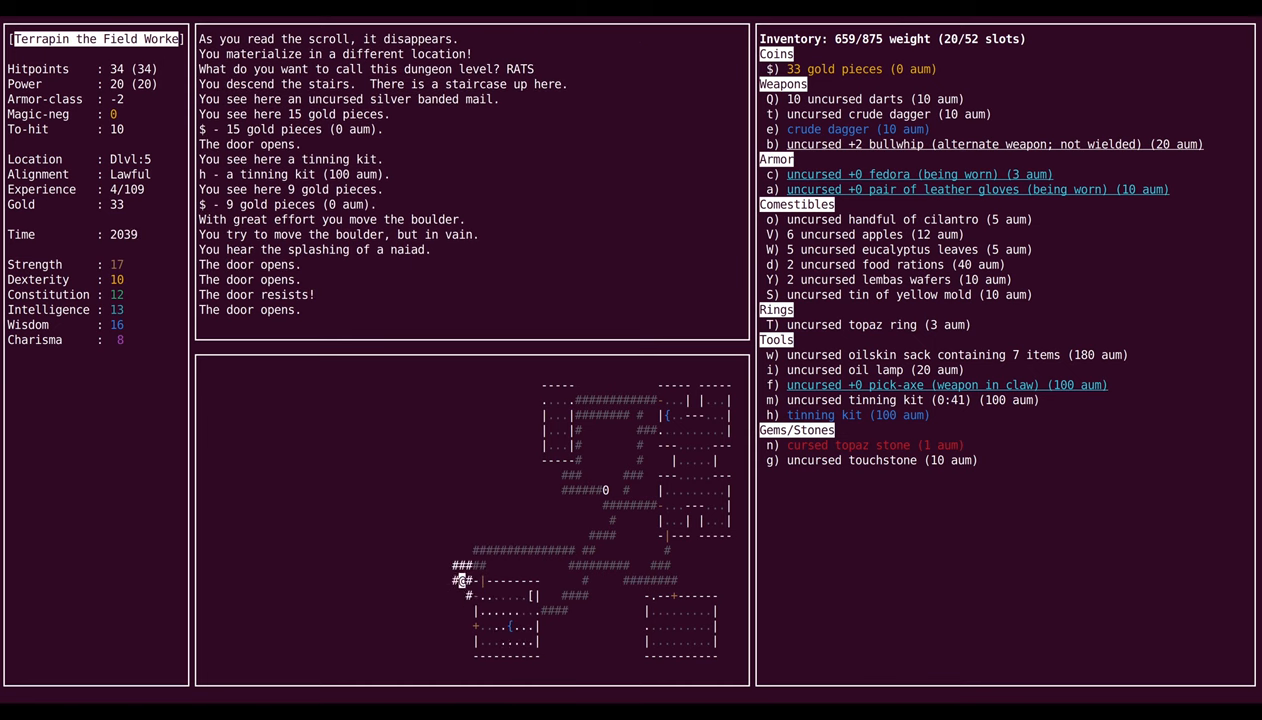
Step: Pick up the mace, search the dark corridors, and kill the giant bat and rock piercer
key(up)
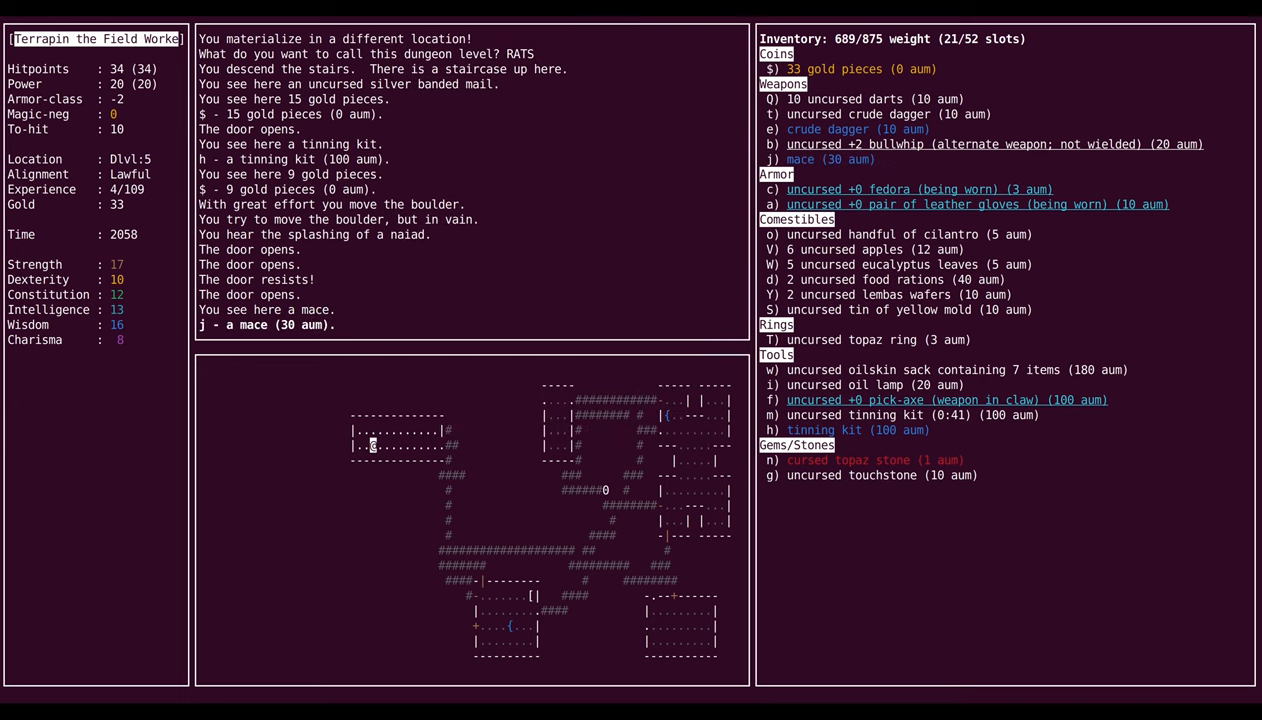
key(up)
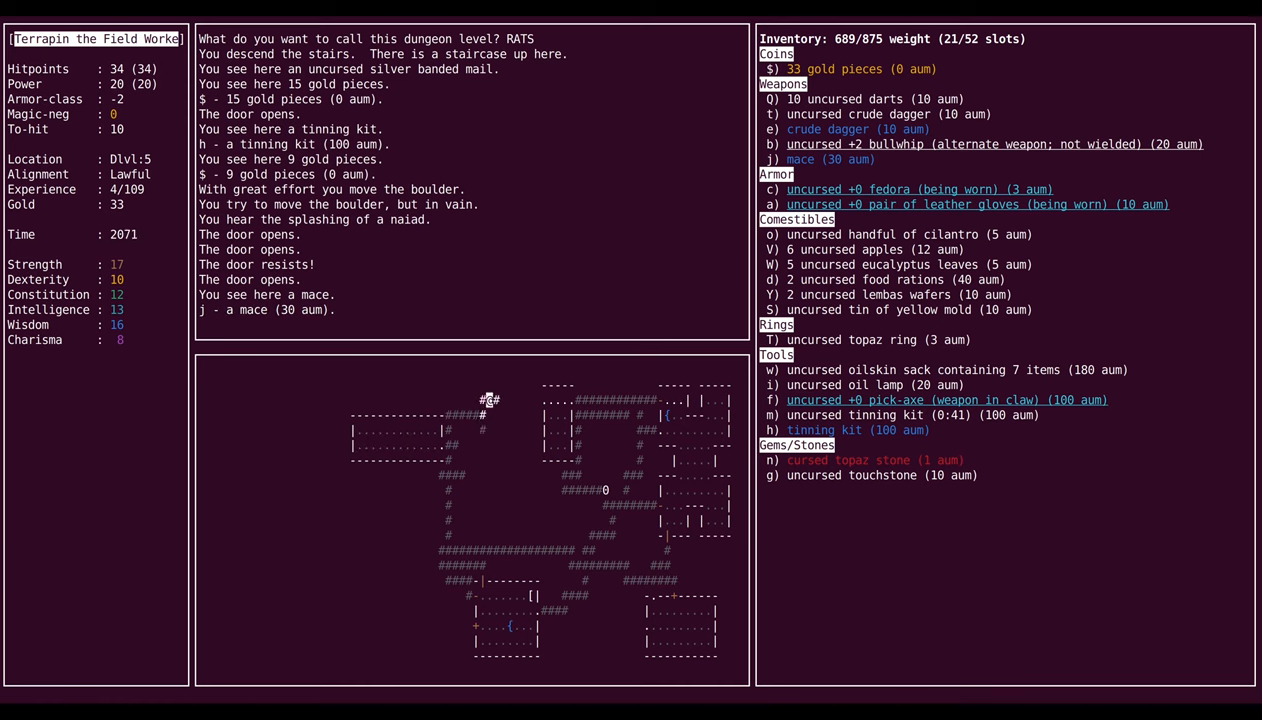
key(down)
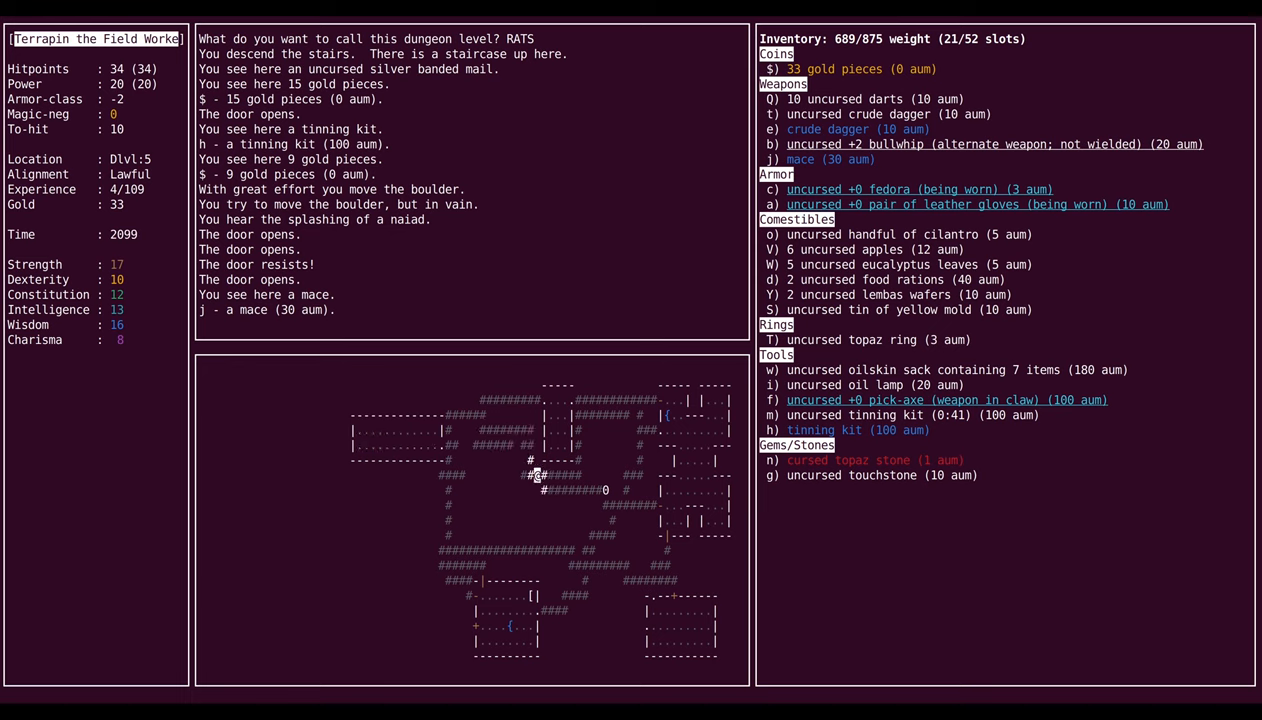
key(h)
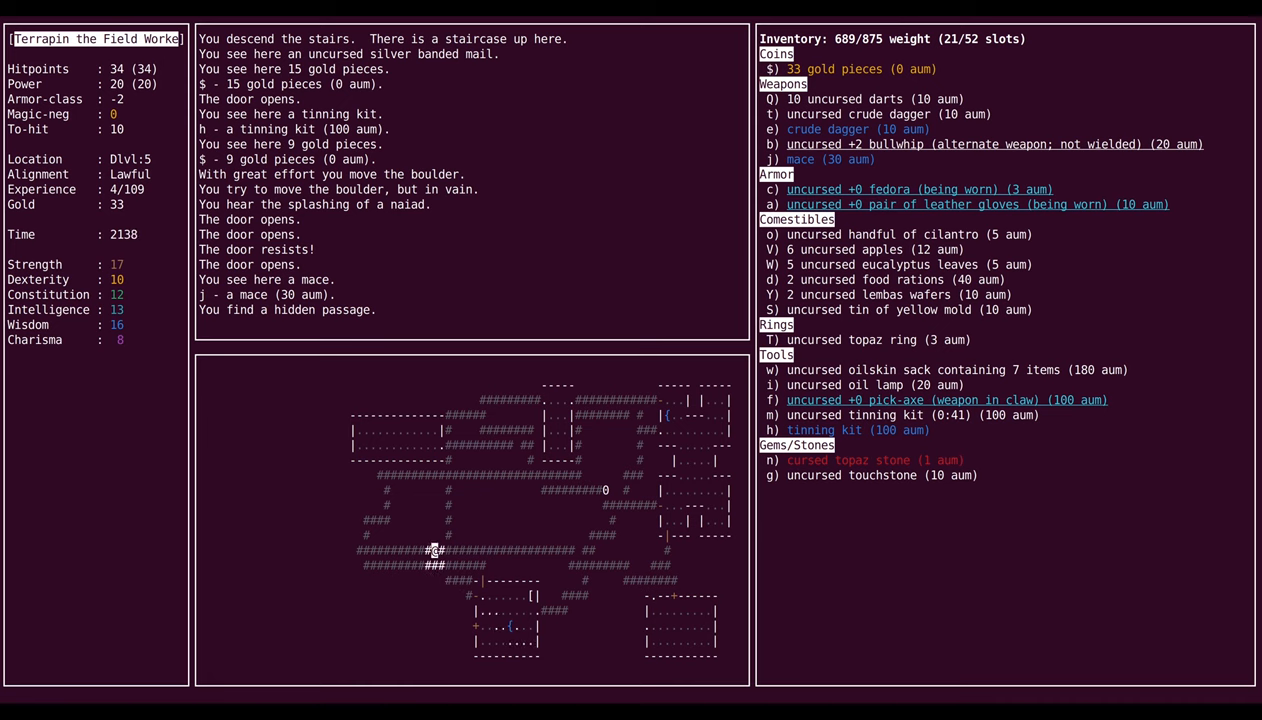
key(h)
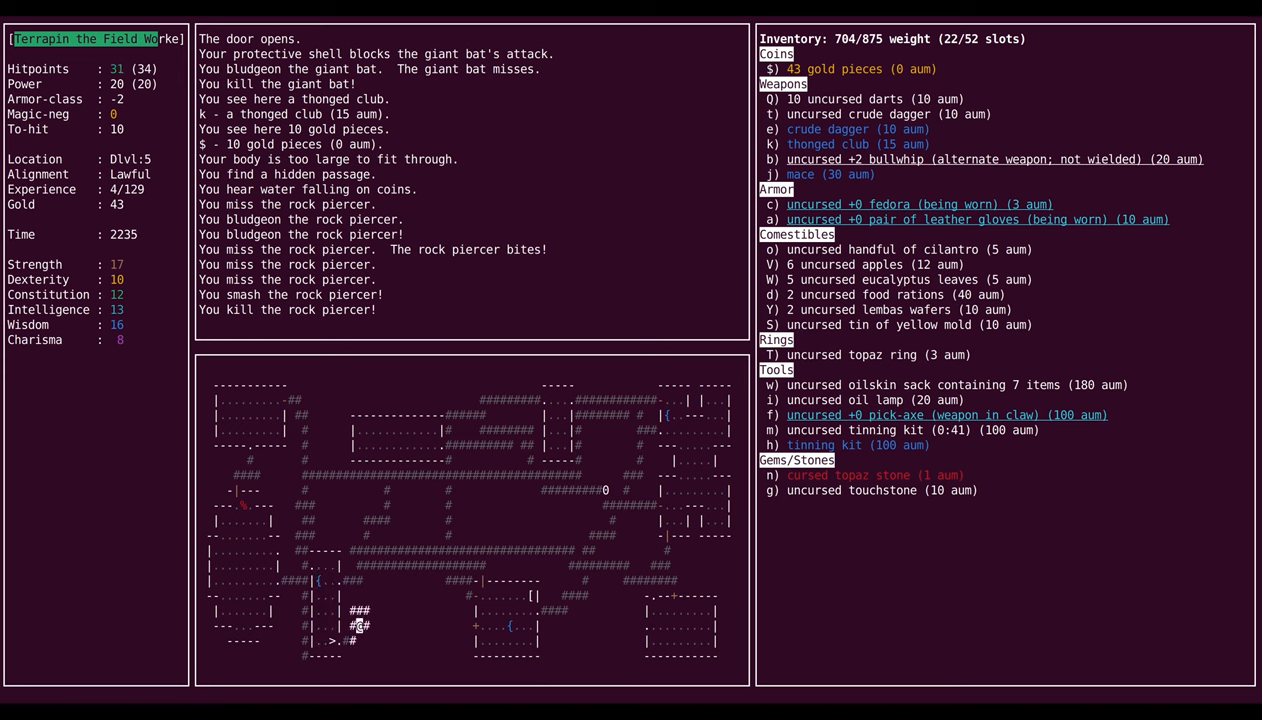
Step: Reach Dlvl 6, kill the garter snake, annotate the level 'box', and climb back up blinded
key(up)
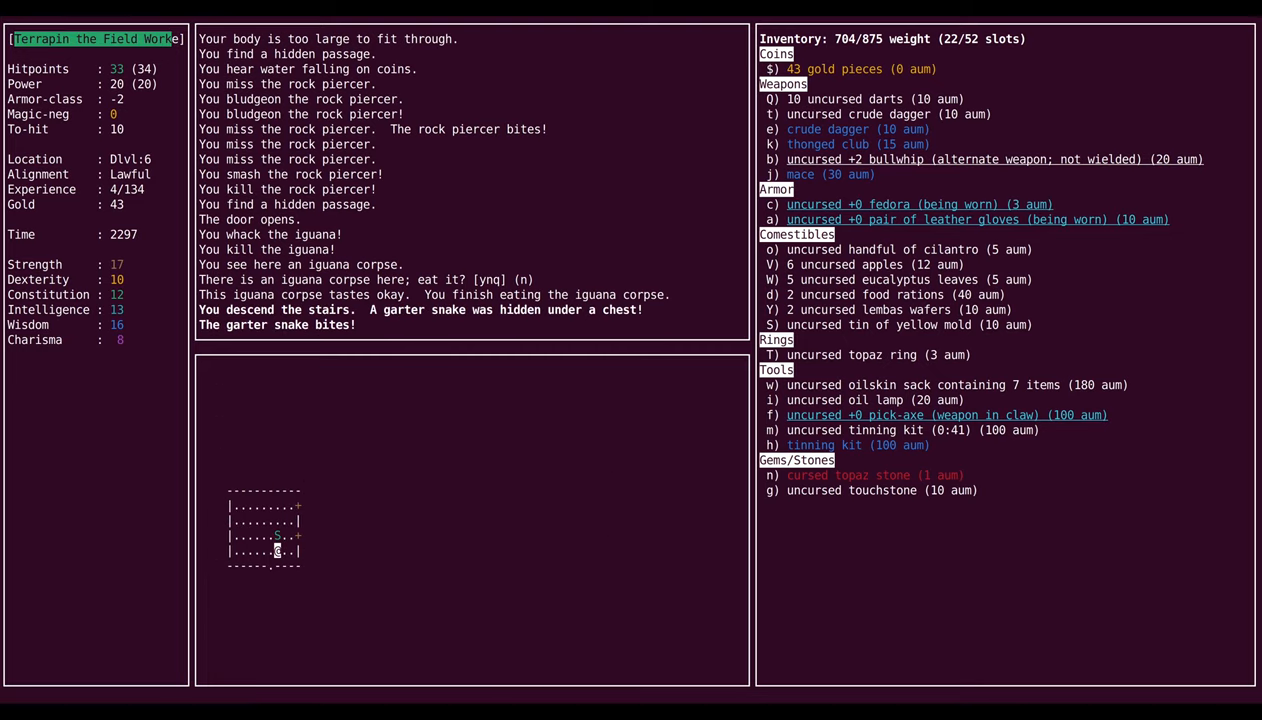
key(y)
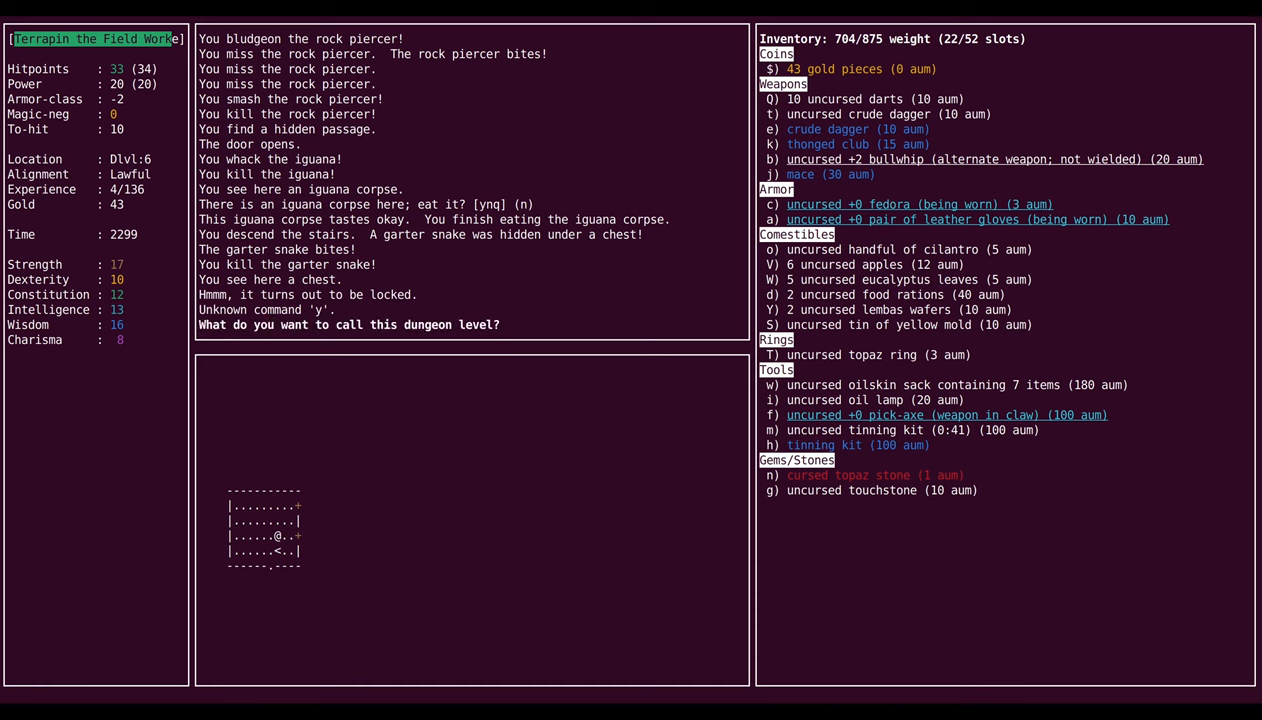
text(box)
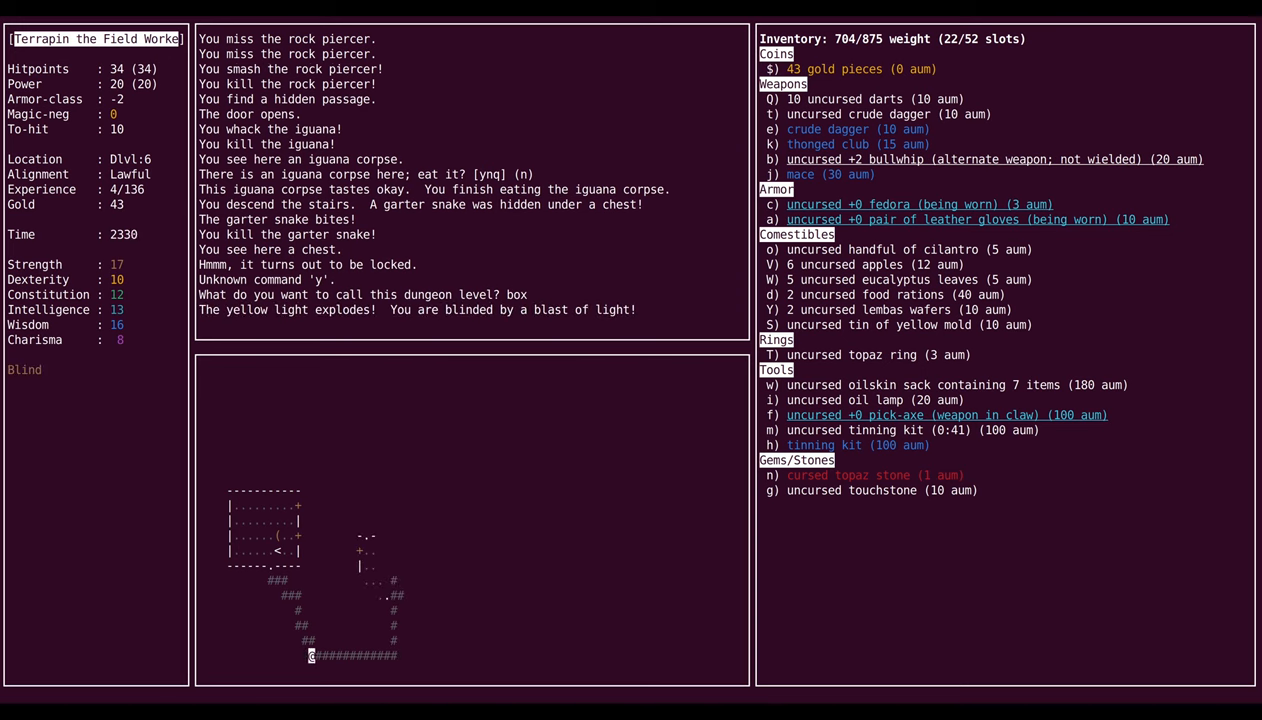
key(k)
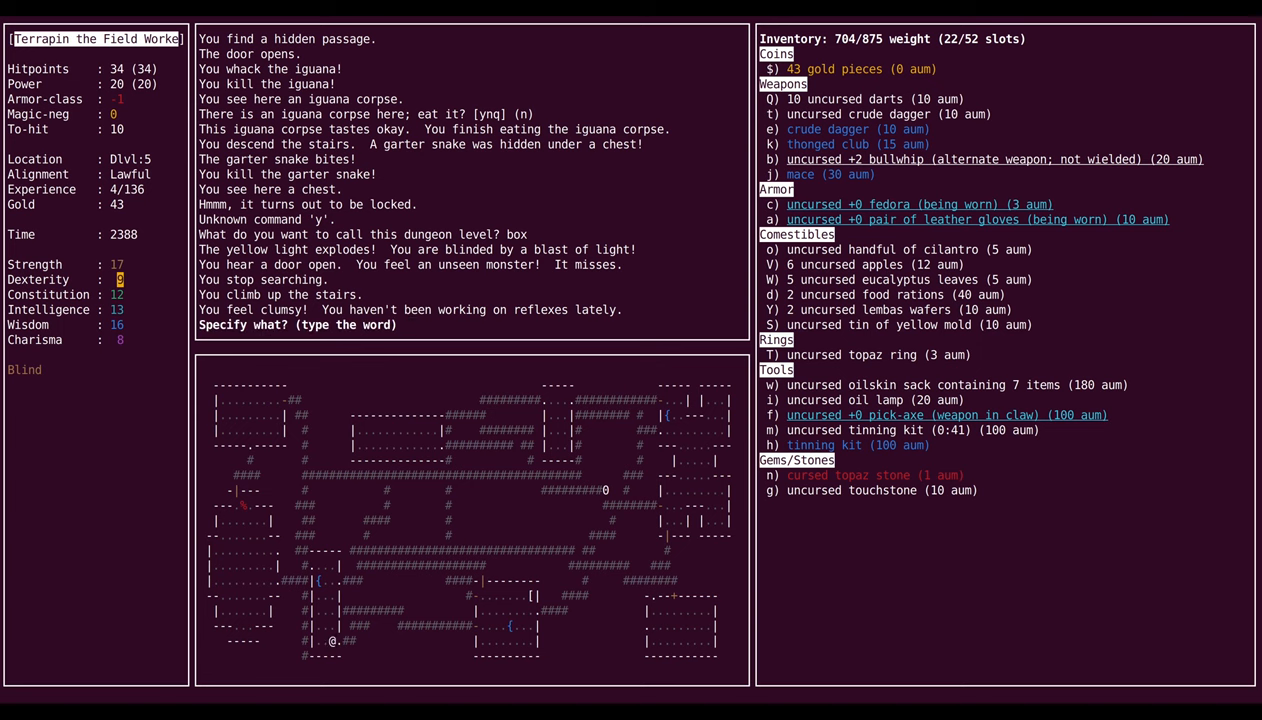
Step: Answer 'pick-axe' at the Specify what? prompt and search until sight returns
text(pick-)
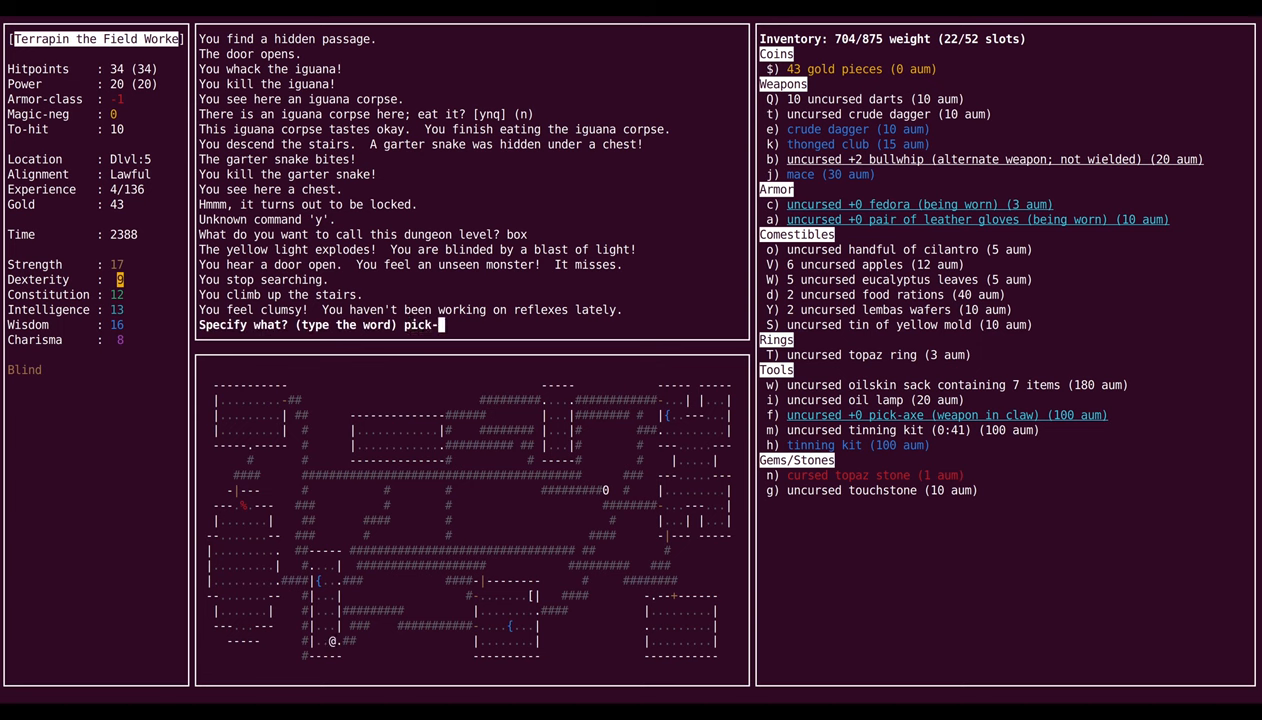
text(axe)
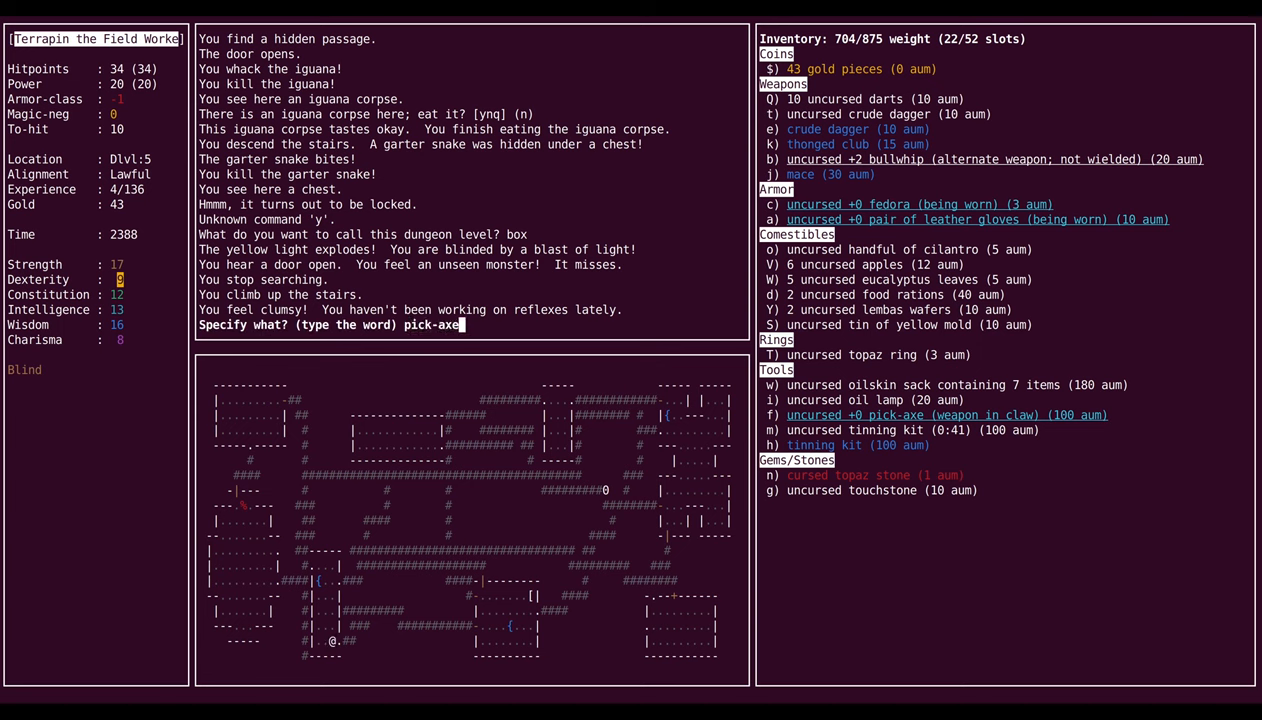
key(Return)
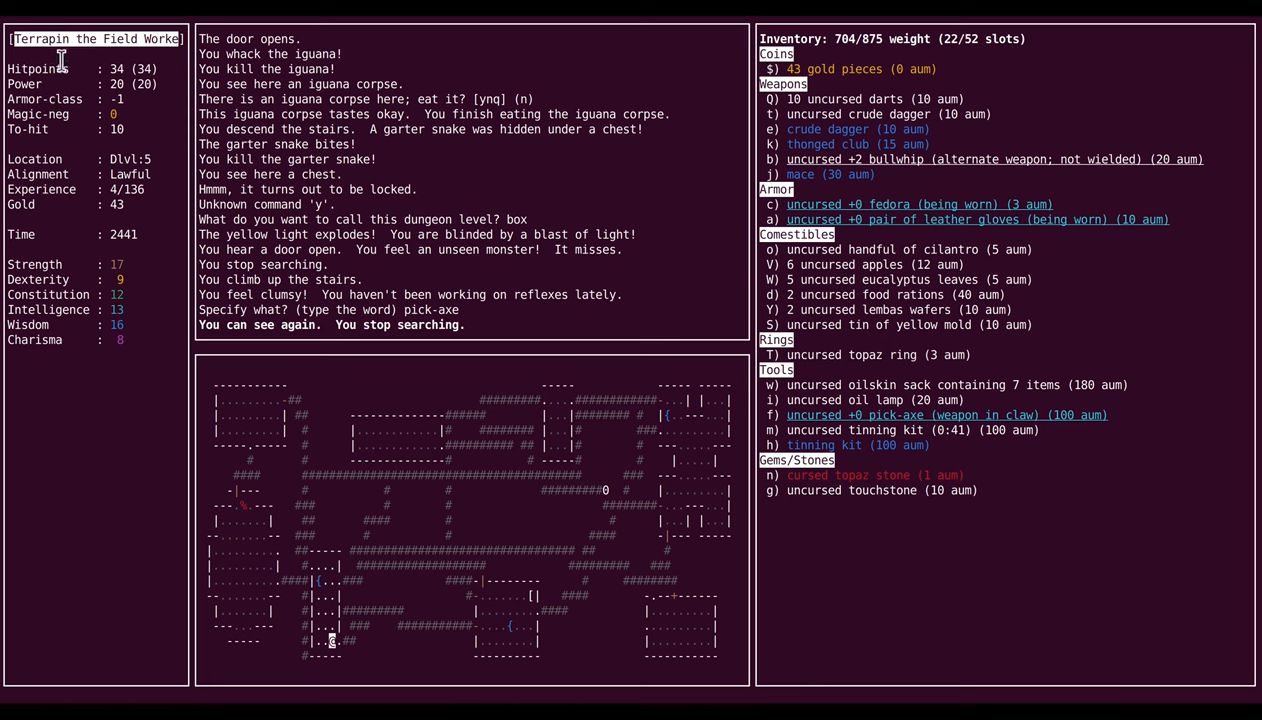
mouse_move(8, 55)
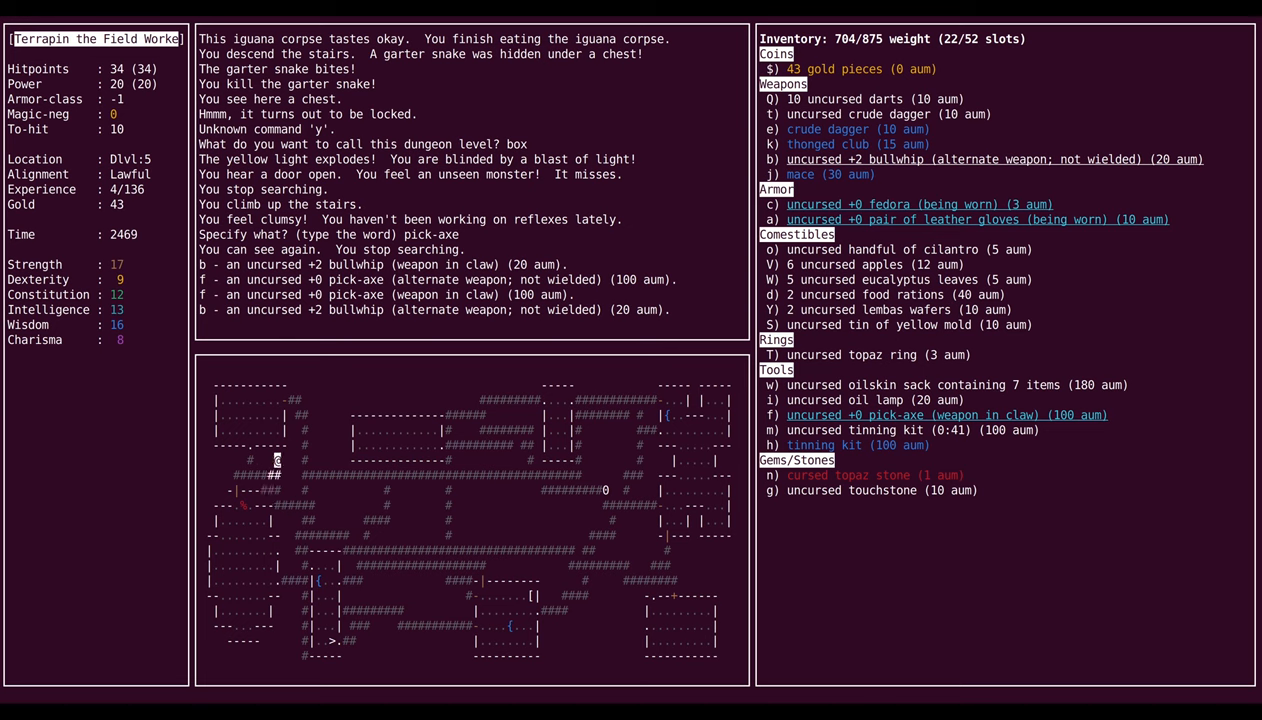
Step: Swap back to the pick-axe, then find and force open the hidden door
key(s)
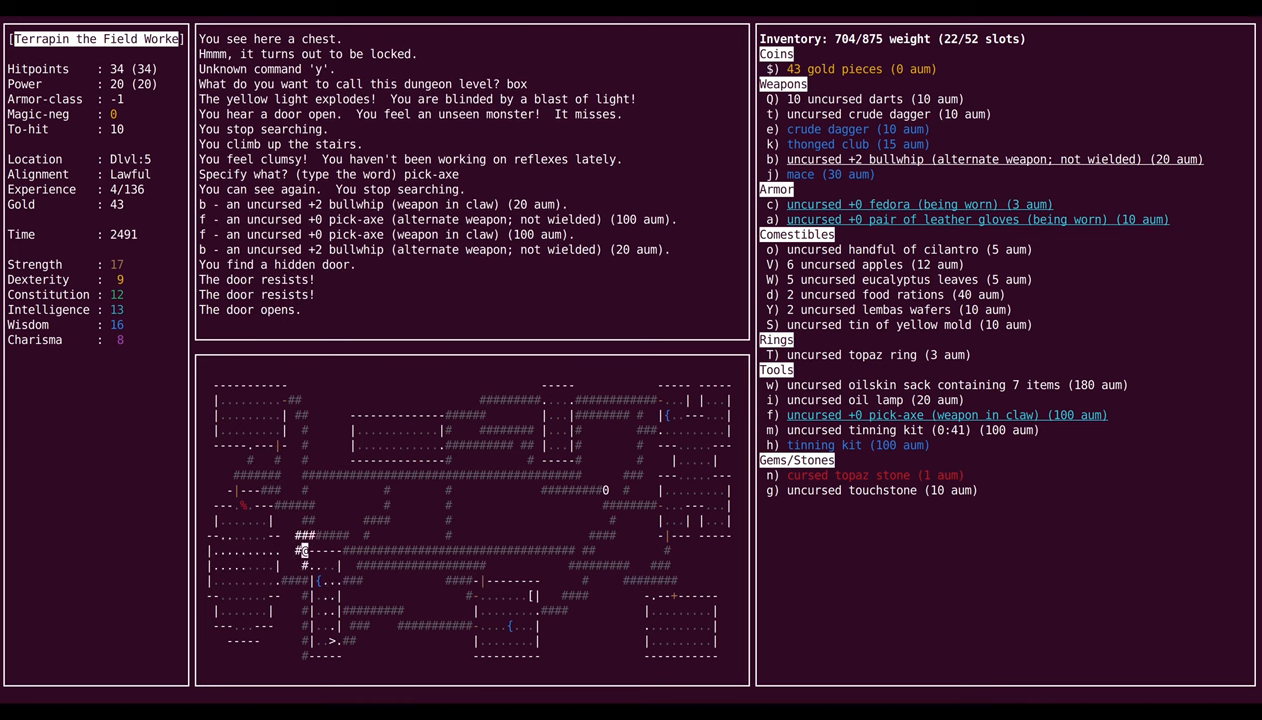
key(Down)
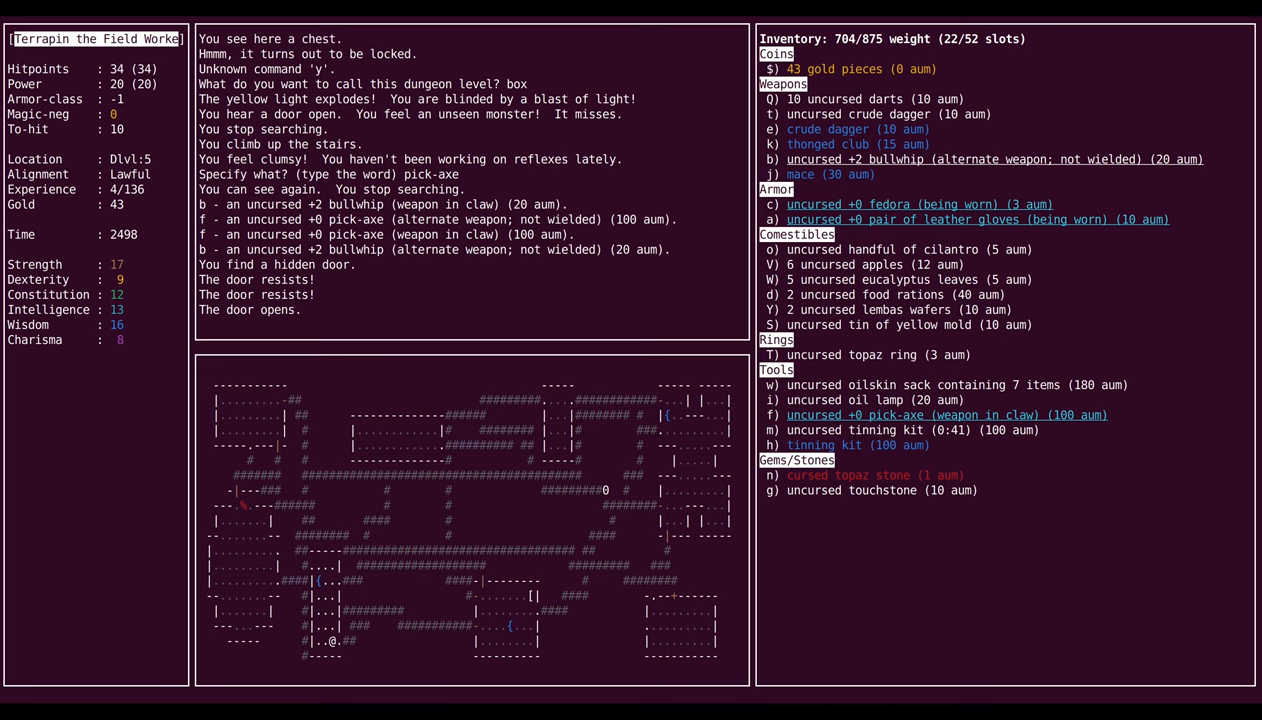
Step: Descend to Dlvl 6, killing a rock gnome, lichen and giant mosquito for throwing stars and gold
key(>)
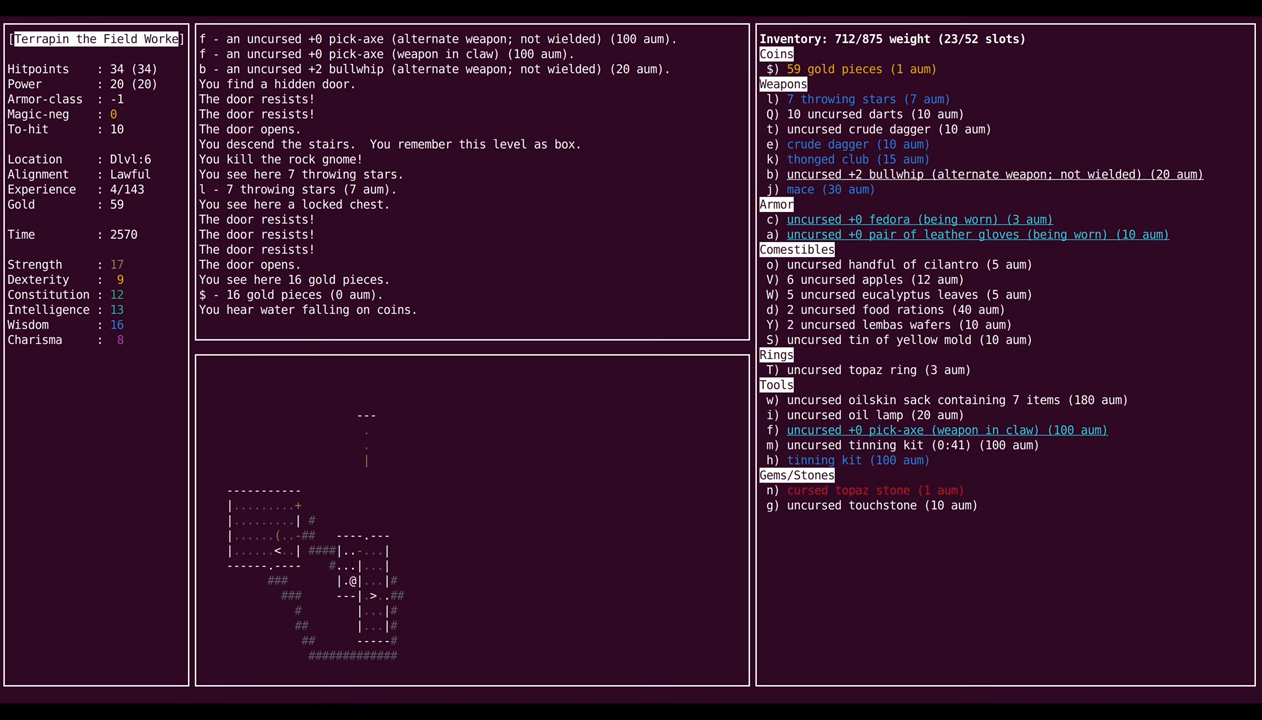
key(h)
text(giant)
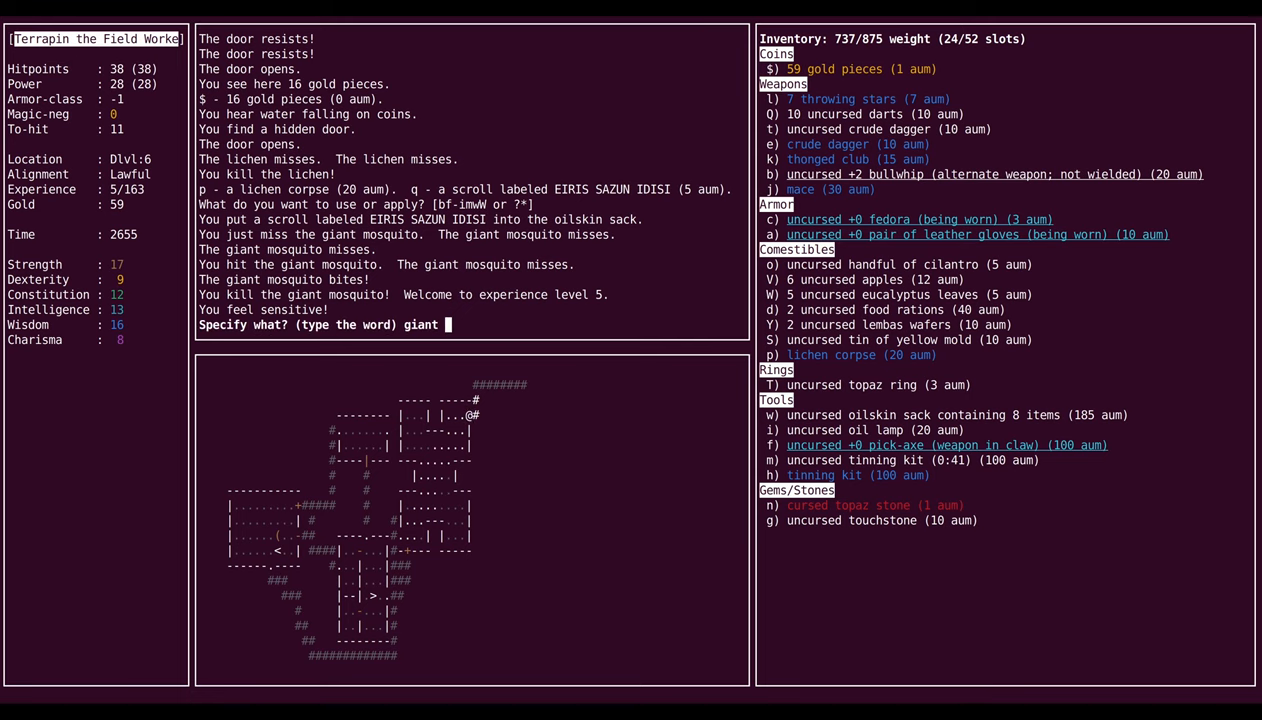
Step: Name the giant mosquito, wear the +1 ring of protection, and gather gold to 156
text(mosquit)
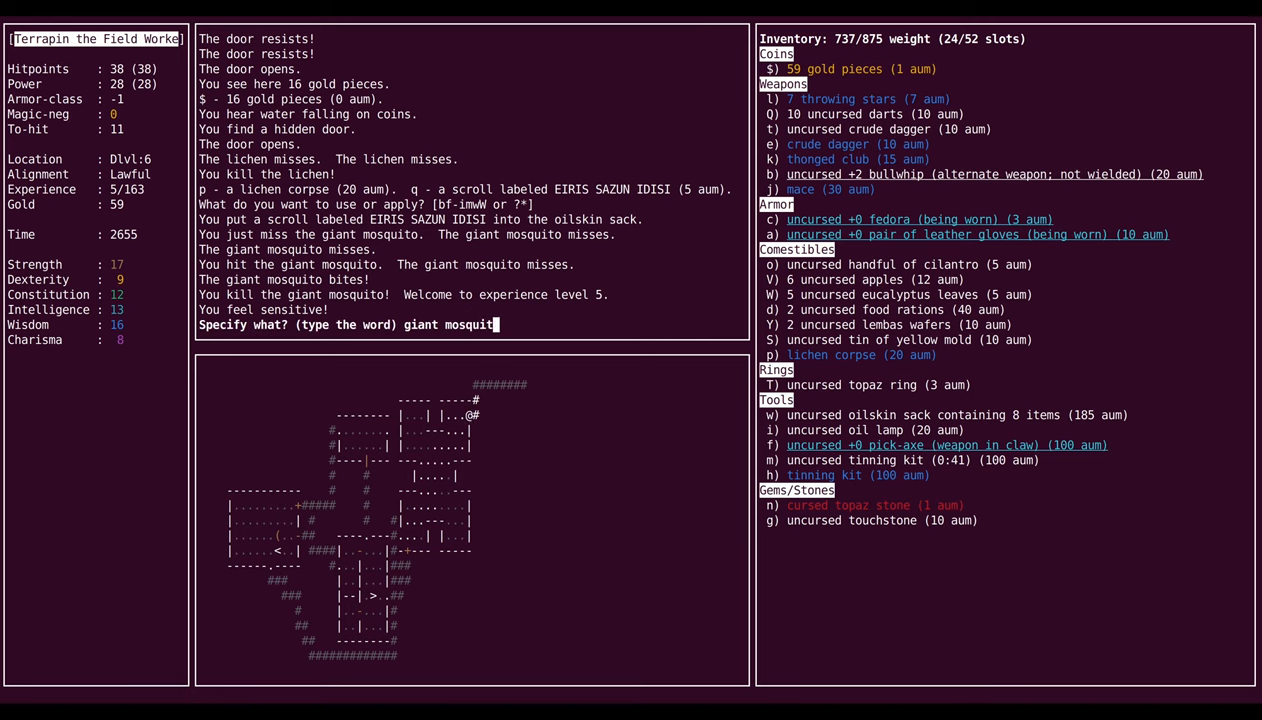
key(Return)
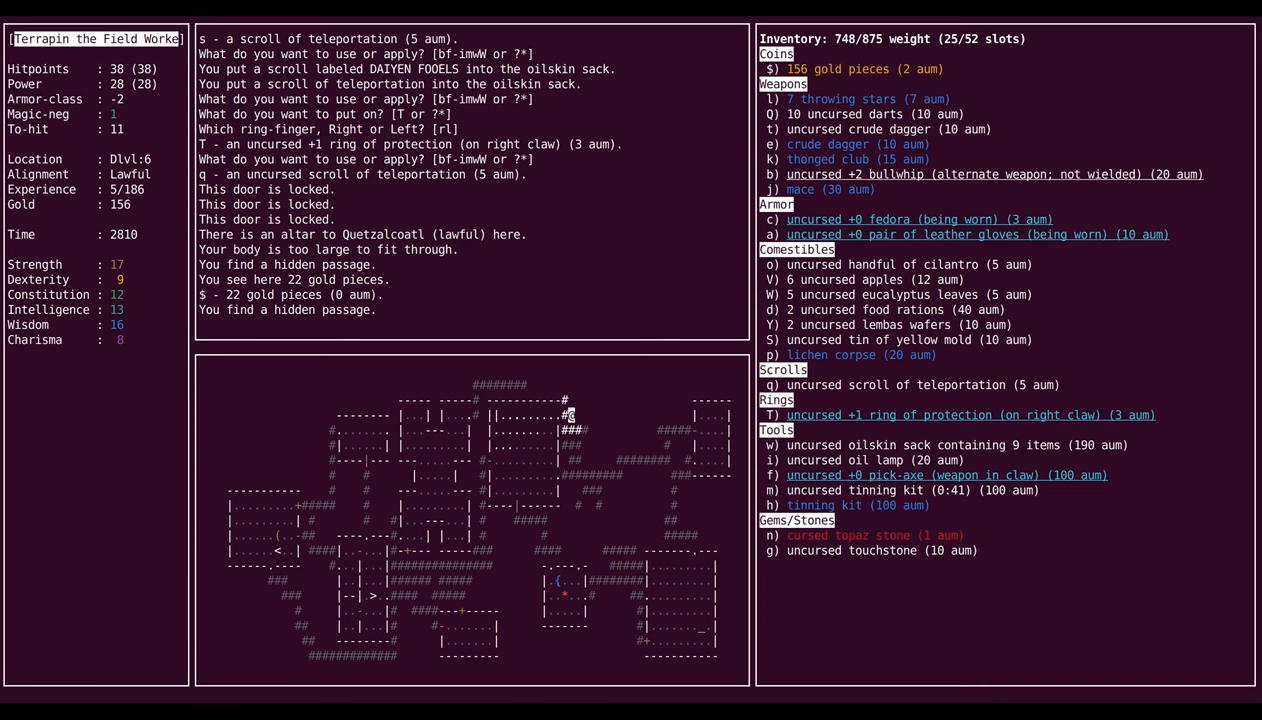
Step: Explore Dlvl 6 corridors, kill the grid bug, and eat a food ration to end hunger
key(up)
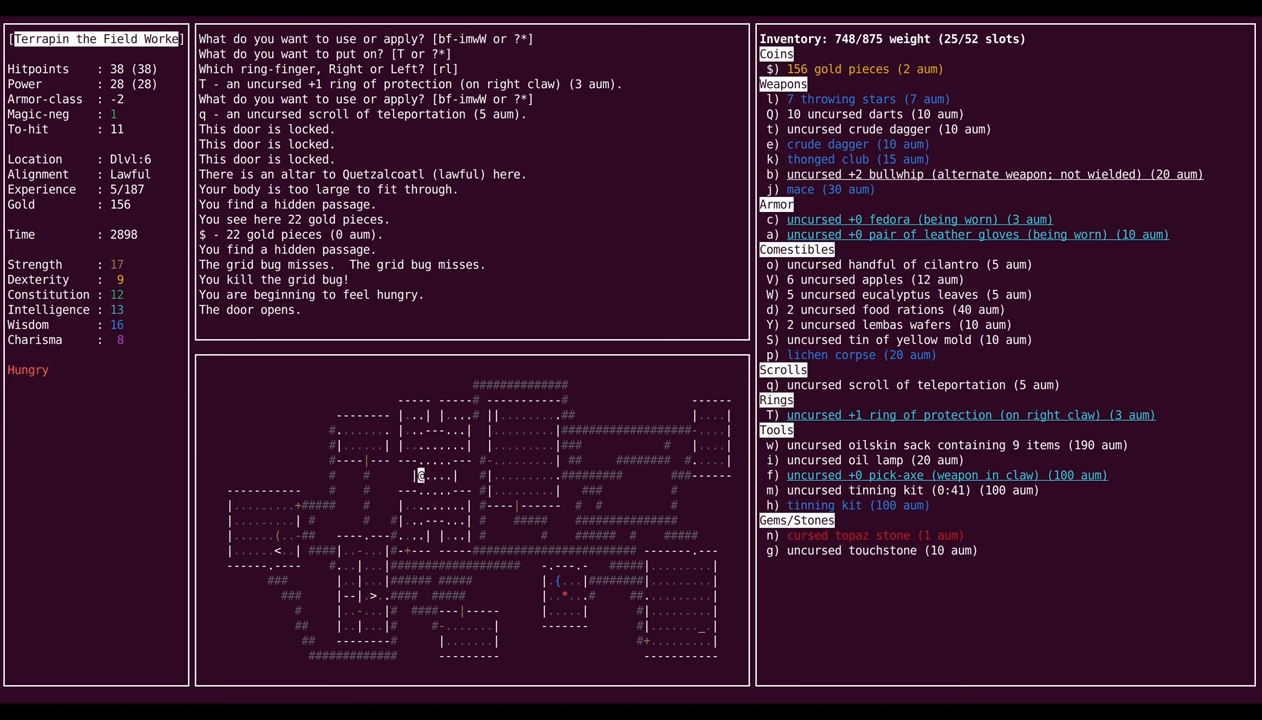
key(up)
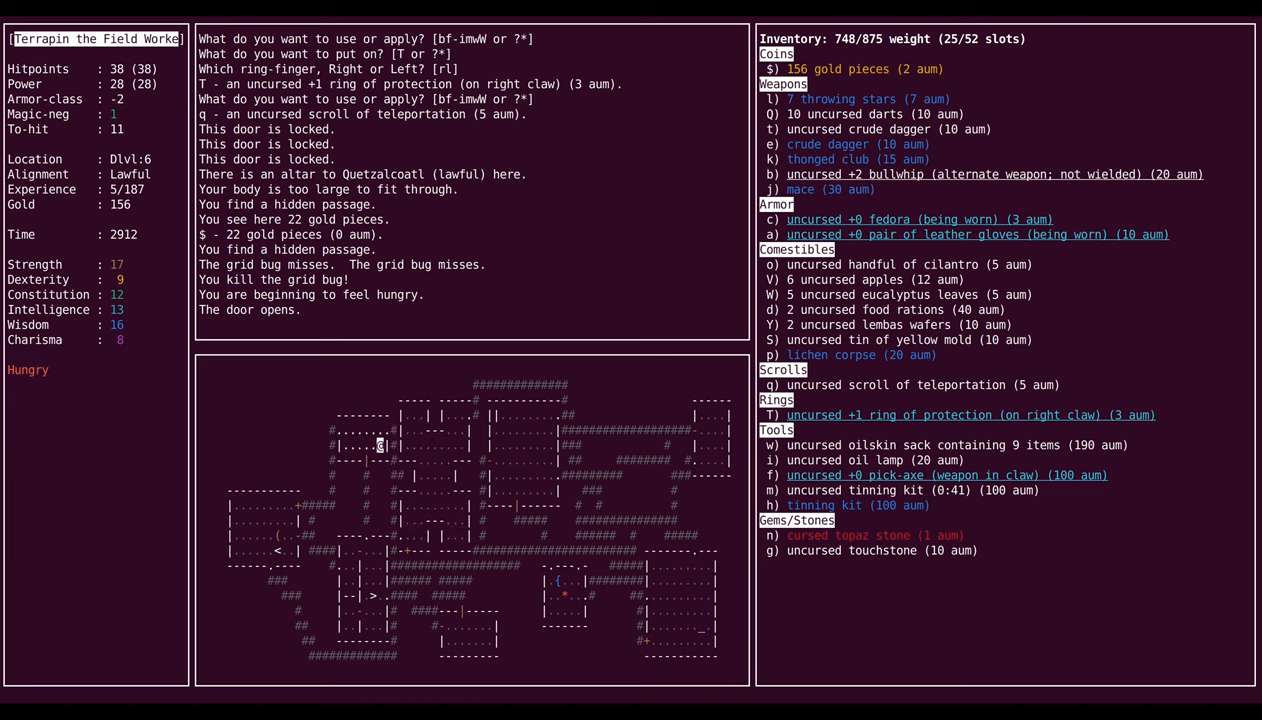
key(down)
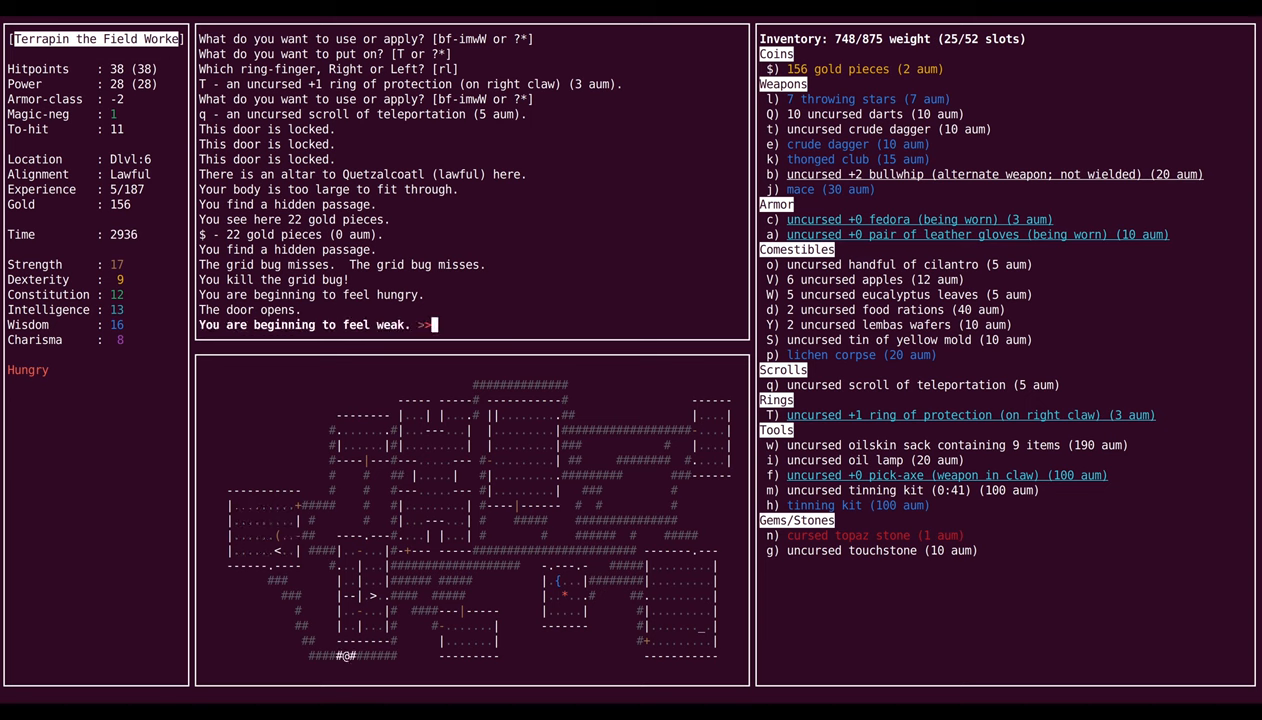
text(e)
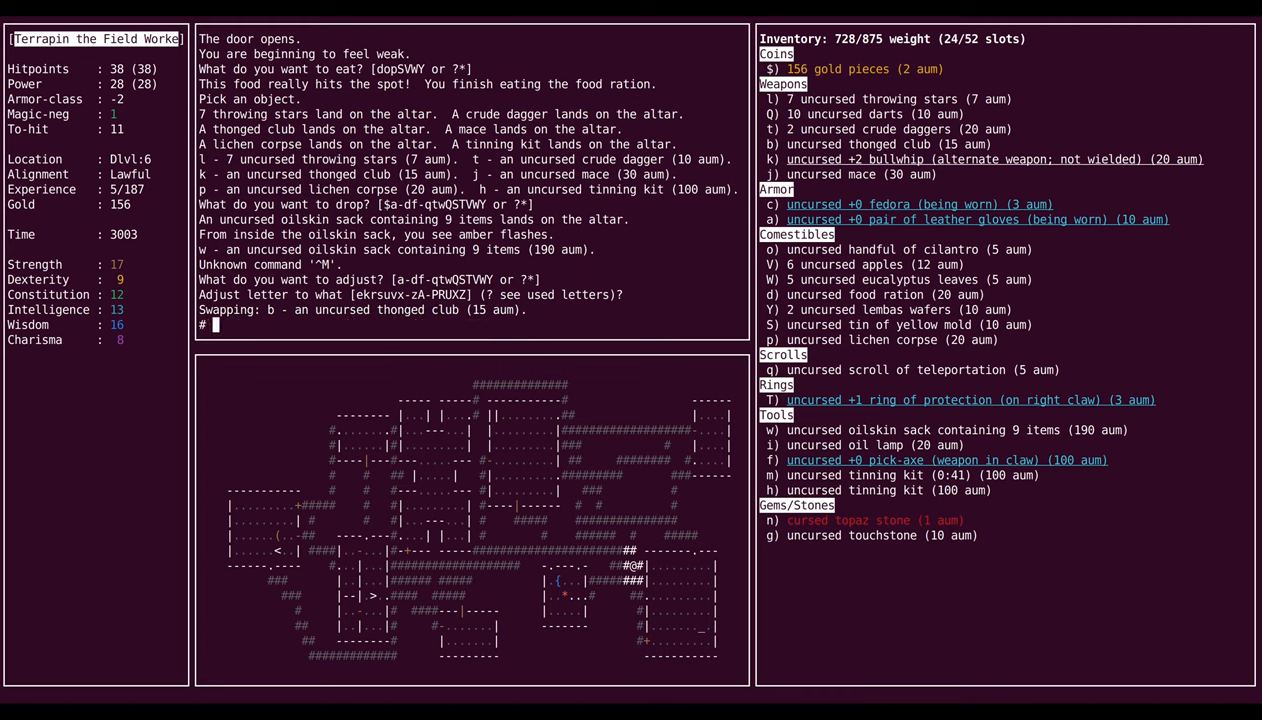
Step: Issue the v command during the thonged-club fight with the hobbit zombie
key(v)
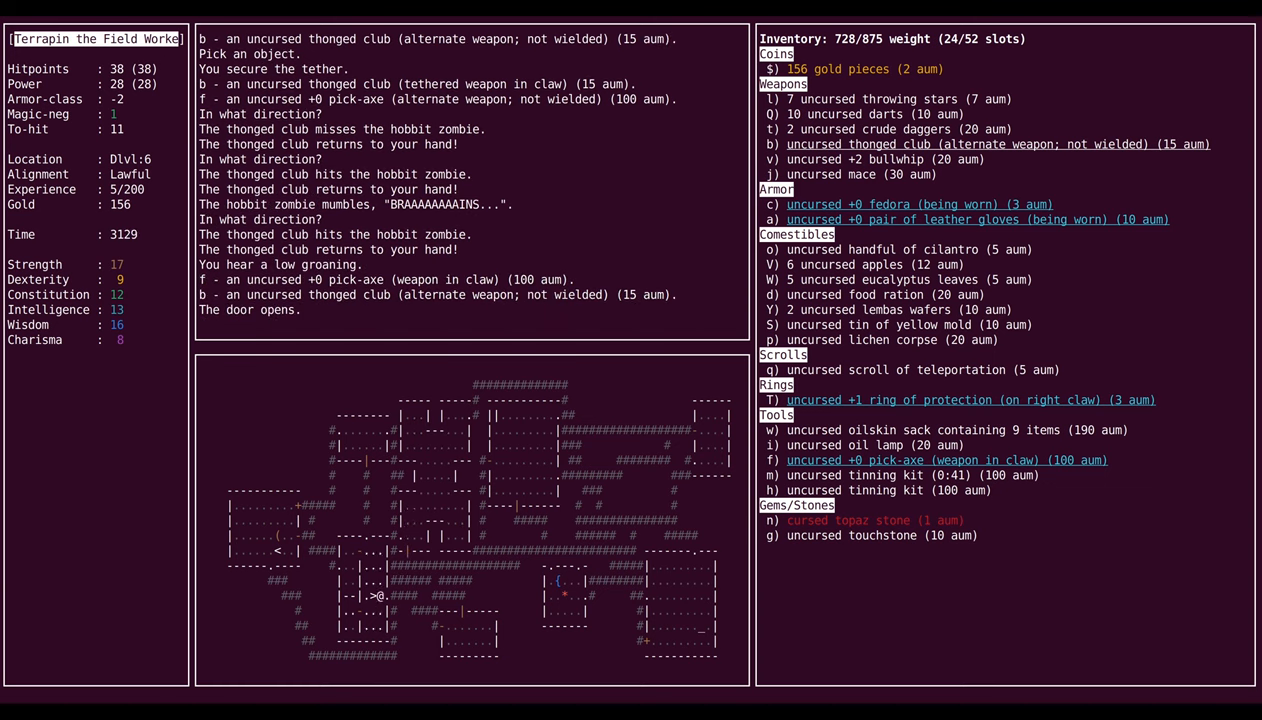
Step: Descend the stairs to Dlvl 7 and step south
key(>)
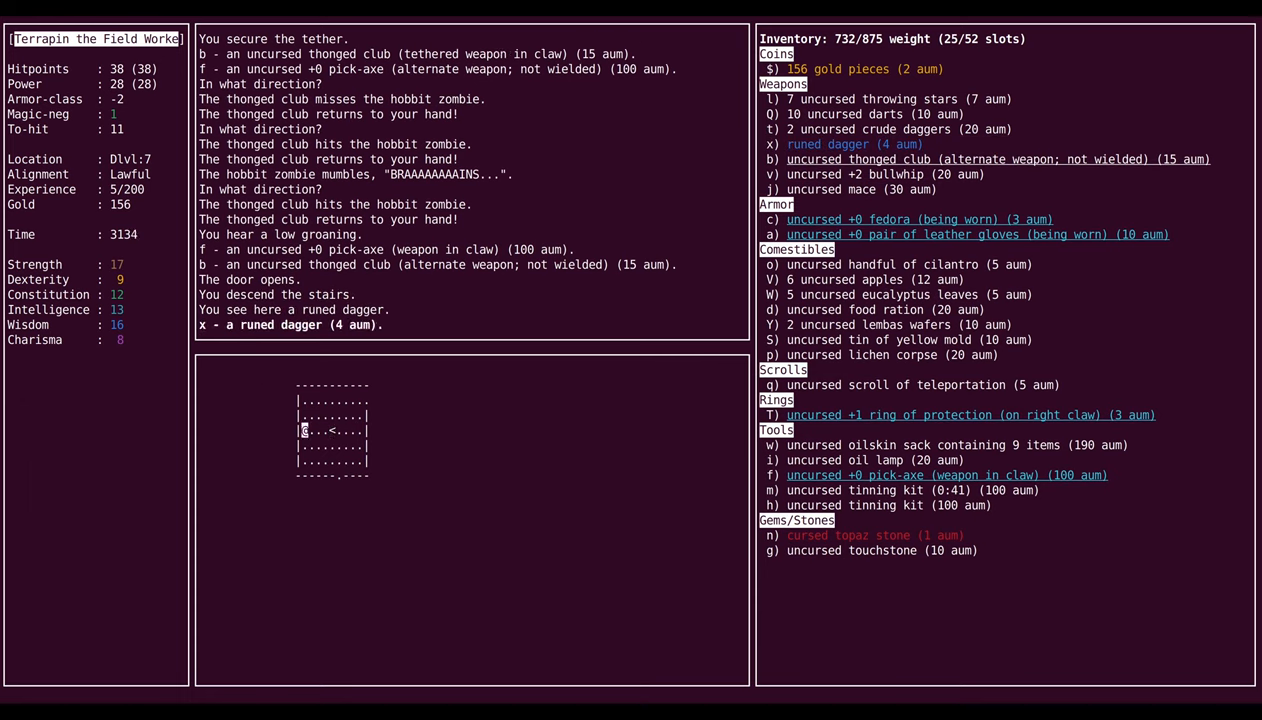
key(down)
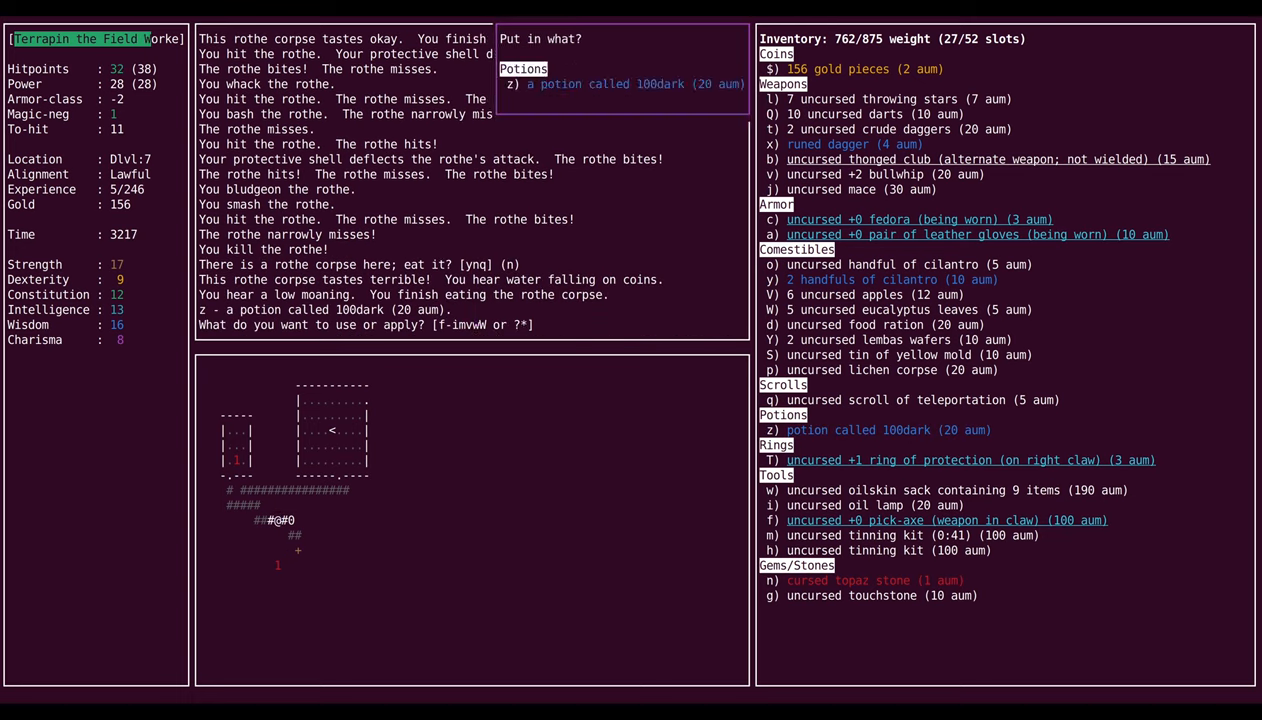
Step: Select the 100dark potion (z) to put into the oilskin sack
key(z)
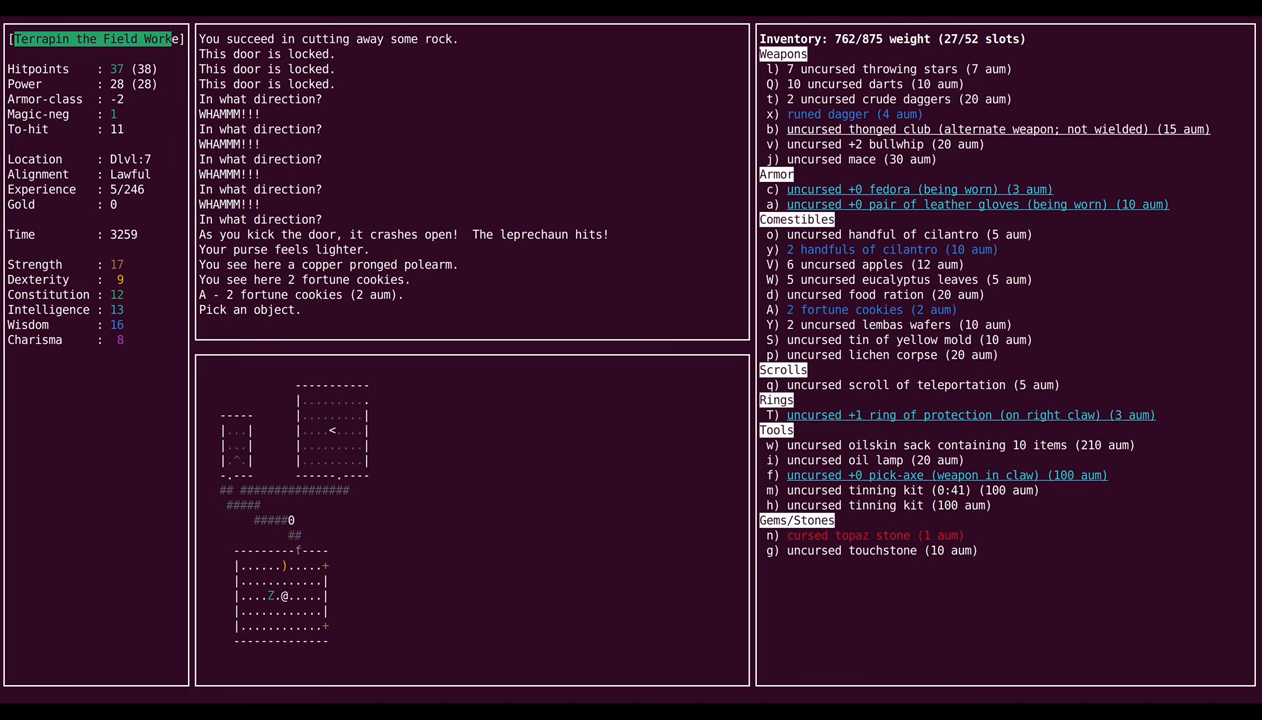
Step: Look up the creature that entered the room by searching 'jag' for jaguar
key(Down)
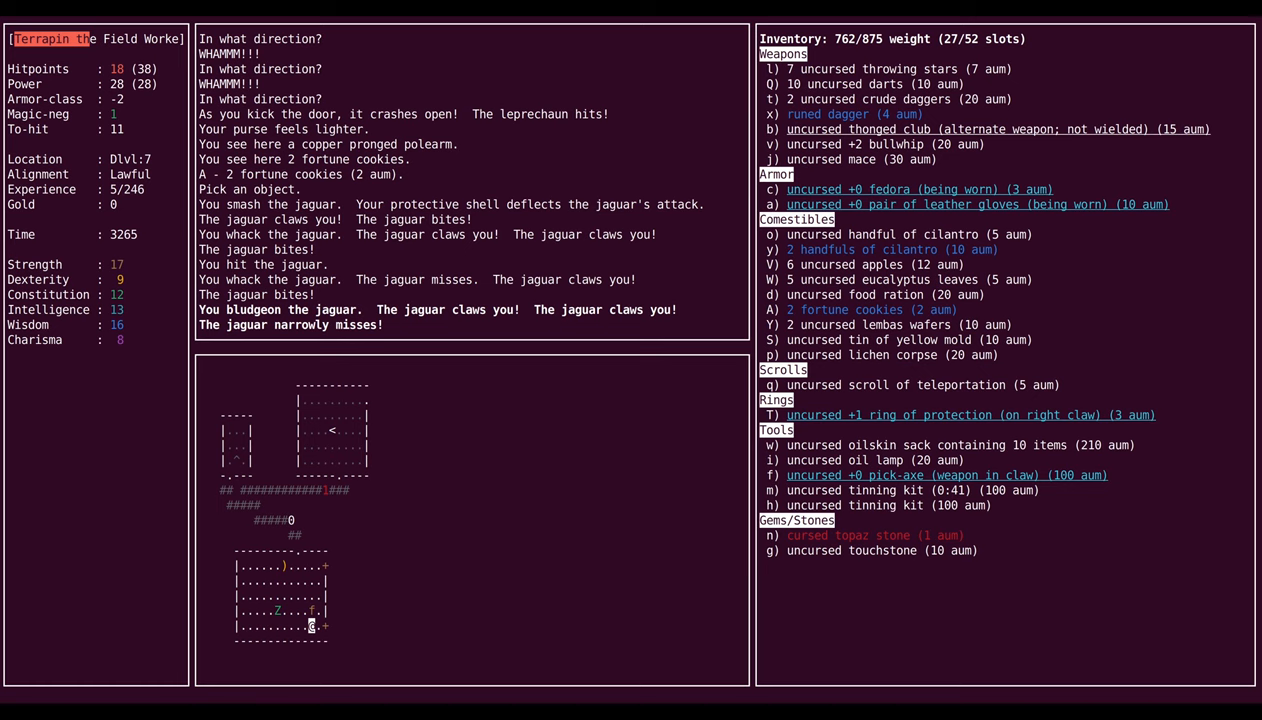
text(jag)
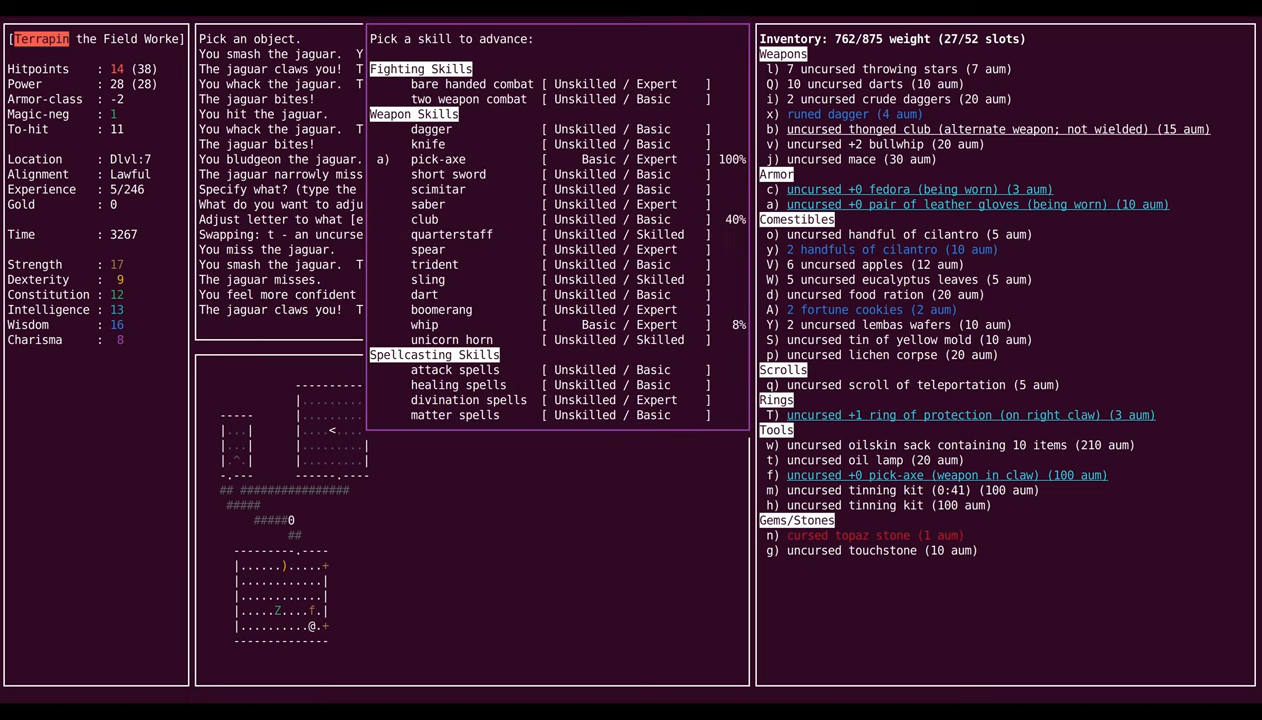
Step: Advance the pick-axe skill from the #enhance list
key(a)
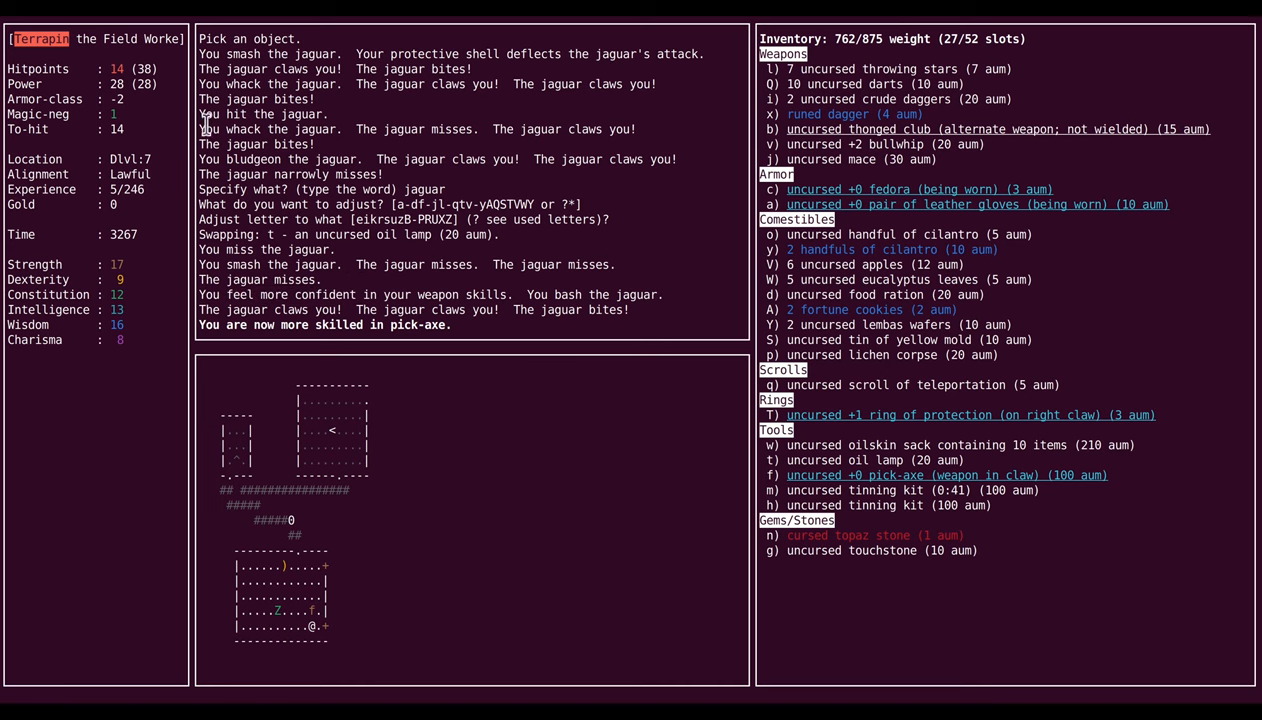
key(S)
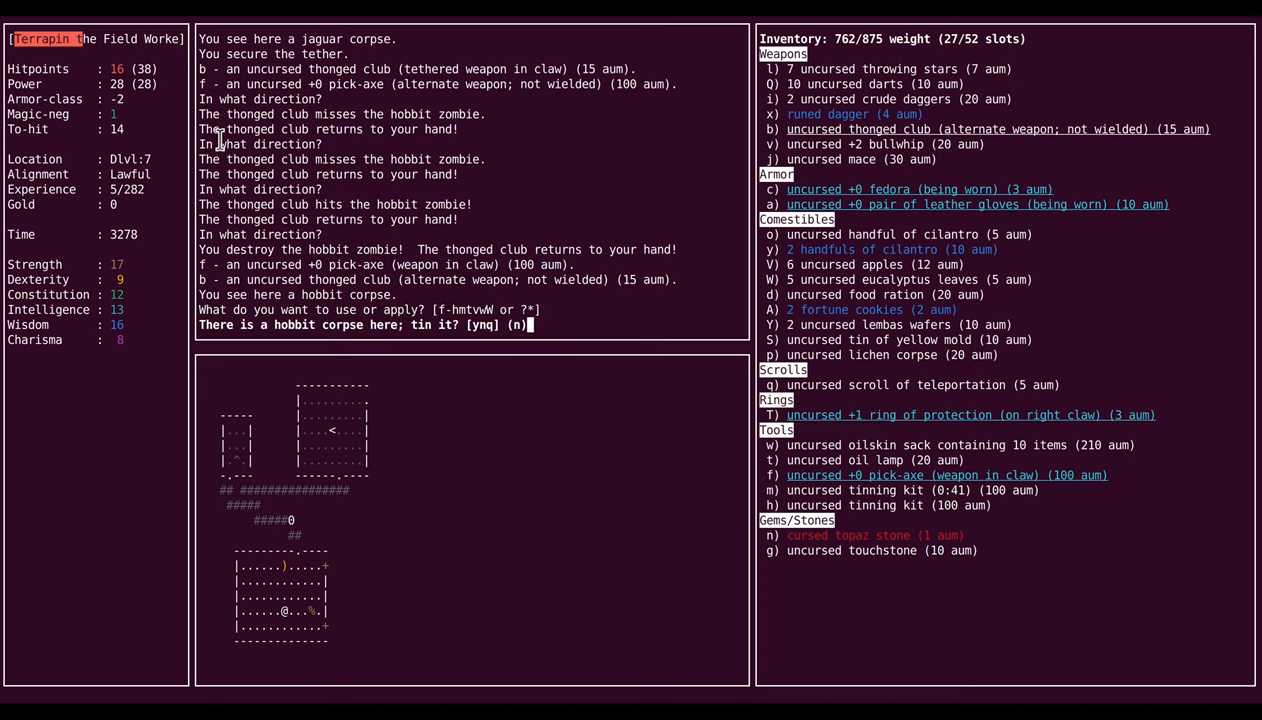
Step: Agree to tin the hobbit corpse
key(y)
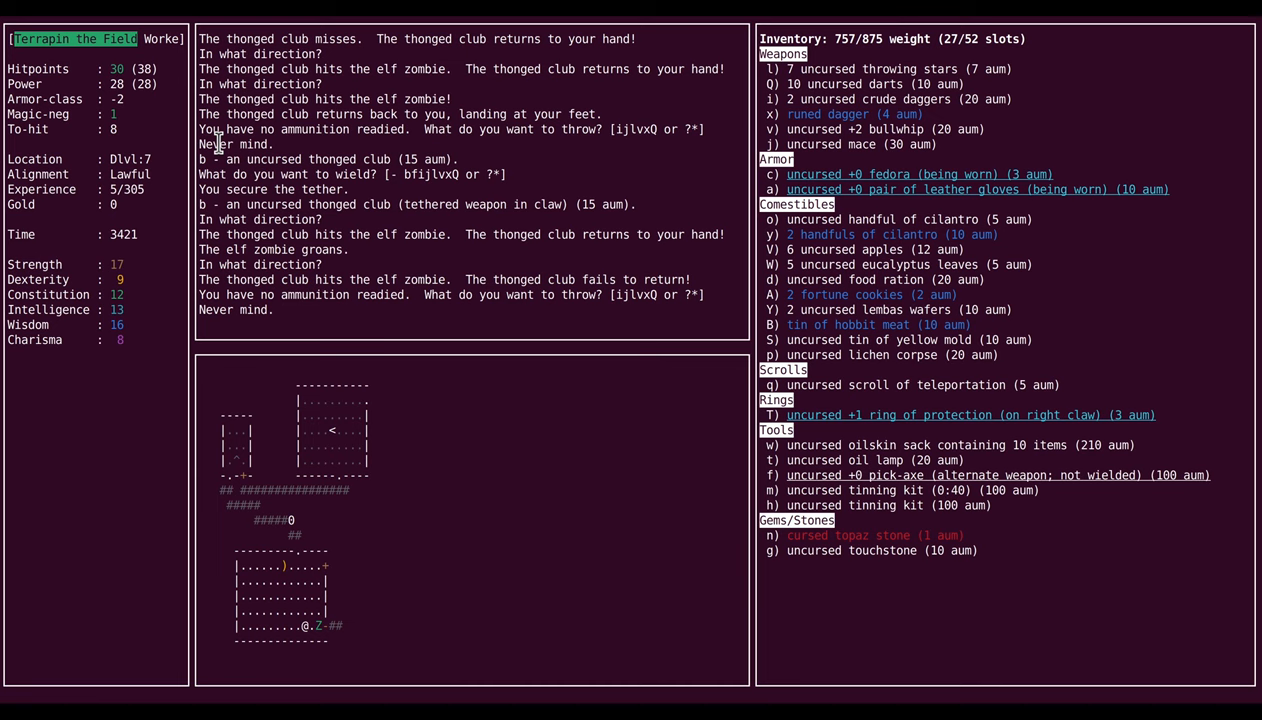
Step: Save and quit EvilHack, then choose Manage settings (j) on Hardfought
key(S)
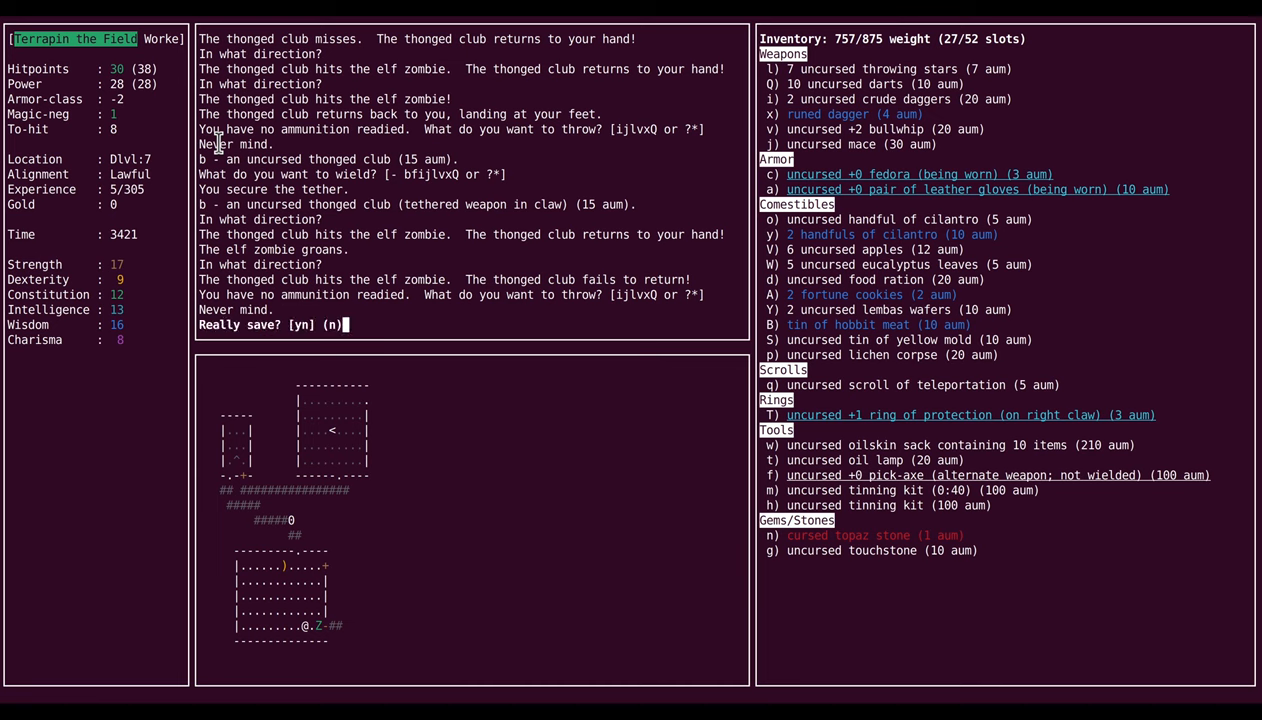
key(y)
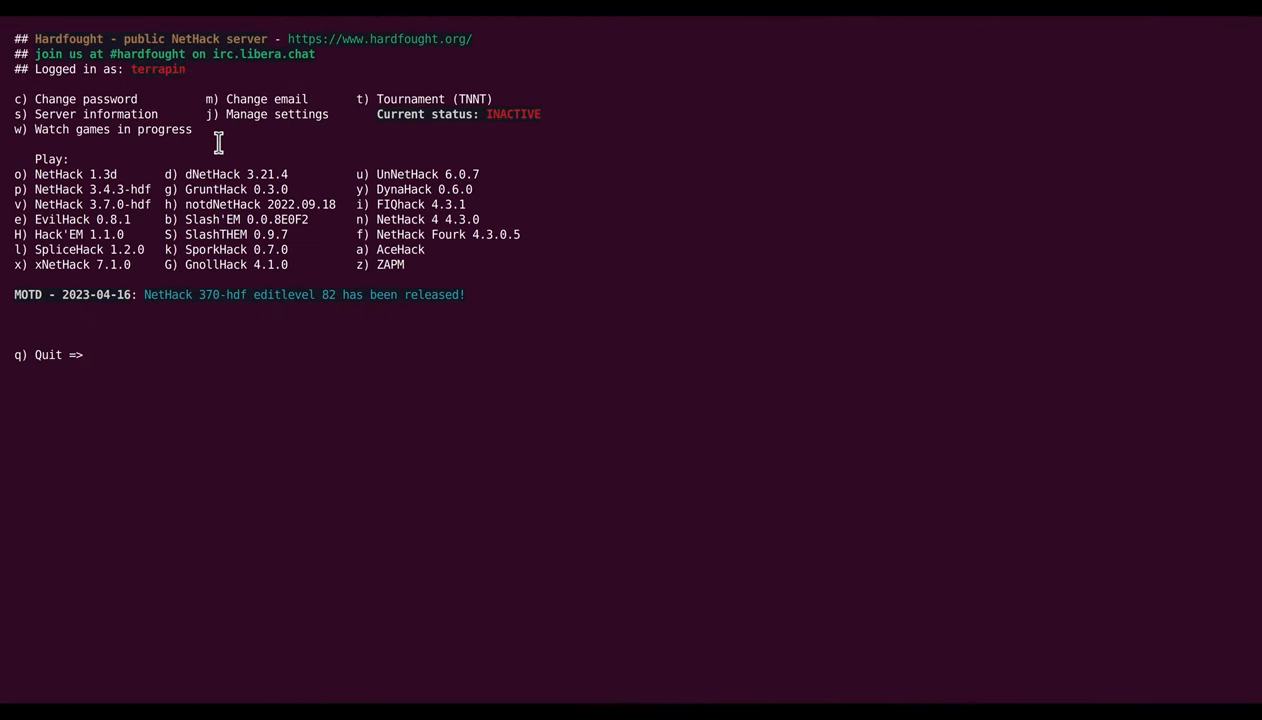
key(j)
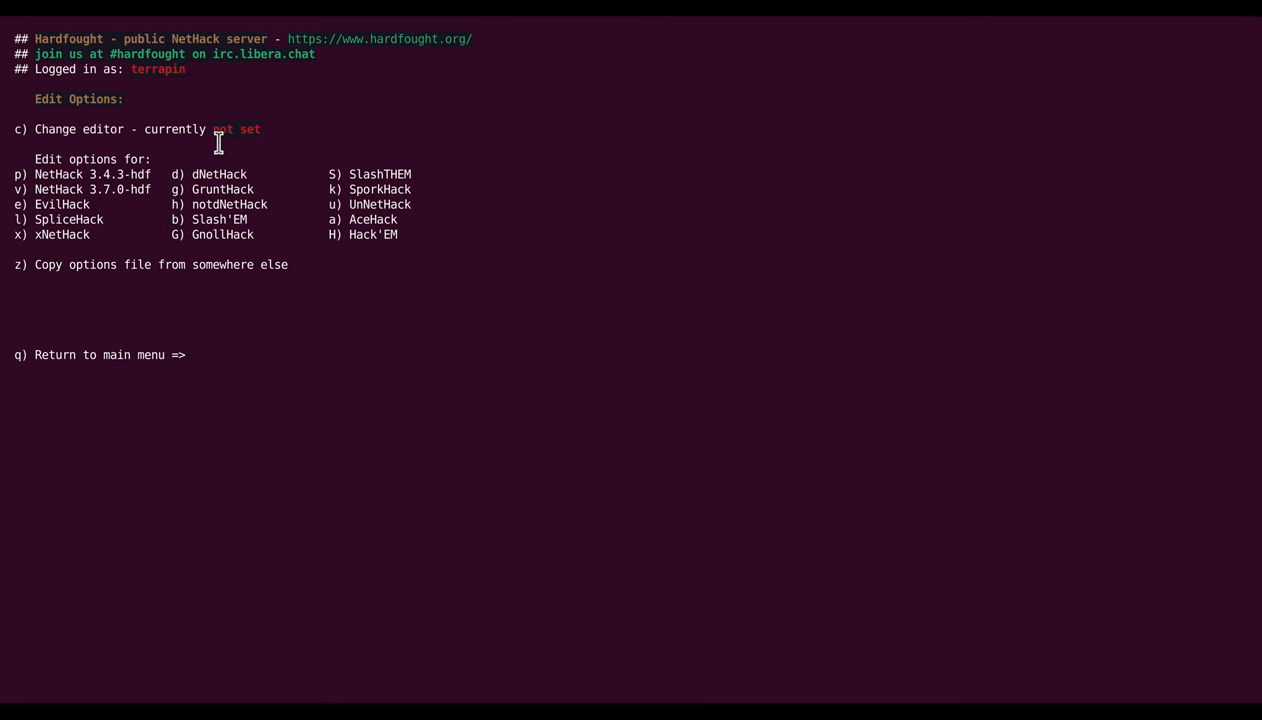
Step: Open the EvilHack options file in nano and scroll down to its end
click(35, 204)
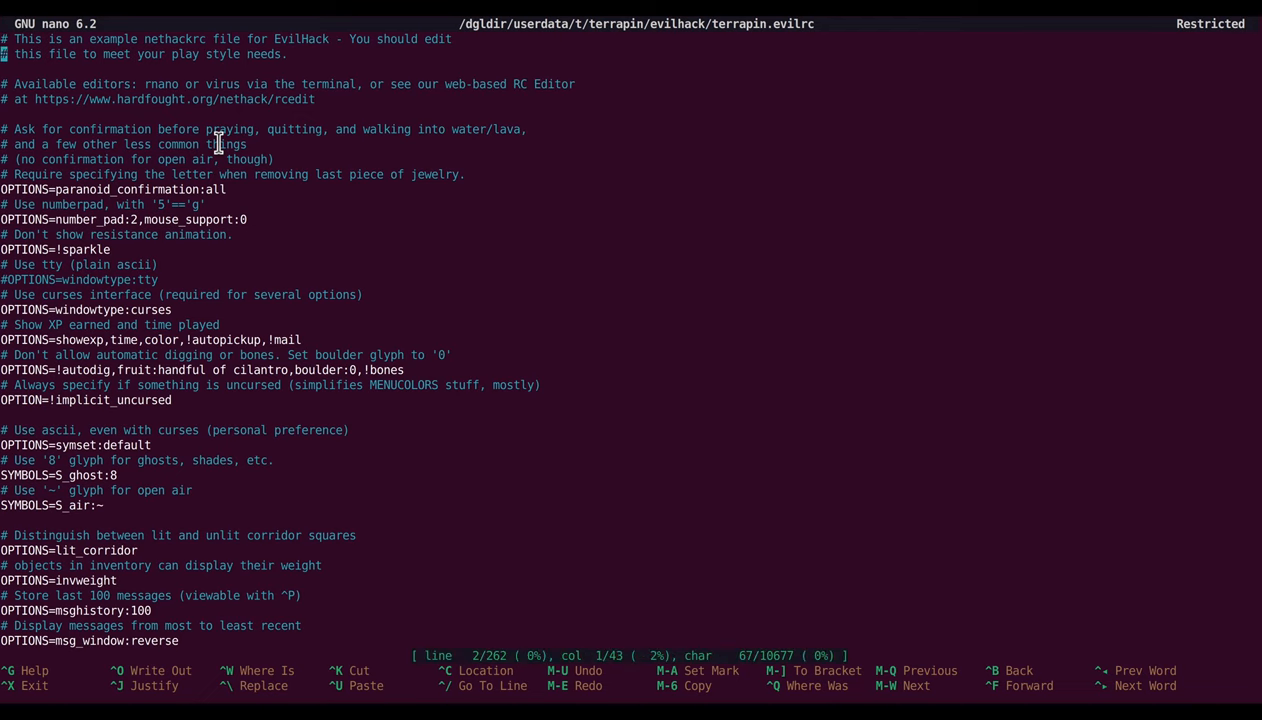
scroll(down, 3)
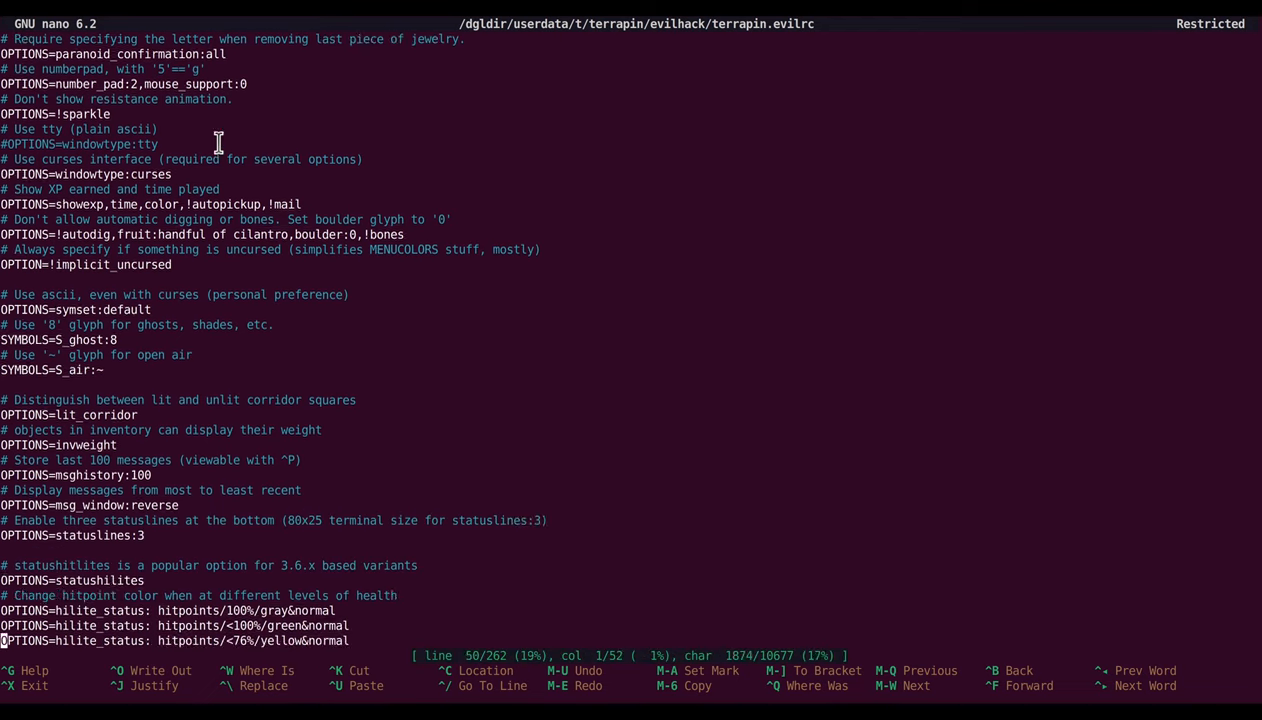
scroll(down, 3)
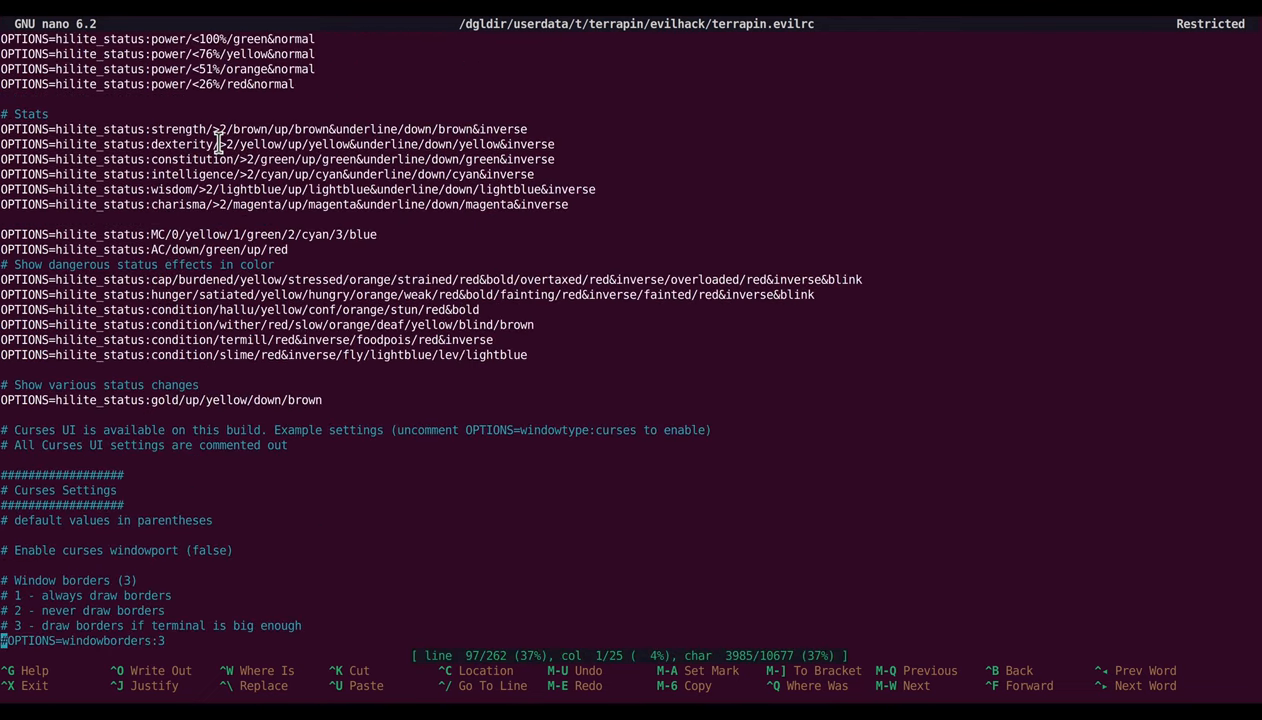
scroll(down, 3)
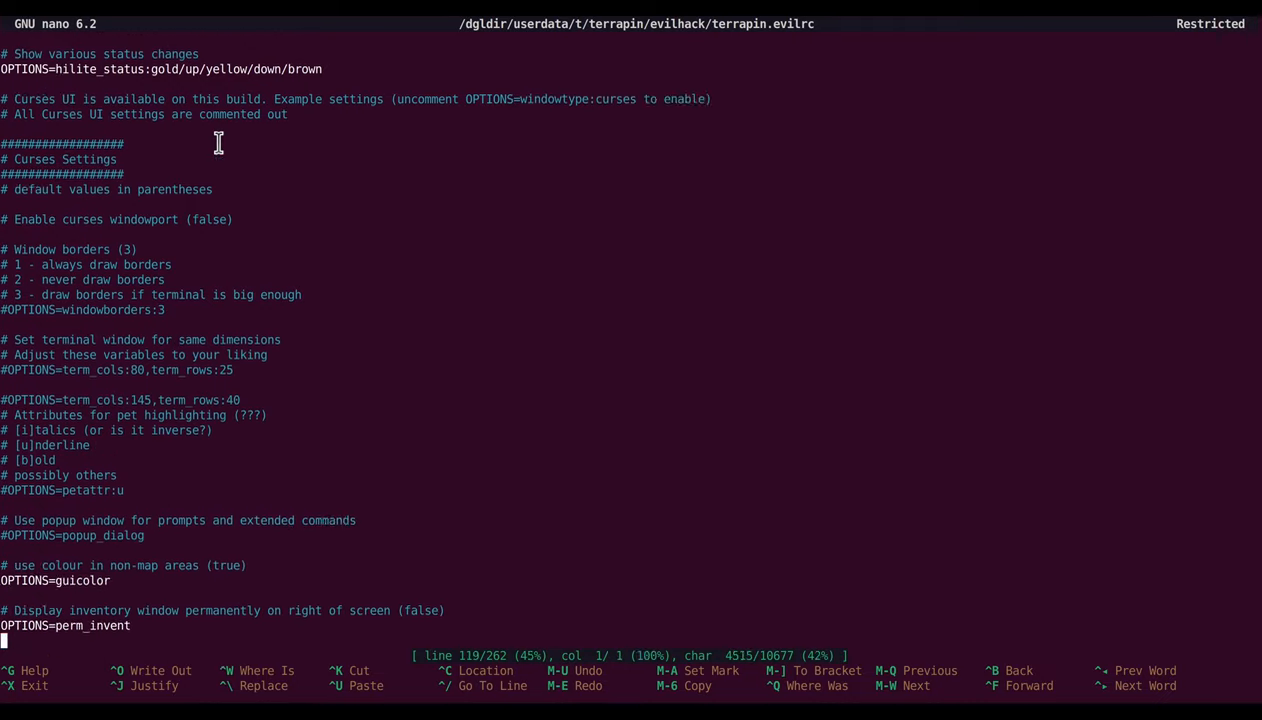
scroll(down, 3)
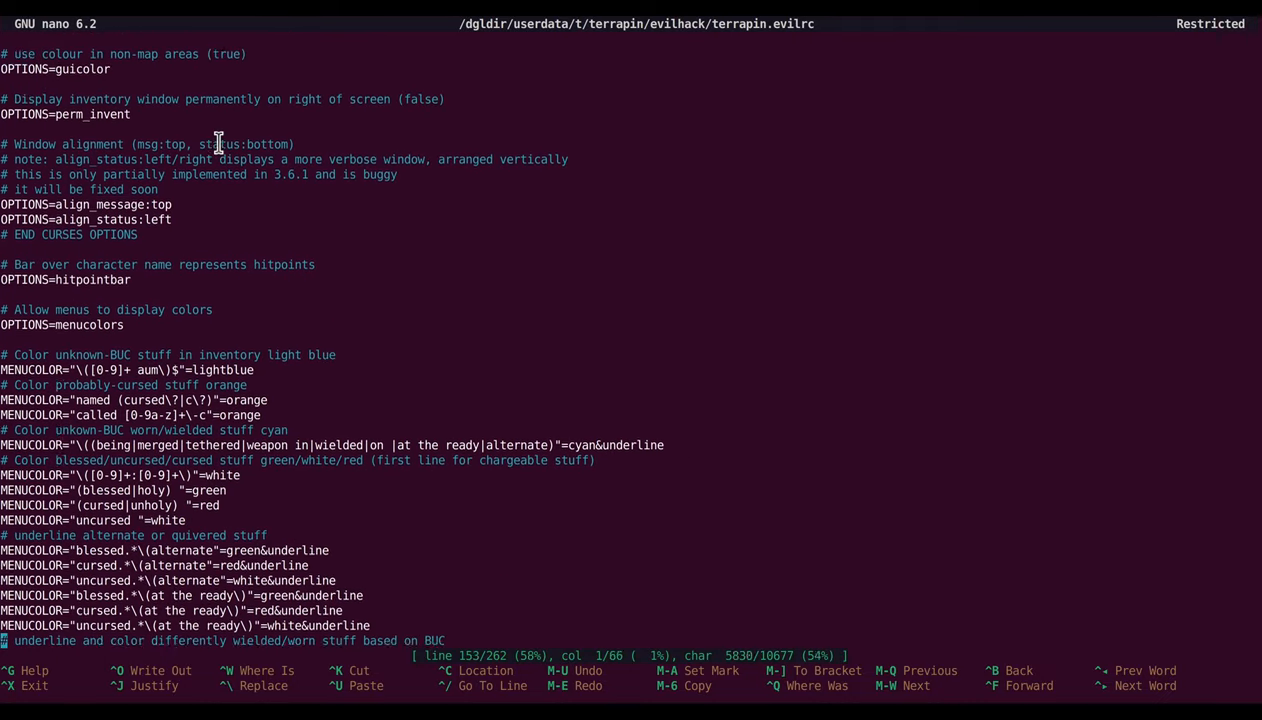
scroll(down, 3)
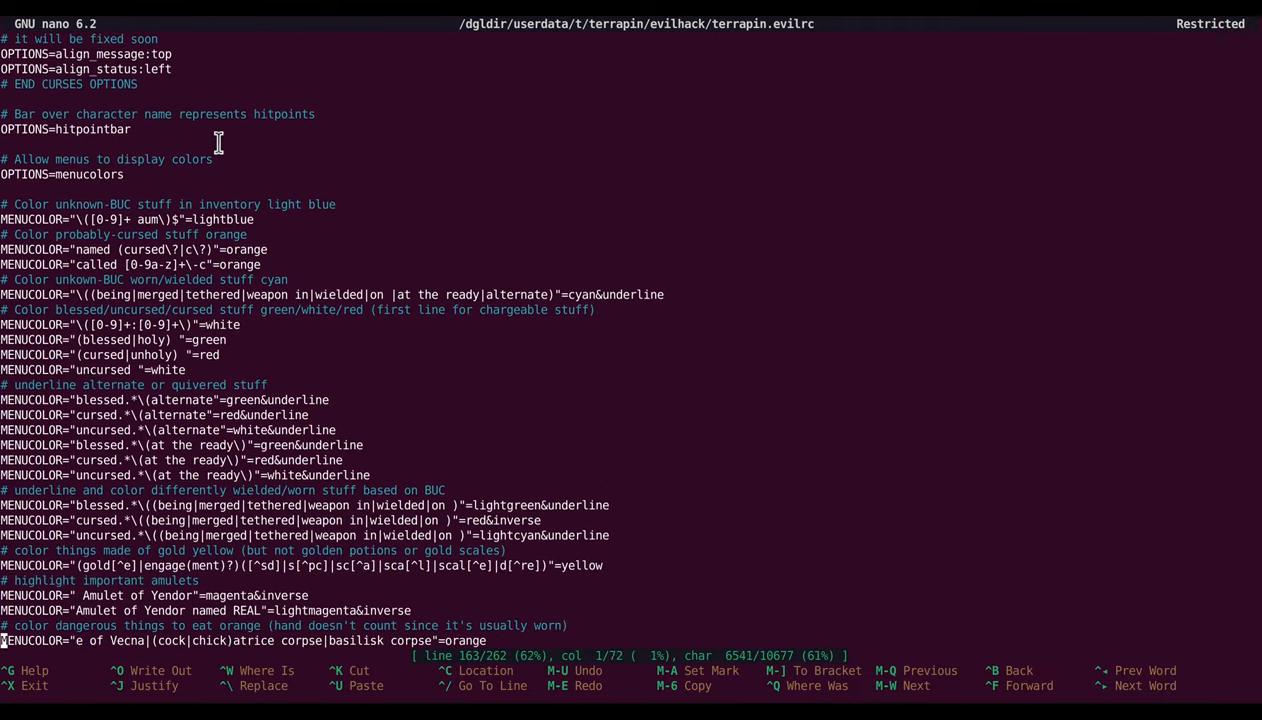
scroll(down, 3)
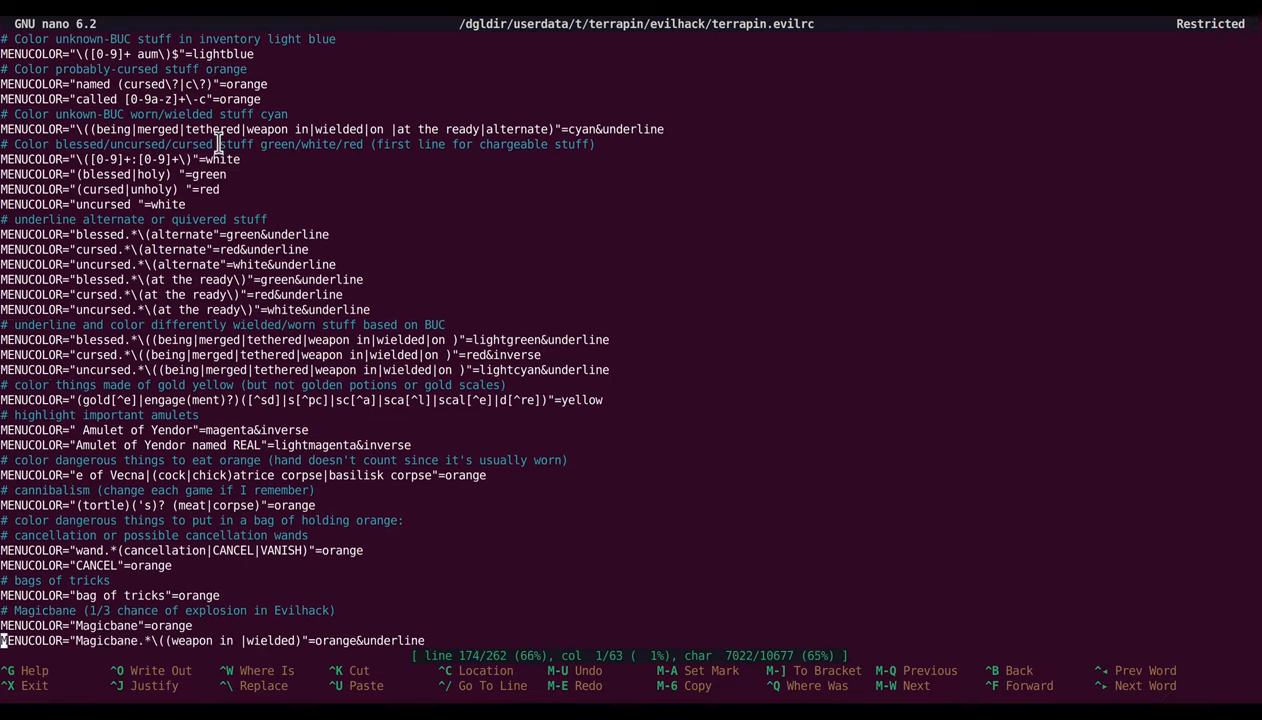
scroll(down, 3)
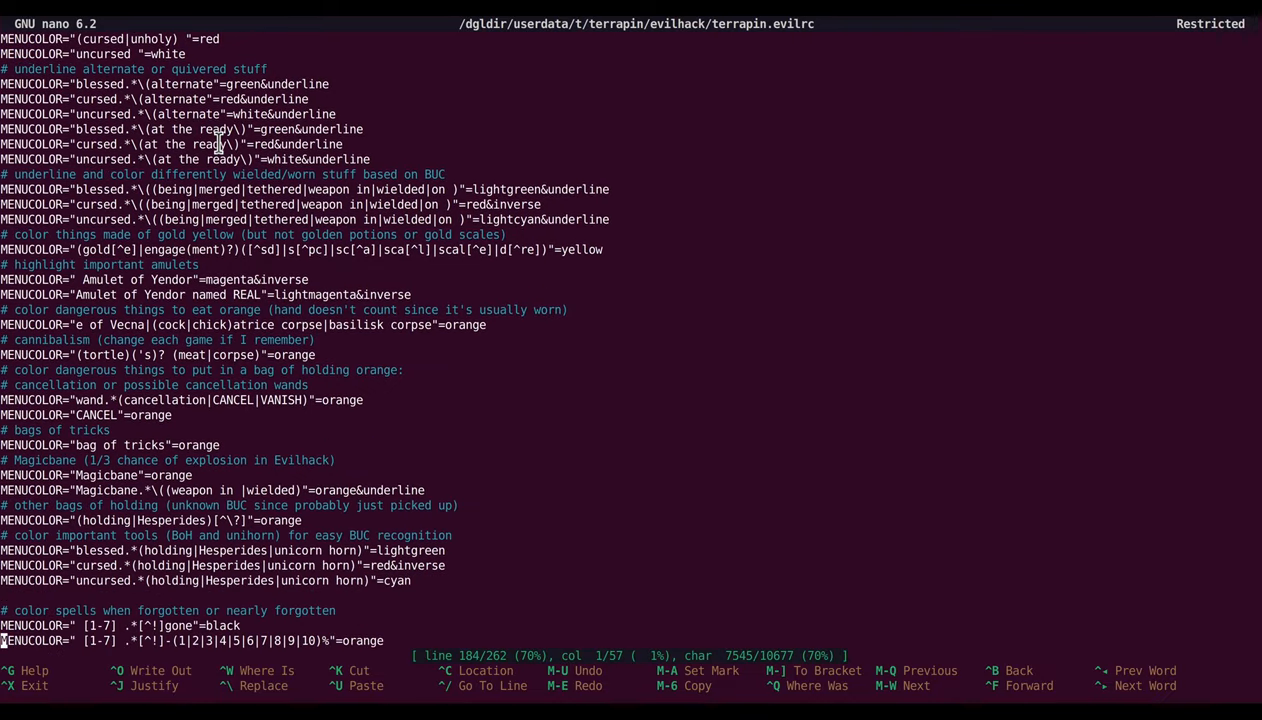
scroll(down, 3)
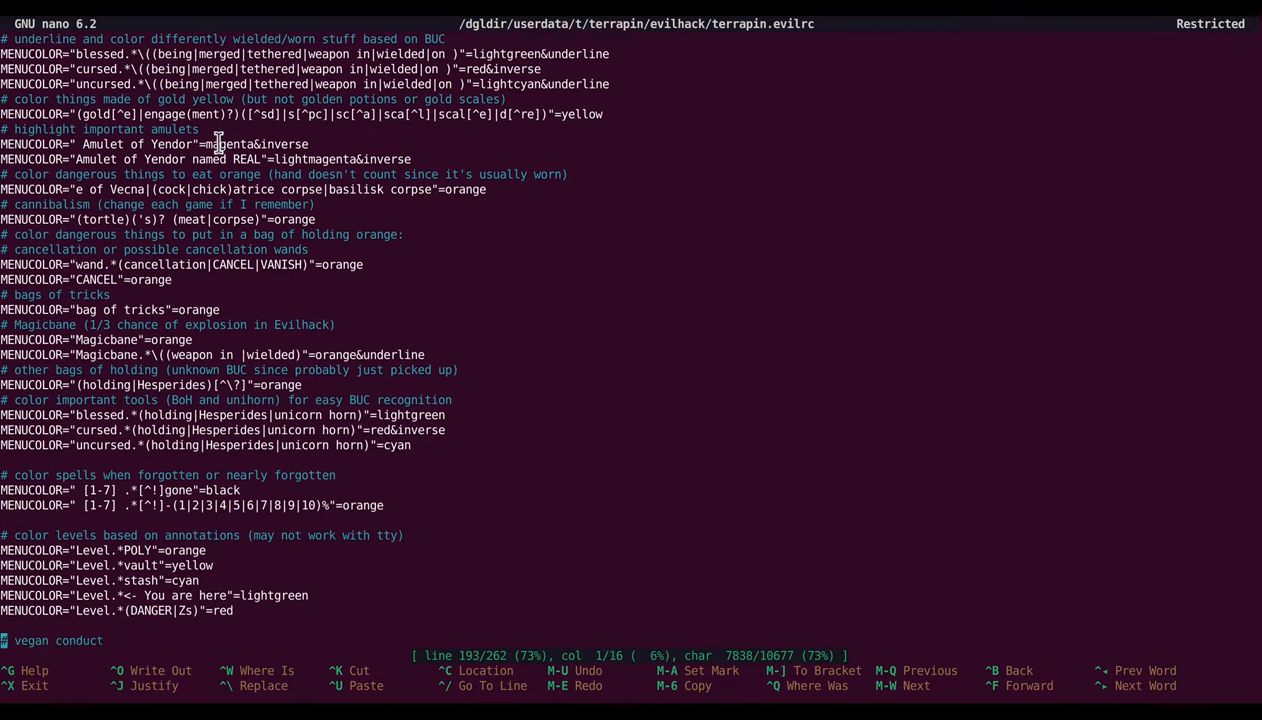
scroll(down, 3)
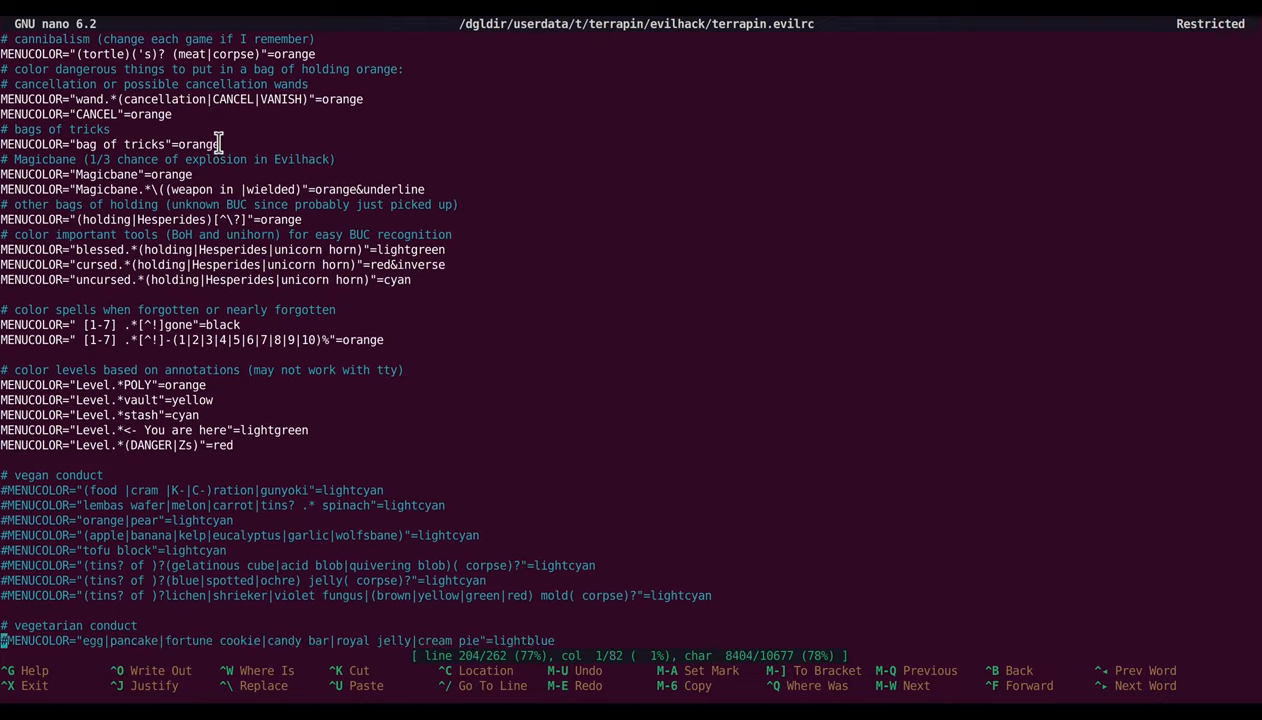
scroll(down, 3)
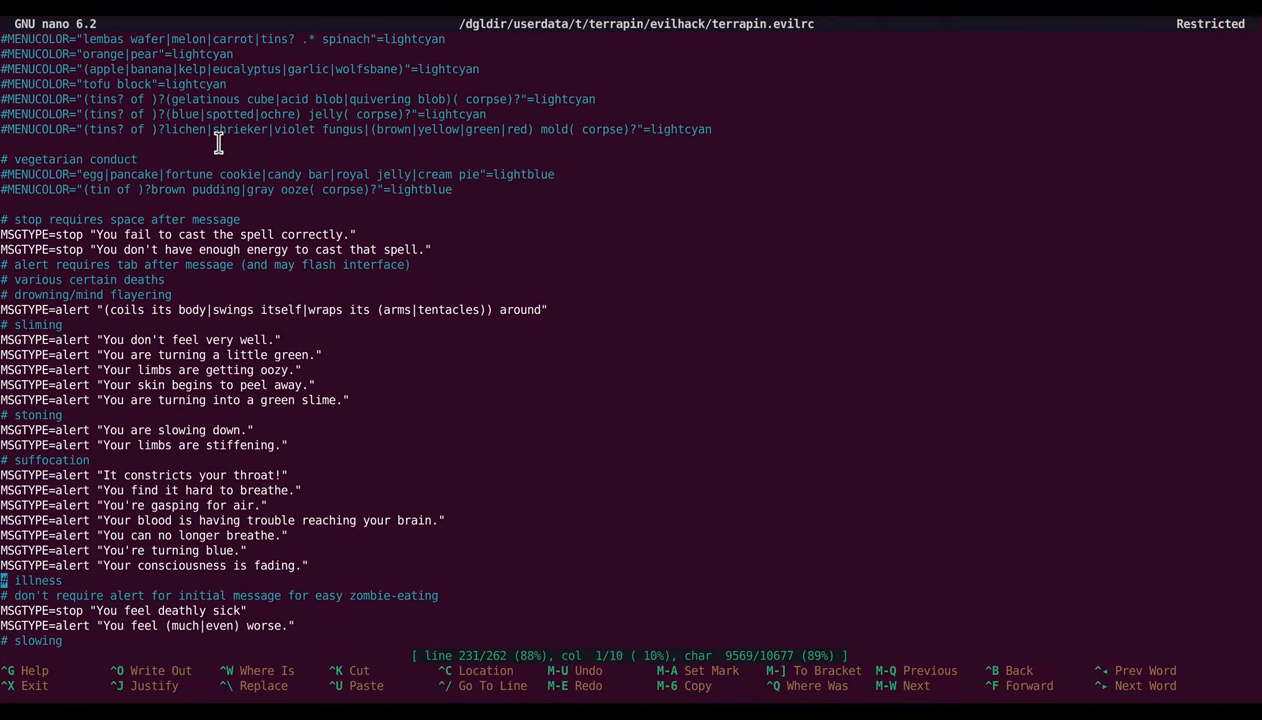
scroll(down, 3)
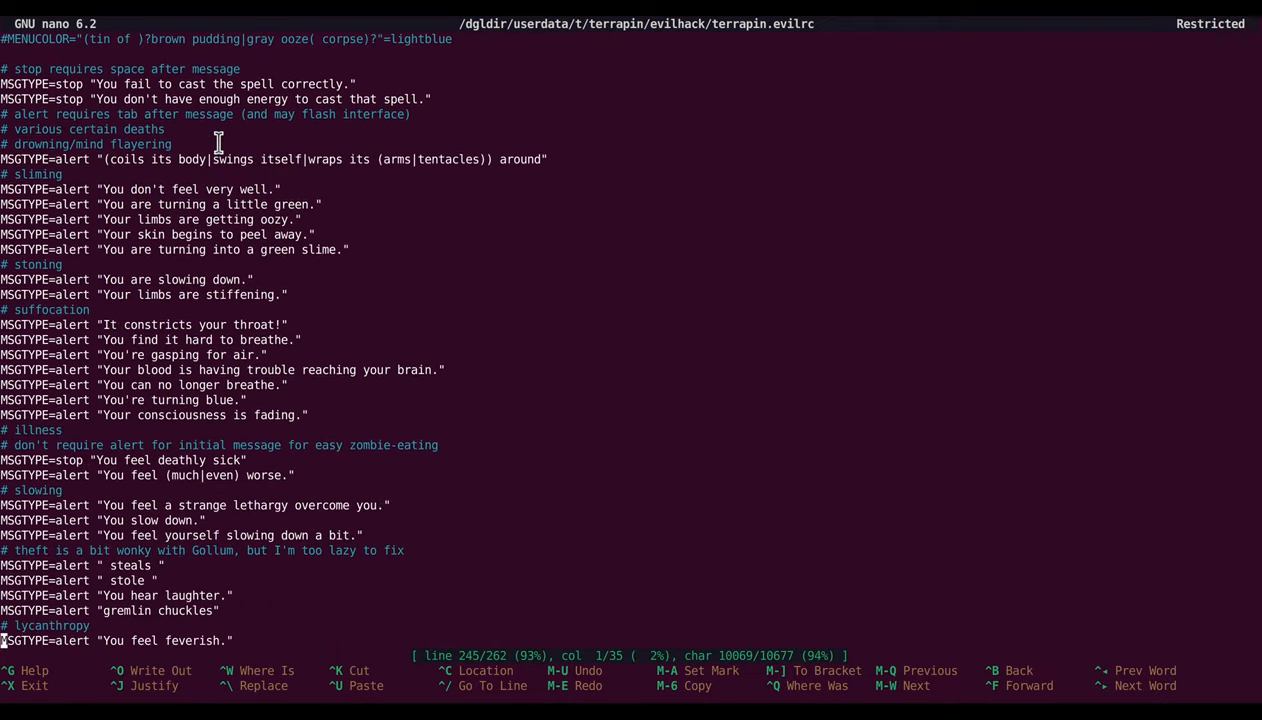
scroll(down, 3)
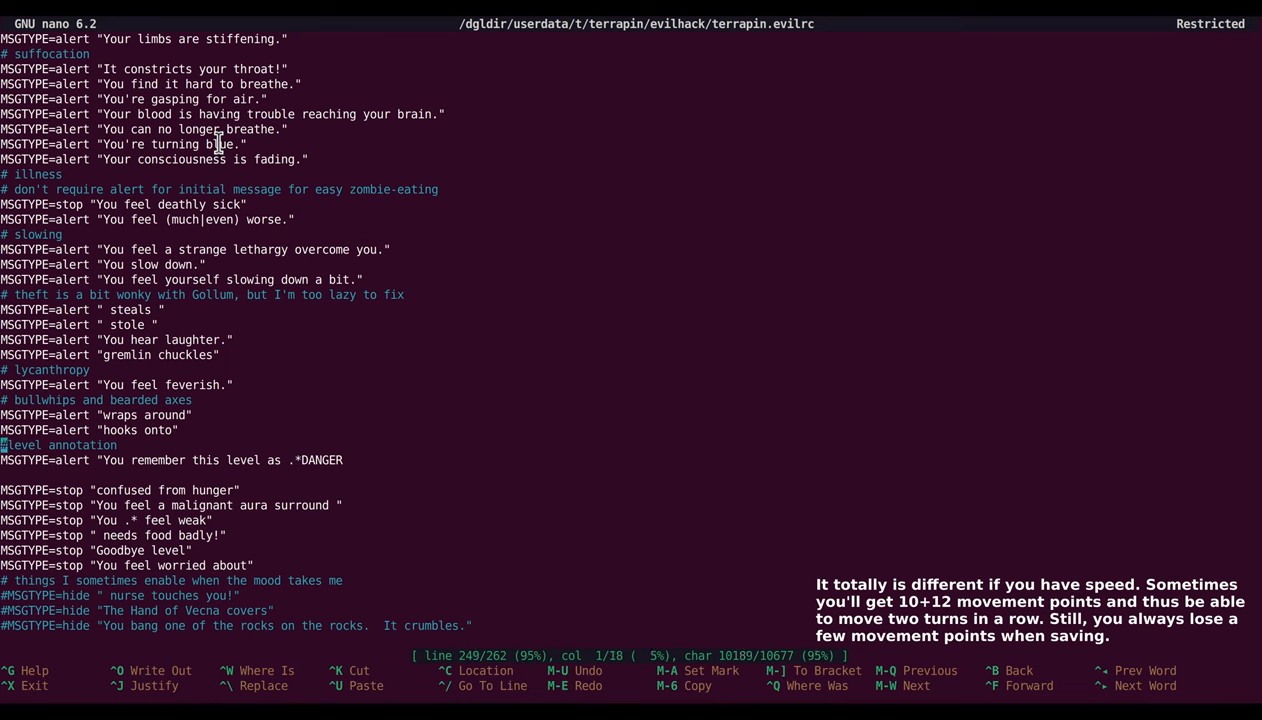
key(up)
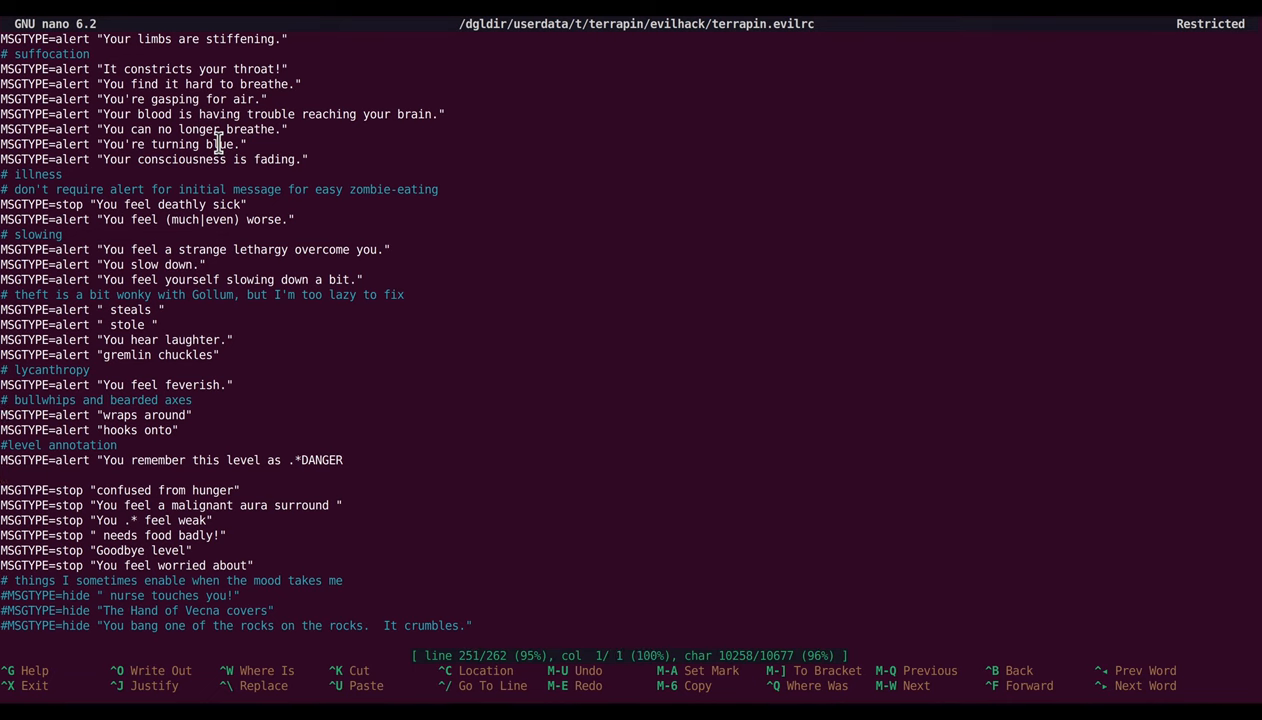
Step: Add the line MSGTYPE=stop "You feel more confident in" on a new line
key(Return)
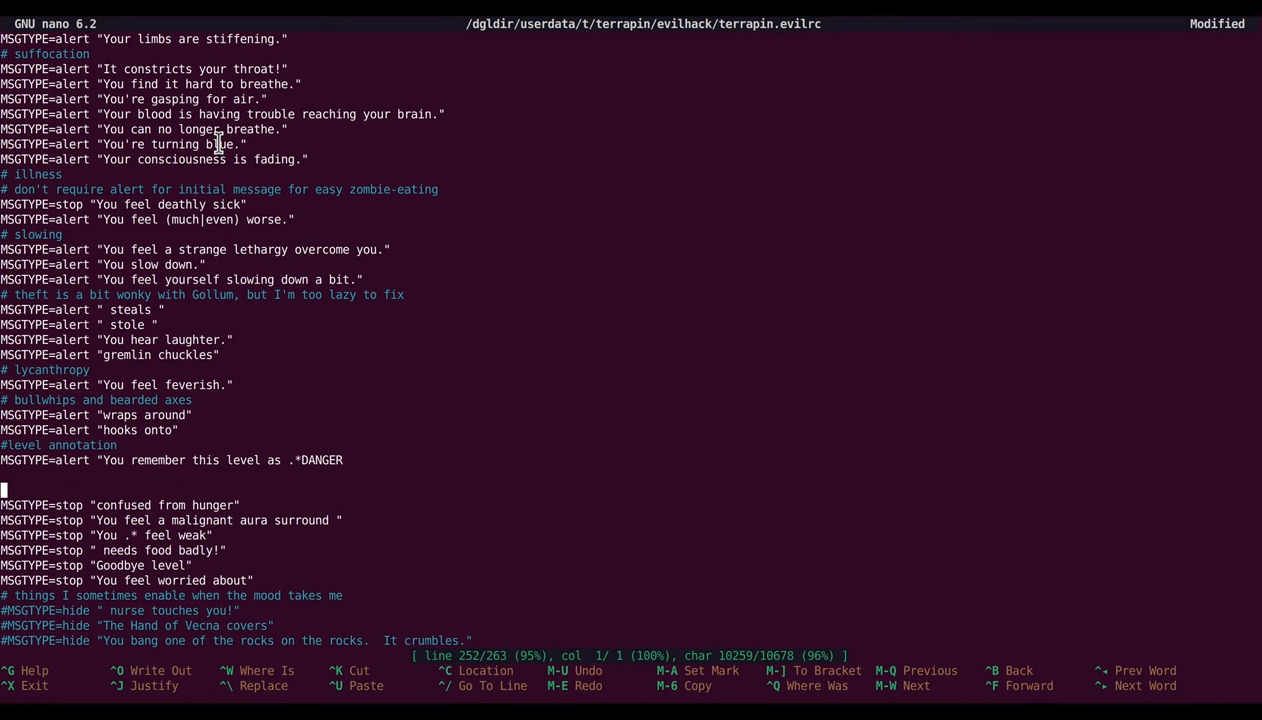
text(MSGTYPE=)
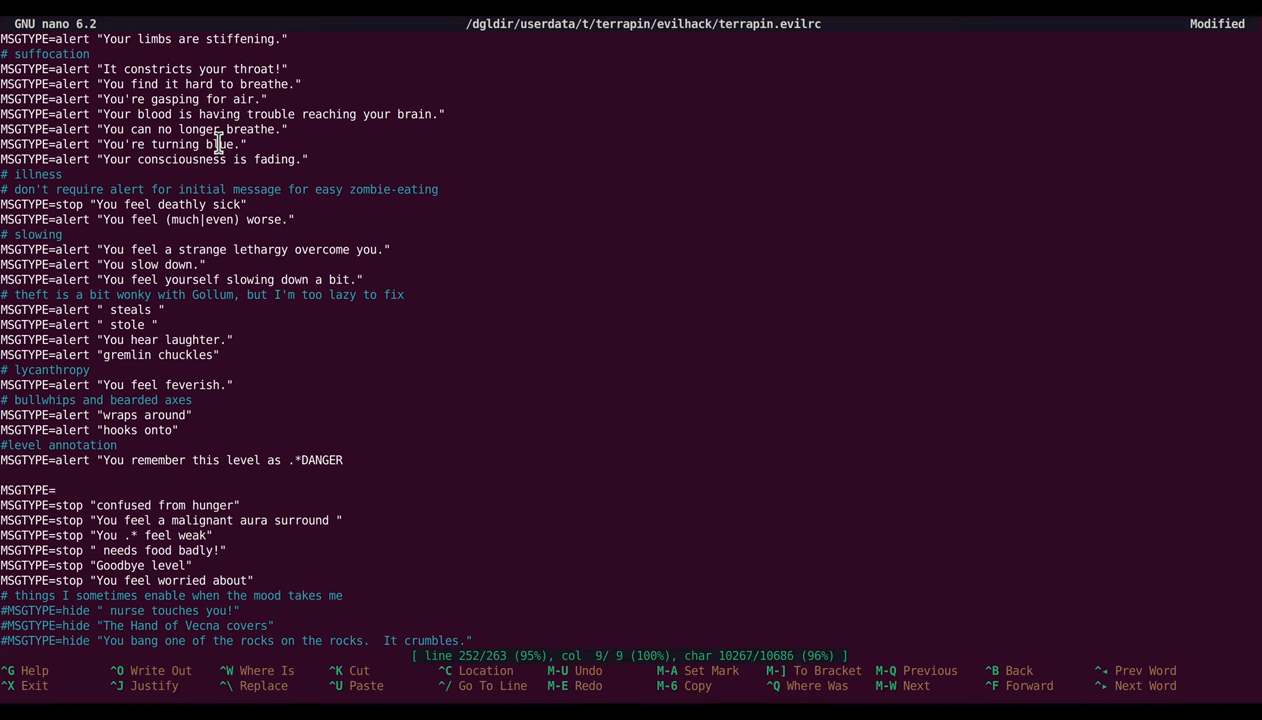
text(stop ")
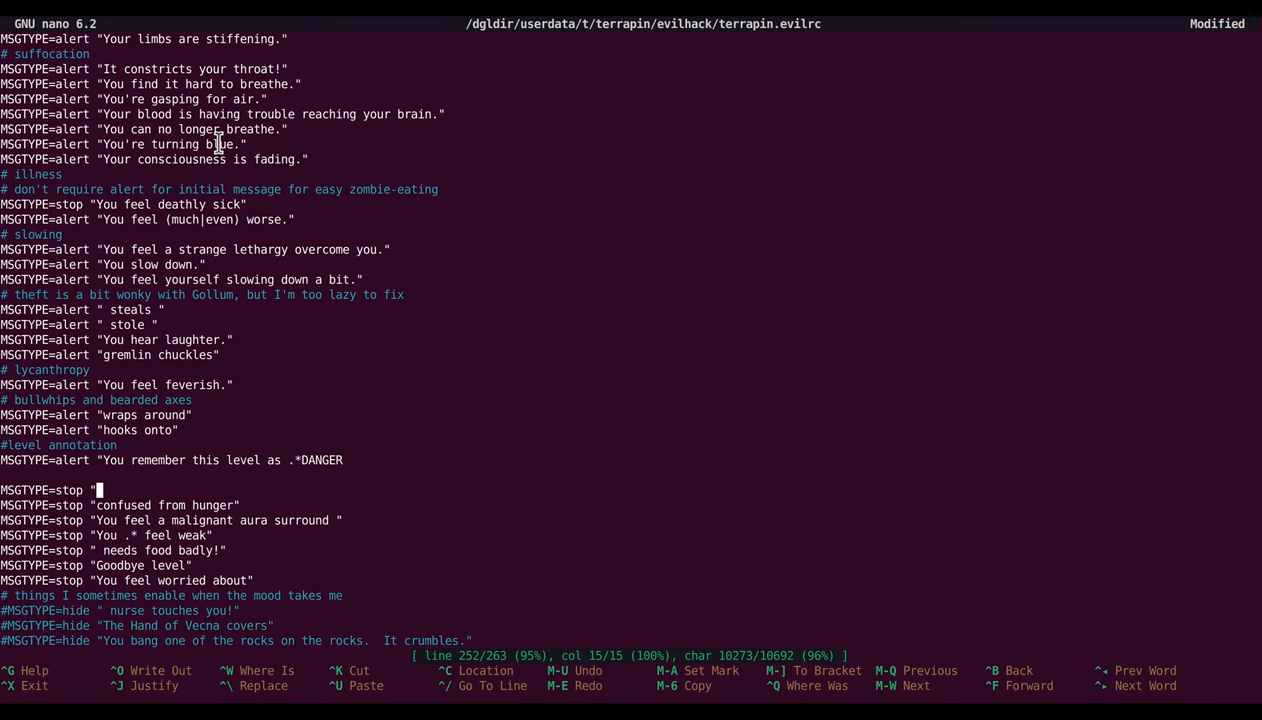
text(You feel more confident)
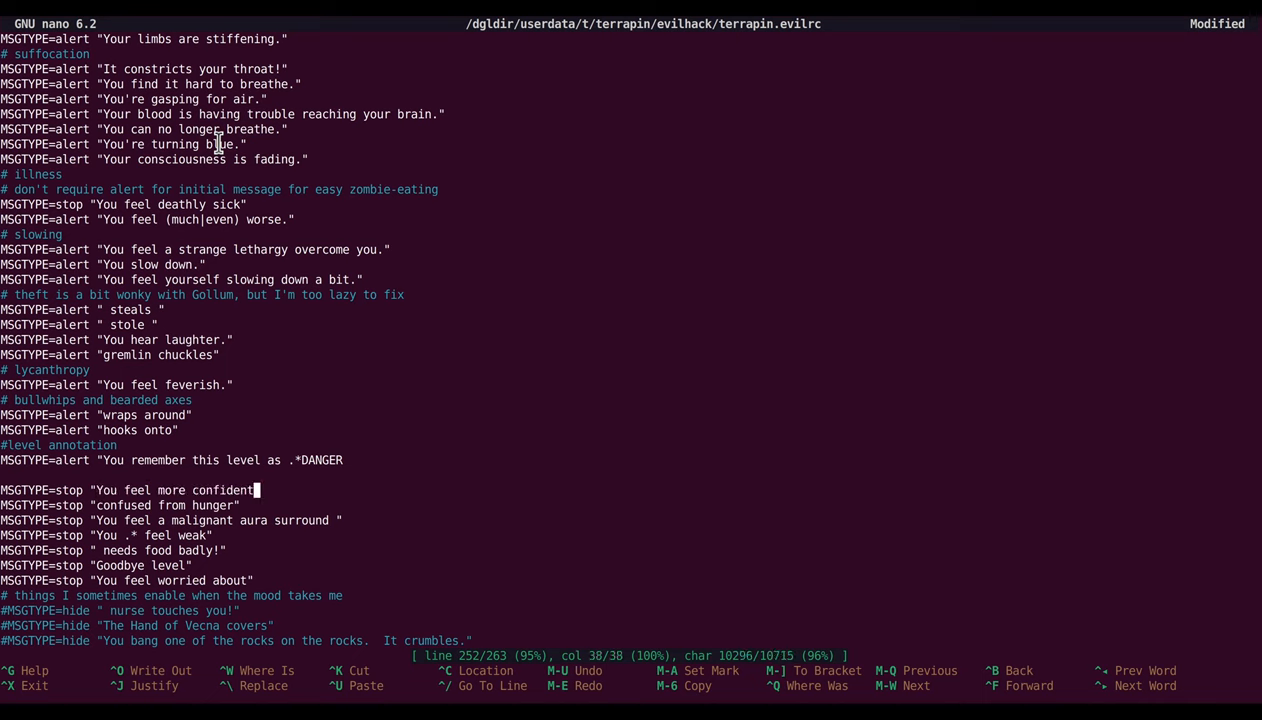
text(in)
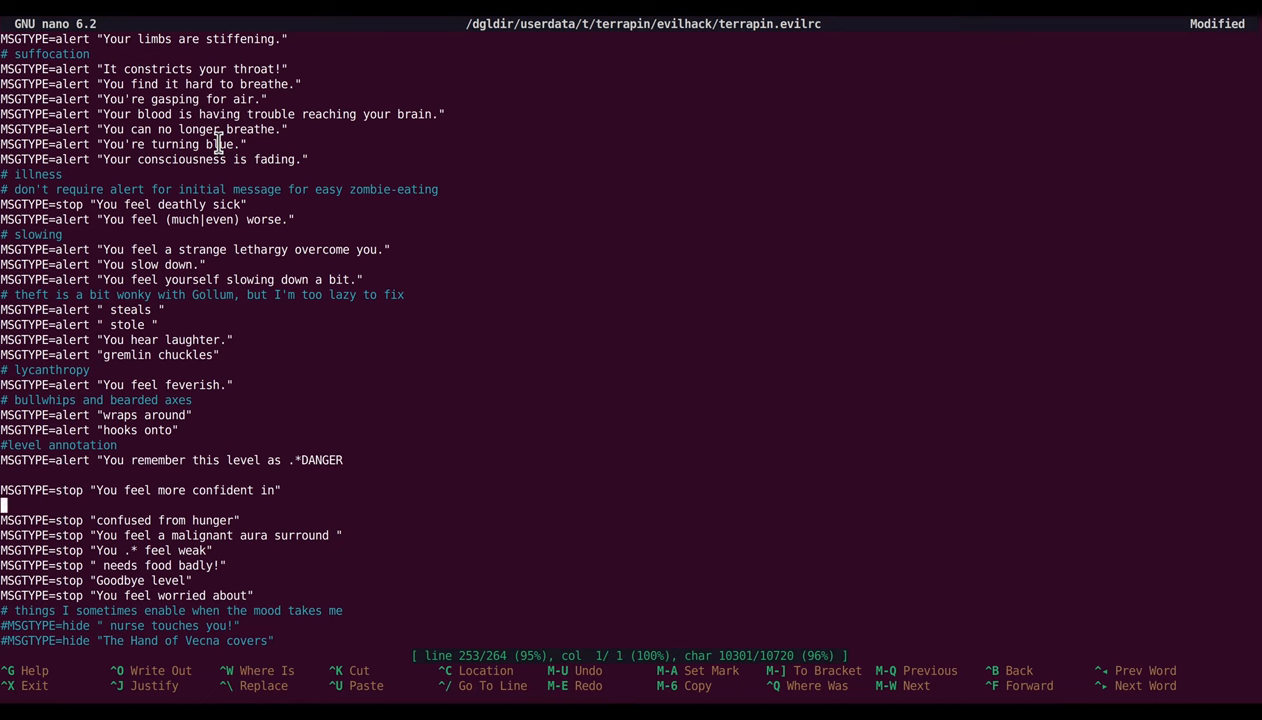
Step: Add the rule MSGTYPE=stop "fails to"
text(MSG)
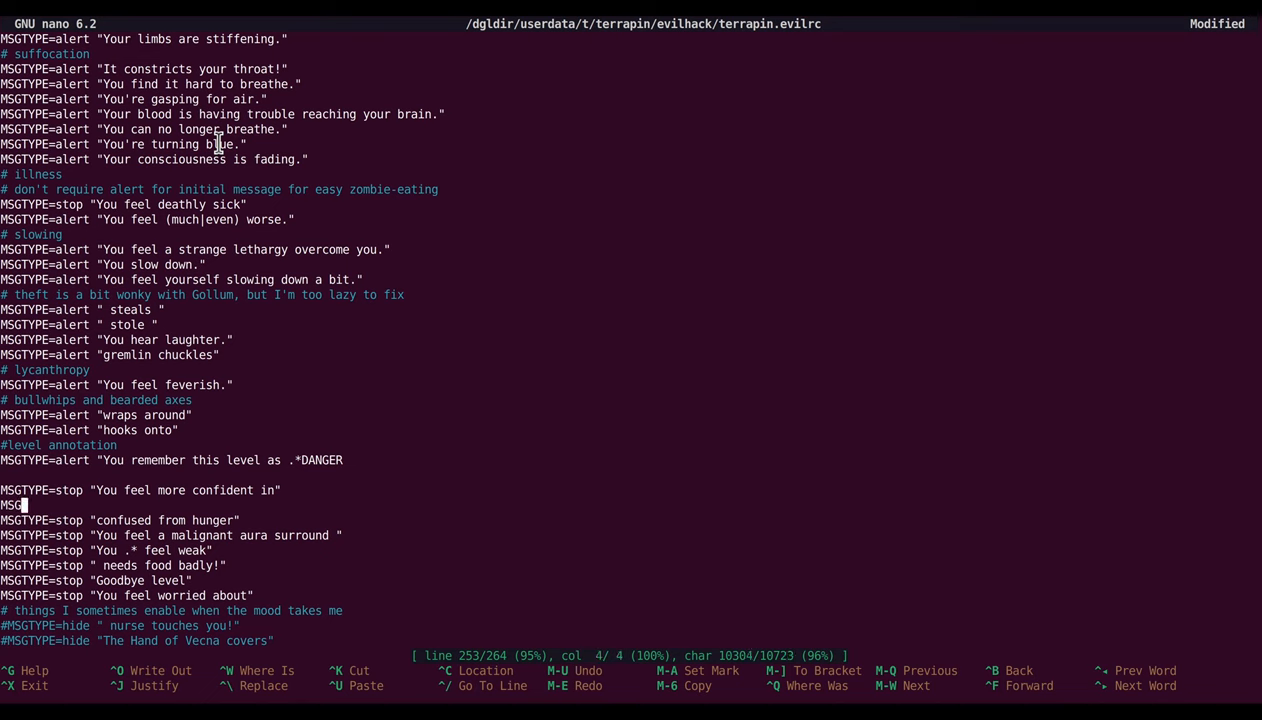
text(TYPE=stop)
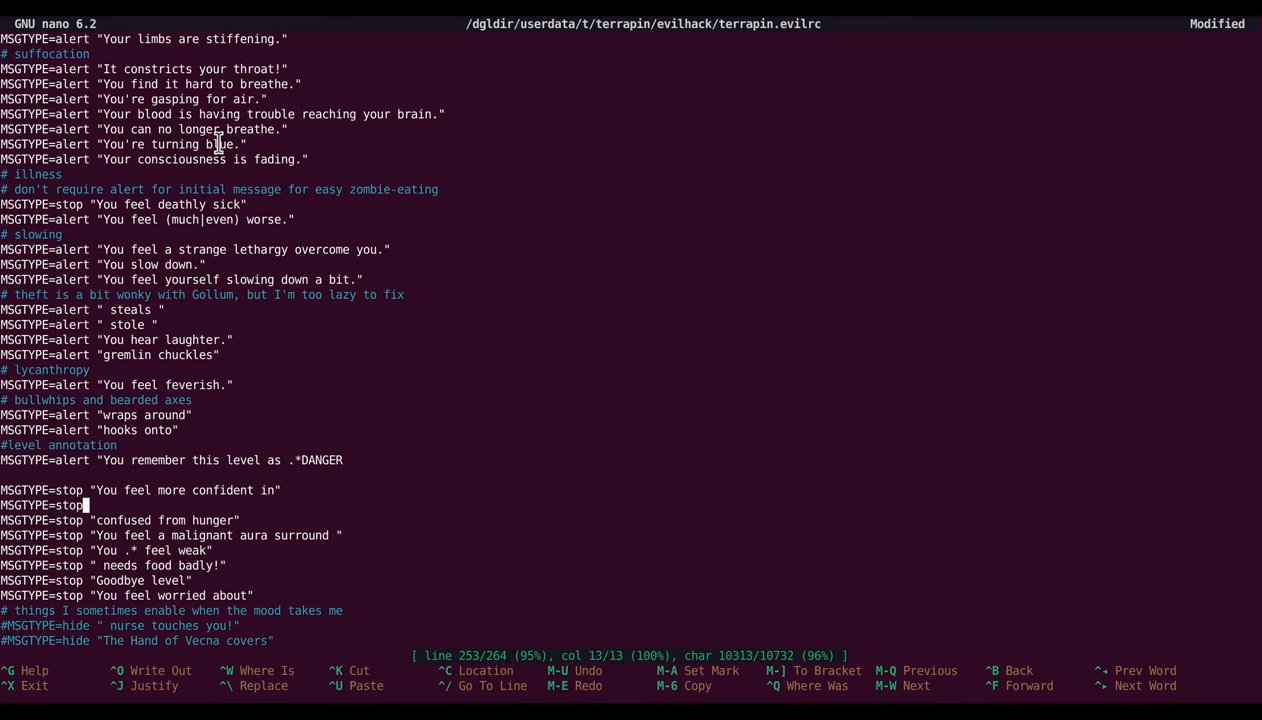
text("fails to)
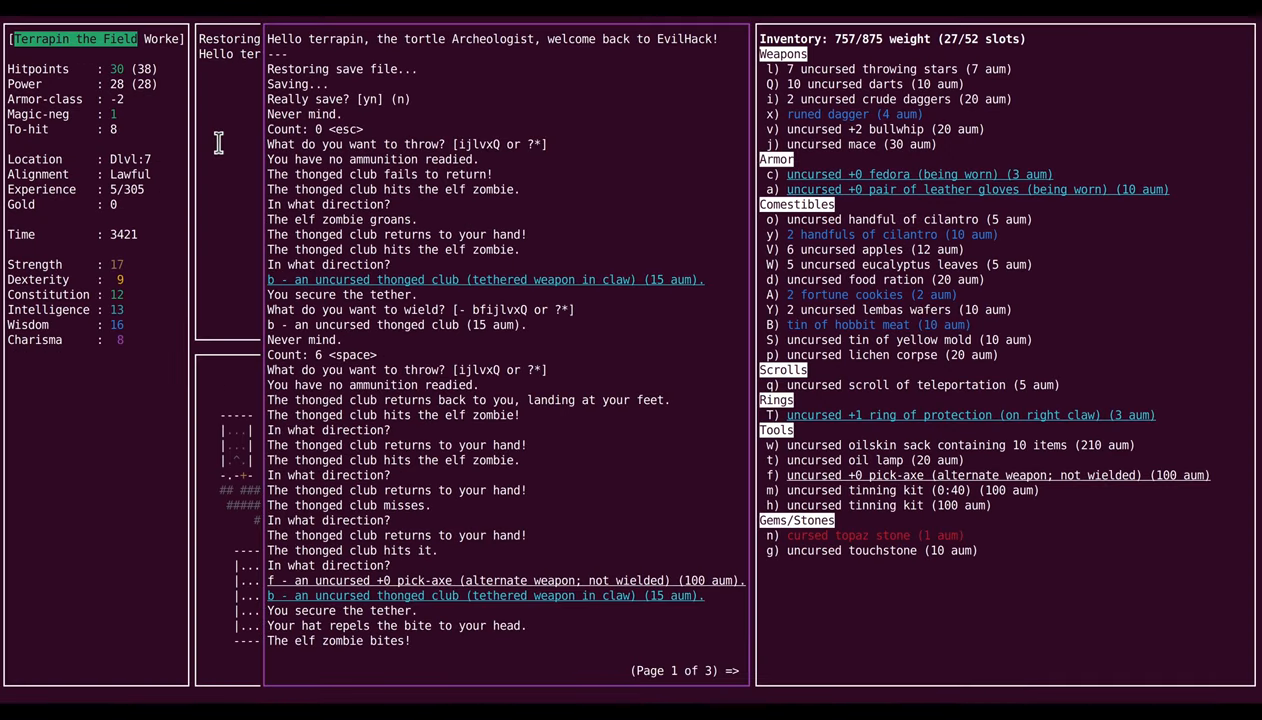
Step: Dismiss the restored message history to resume play
key(space)
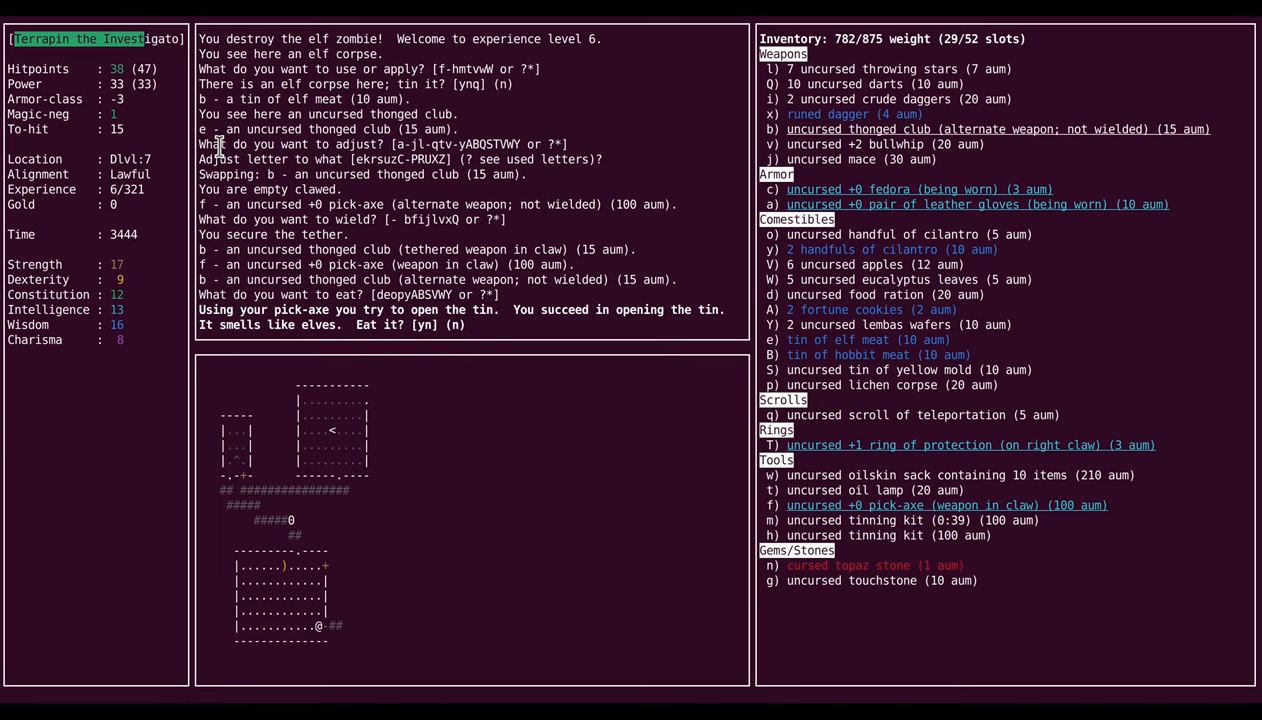
Step: Confirm eating the opened tin of elf meat
key(y)
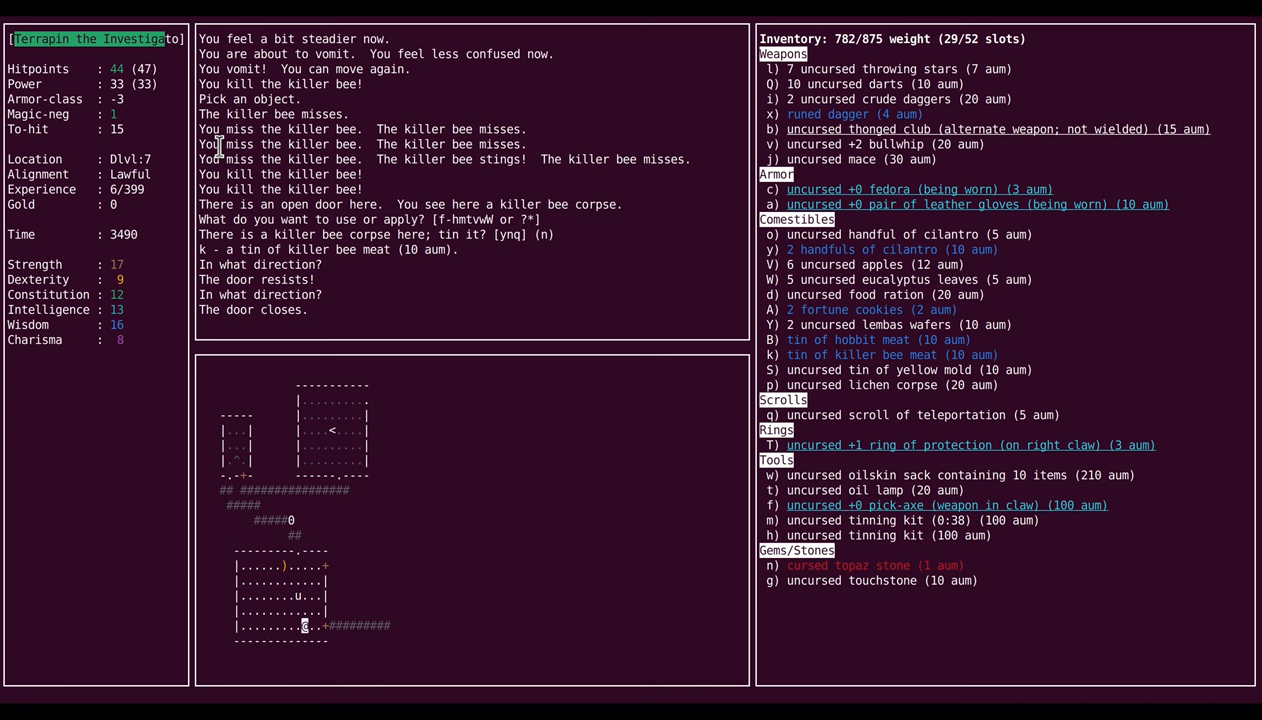
Step: Enter 'killer' at the prompt while fighting the killer bees until death
text(killer)
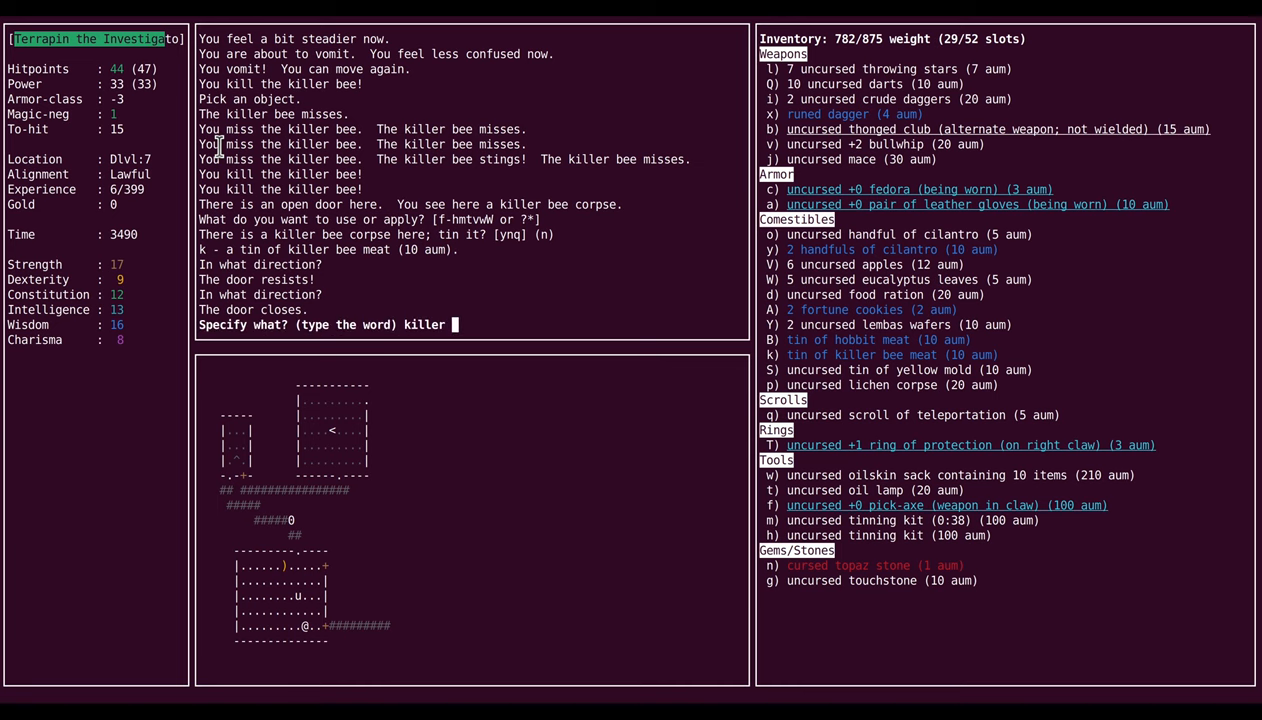
key(Return)
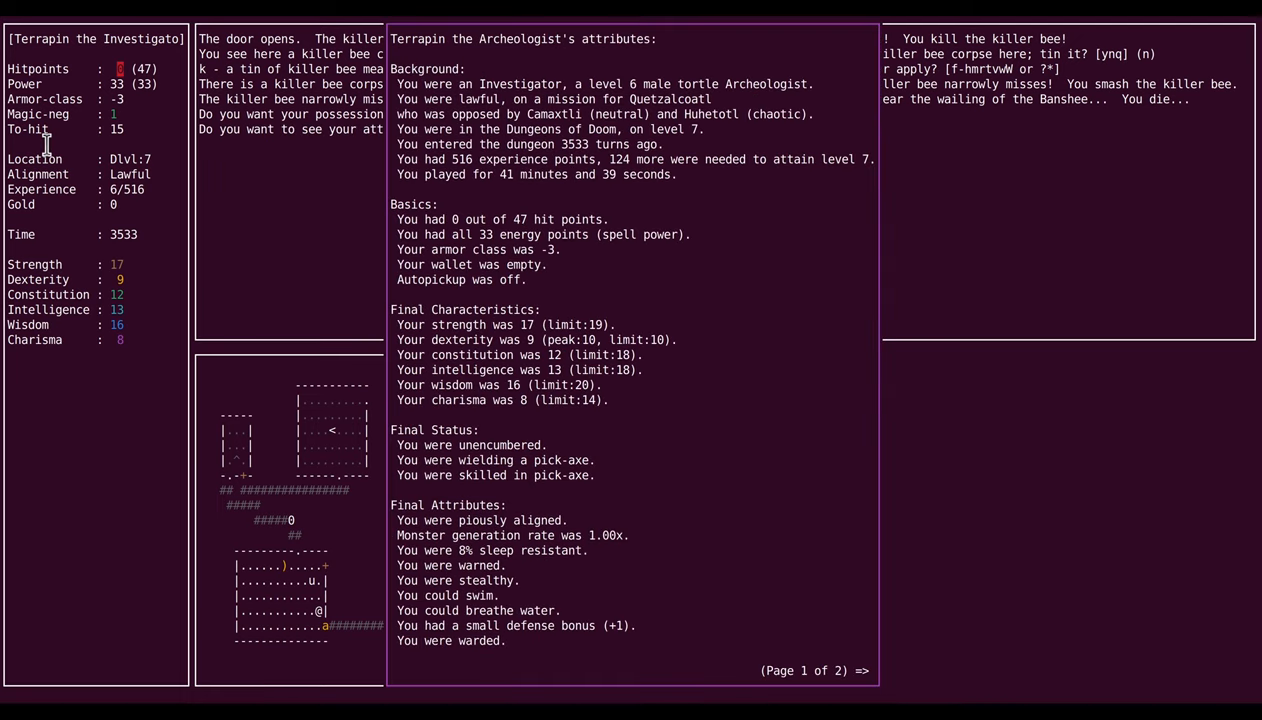
Step: Page past attributes, vanquished list and dungeon overview, then dismiss the tombstone
key(space)
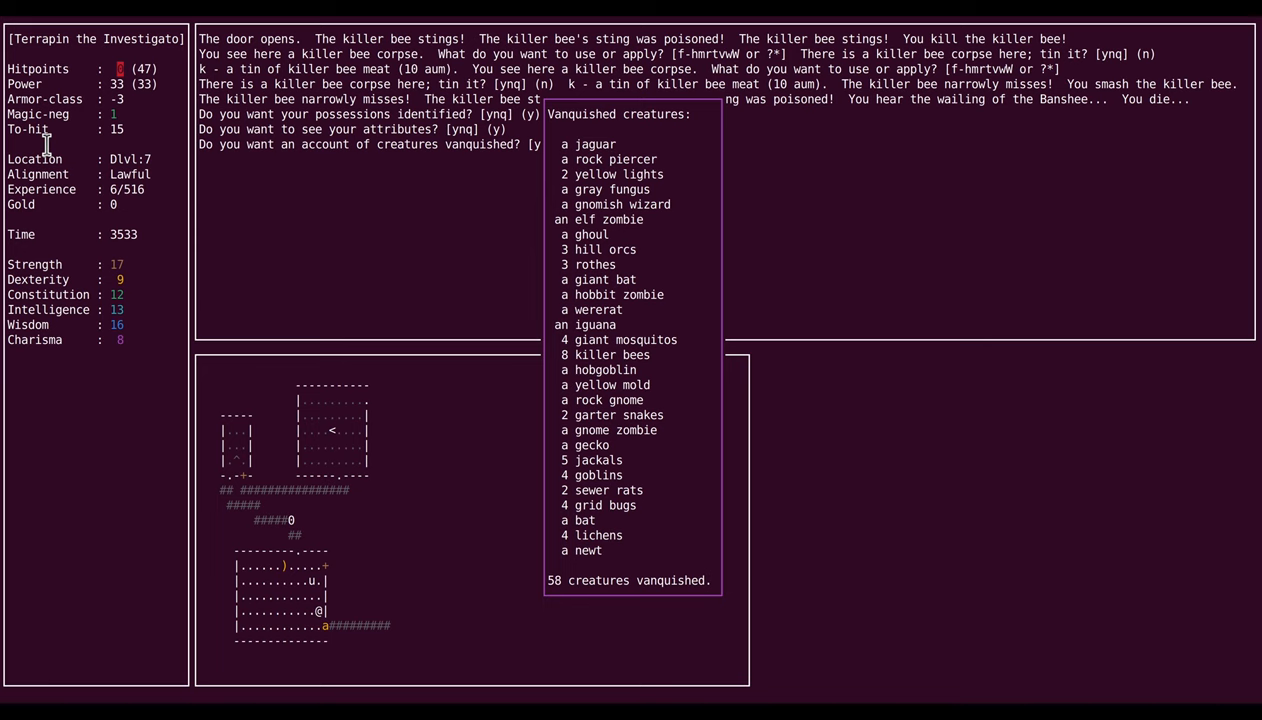
key(y)
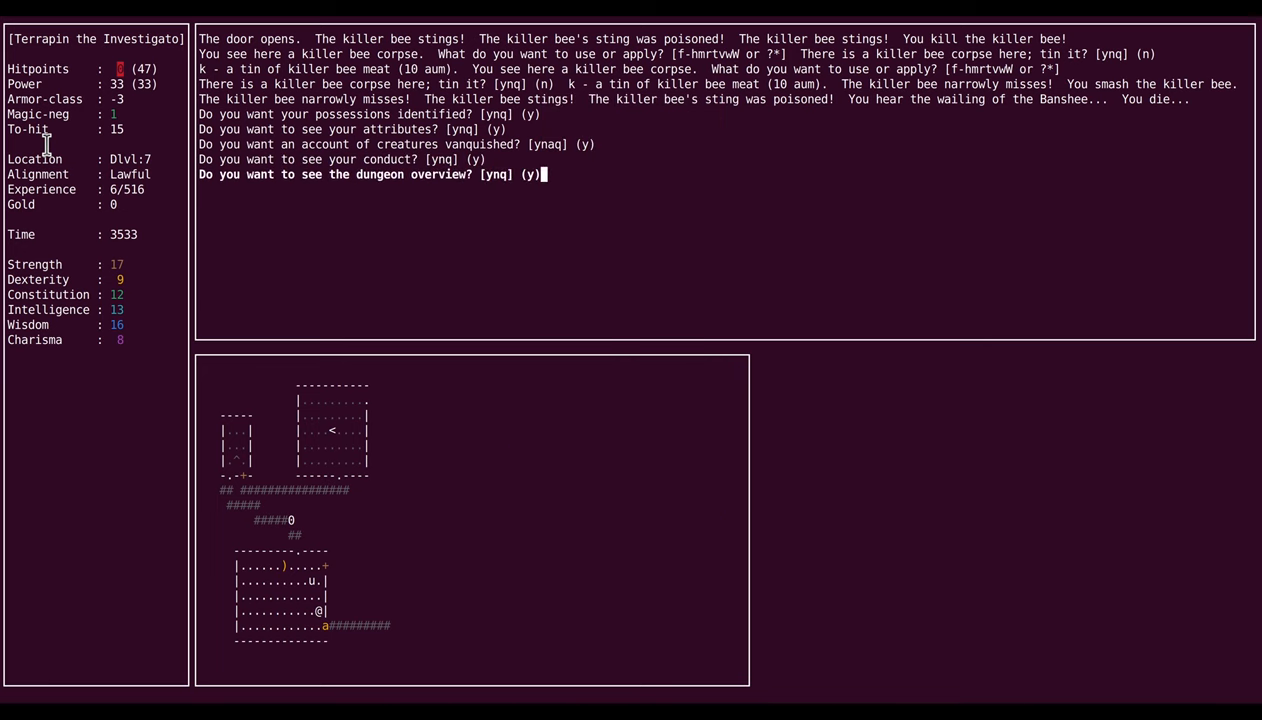
key(y)
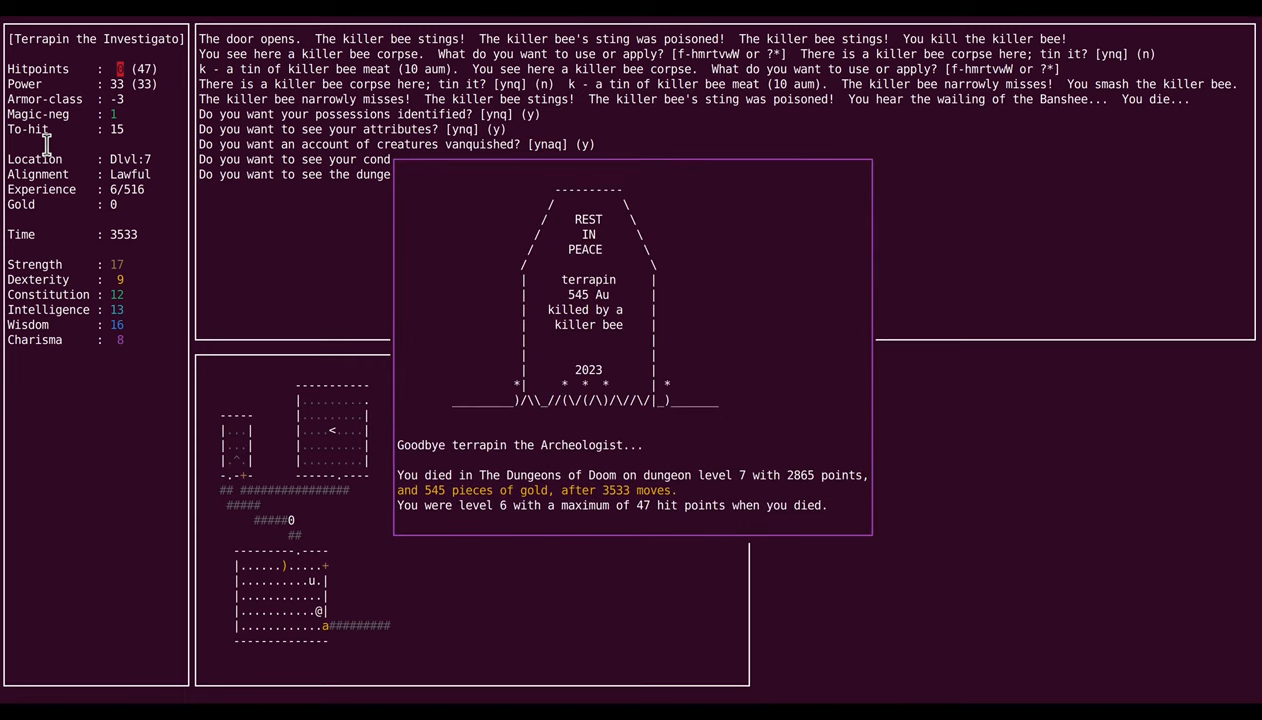
key(Return)
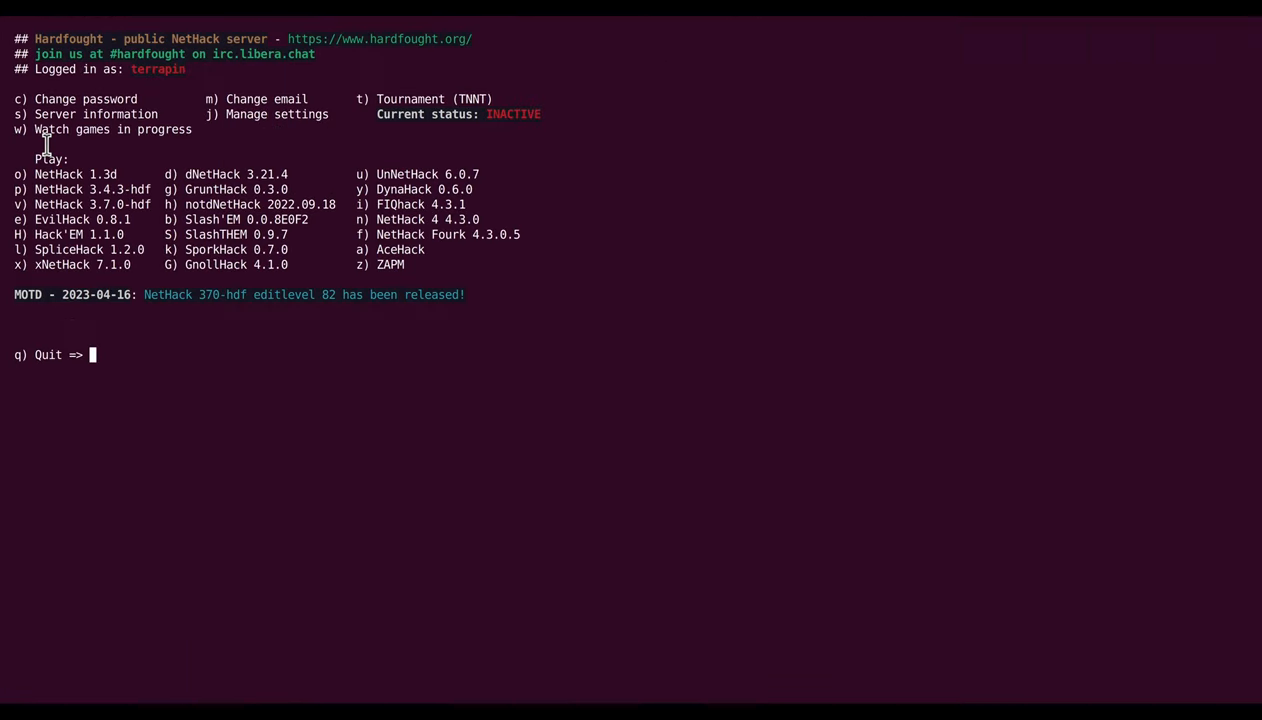